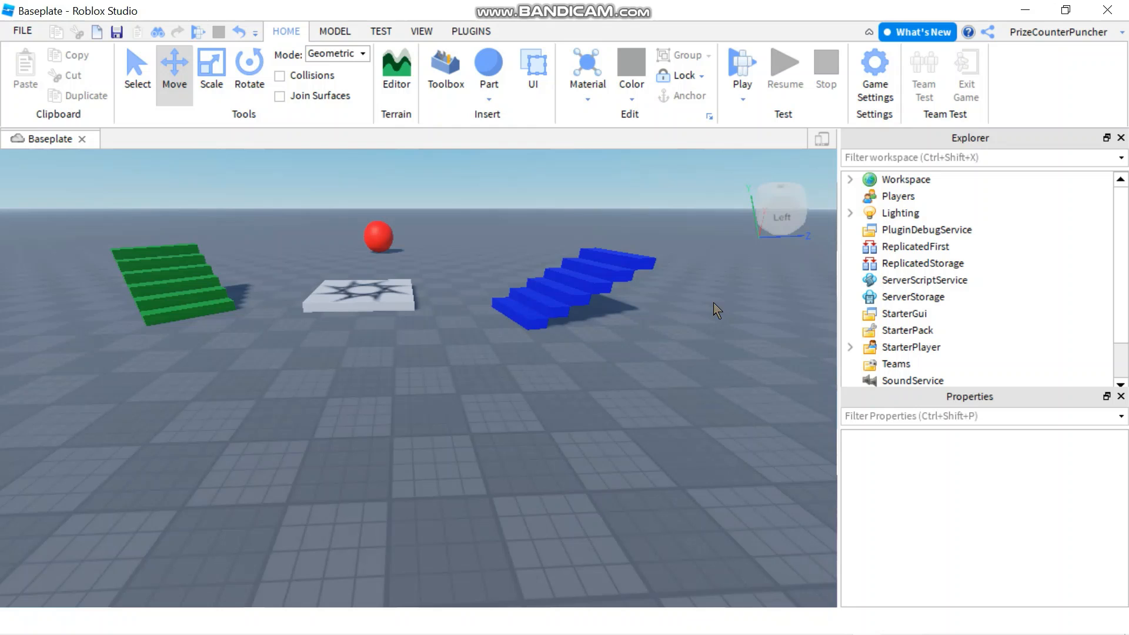
mouse_move(629, 339)
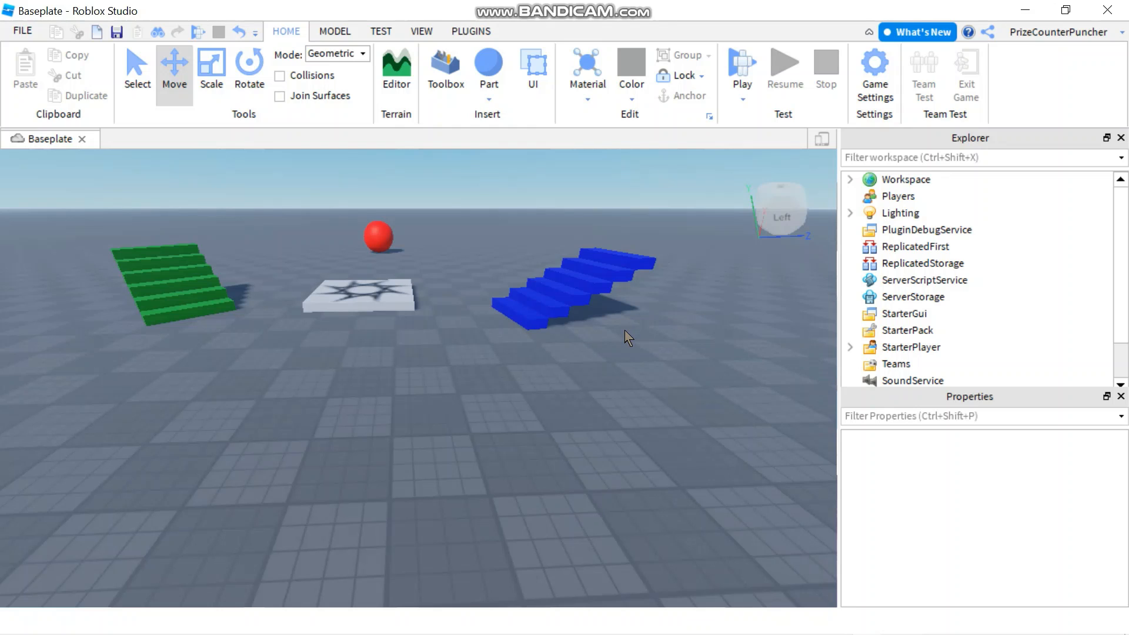
mouse_move(462, 407)
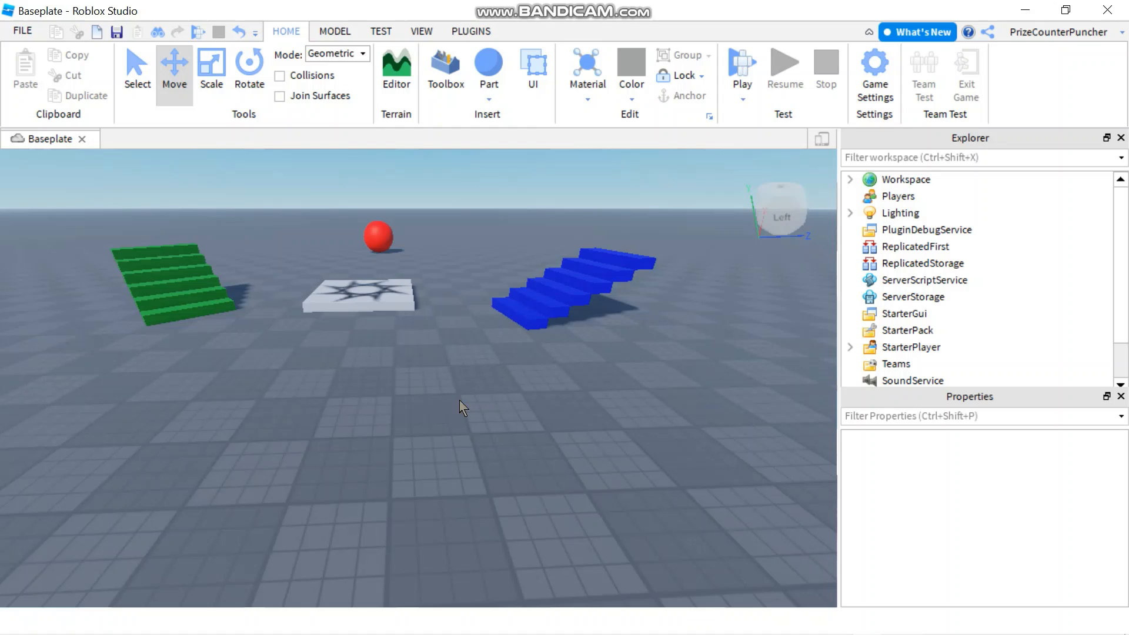
mouse_move(200, 410)
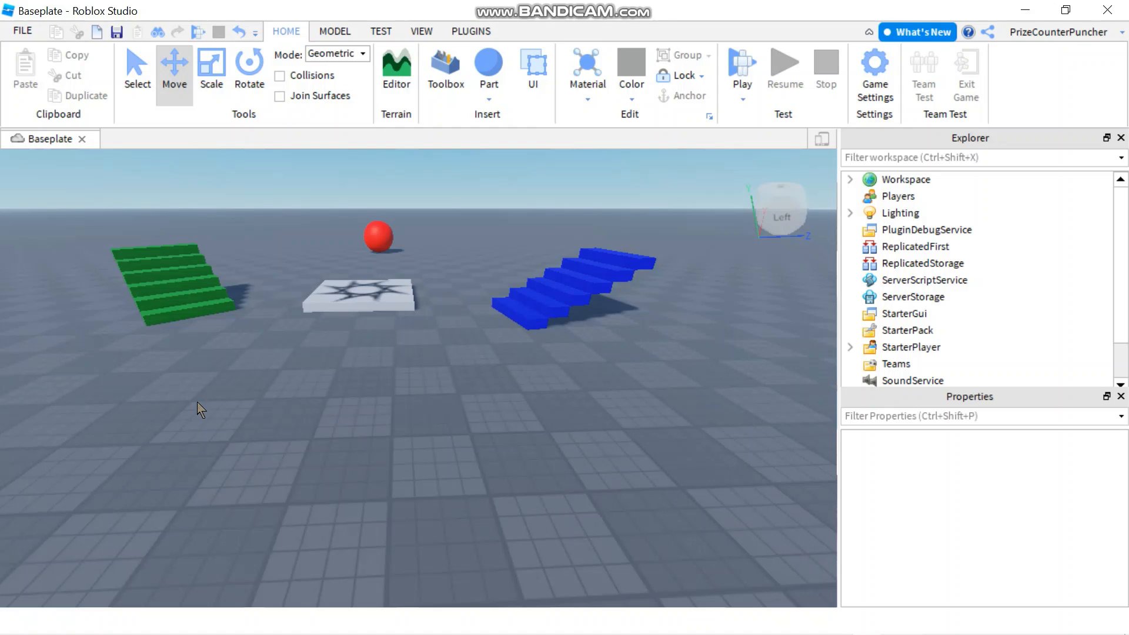
mouse_move(257, 477)
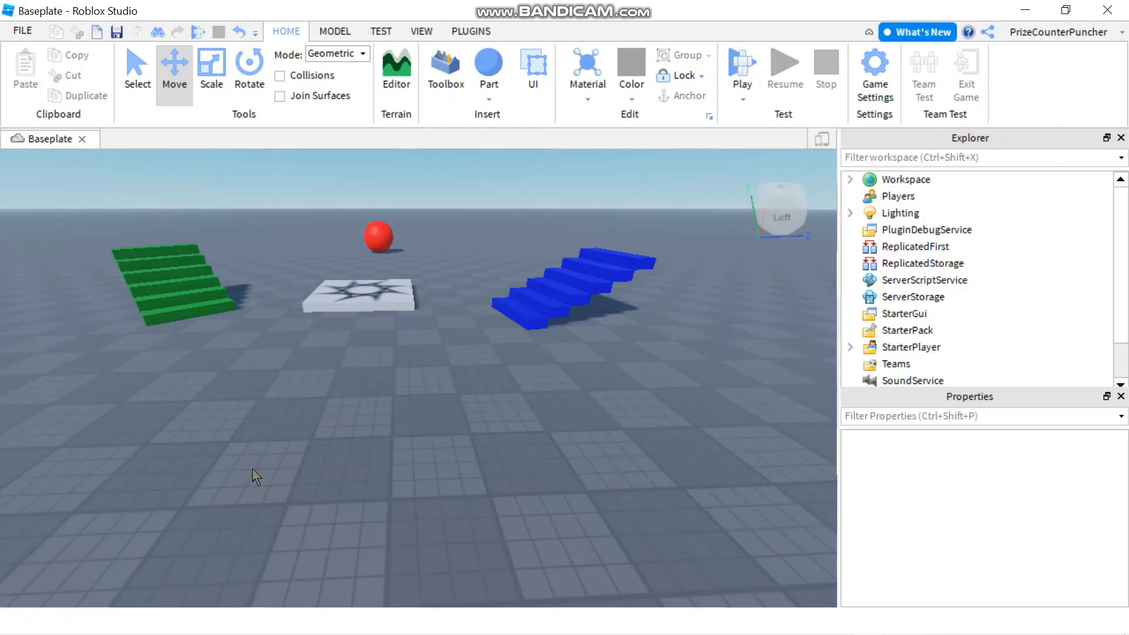
mouse_move(350, 405)
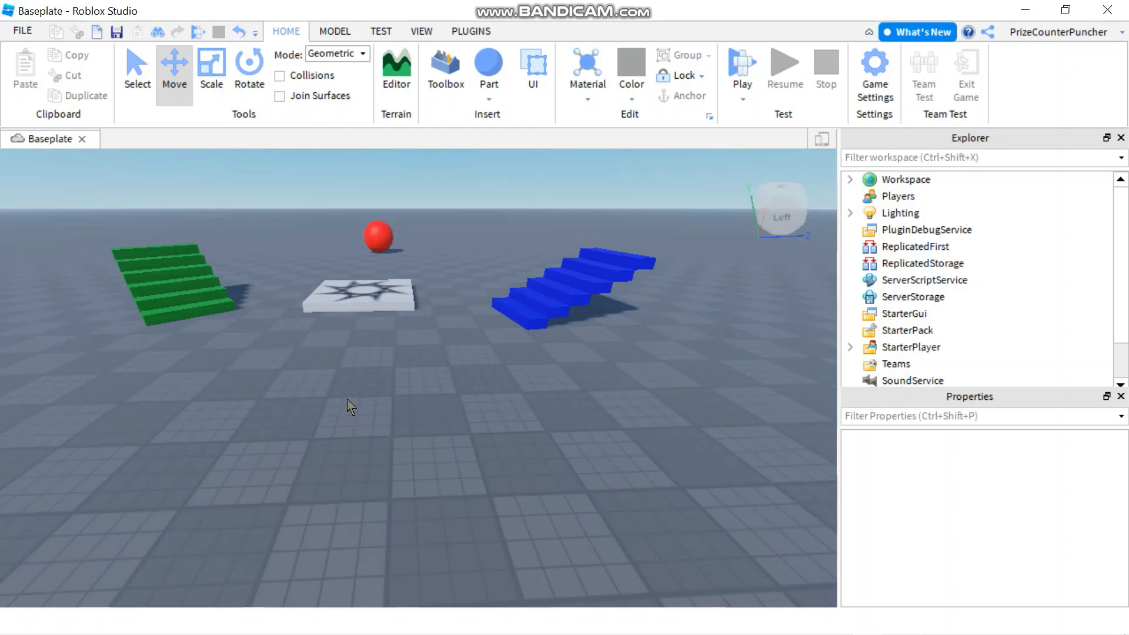
mouse_move(651, 362)
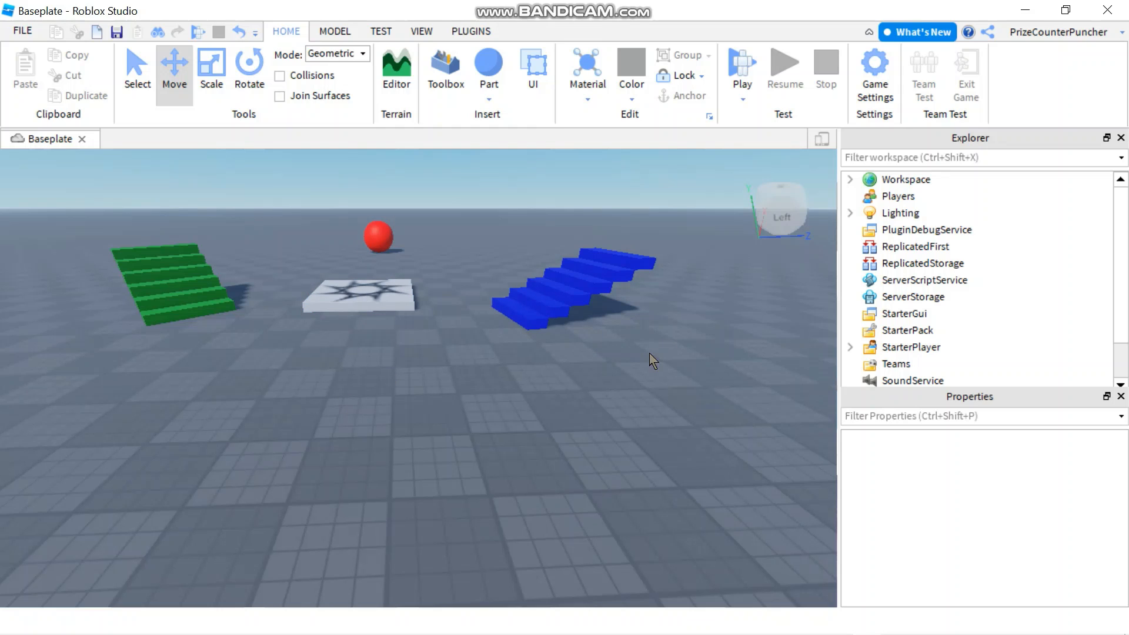
Step: Expand Workspace in Explorer and browse its Camera, Terrain, SpawnLocation, Baseplate and Parts
left_click(850, 179)
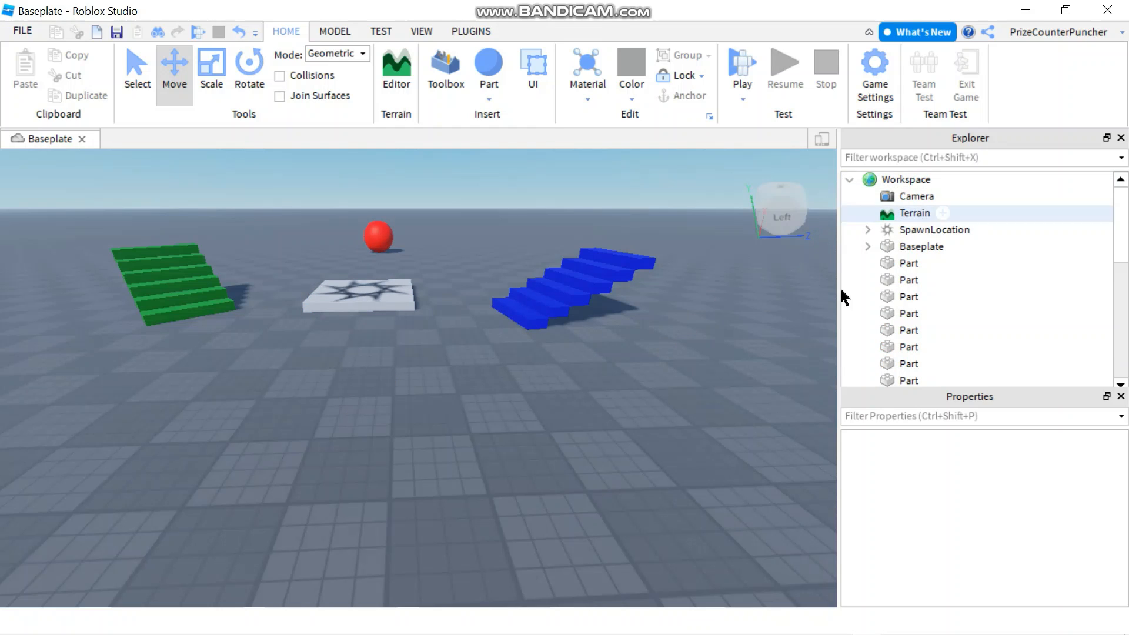
scroll("down", 3)
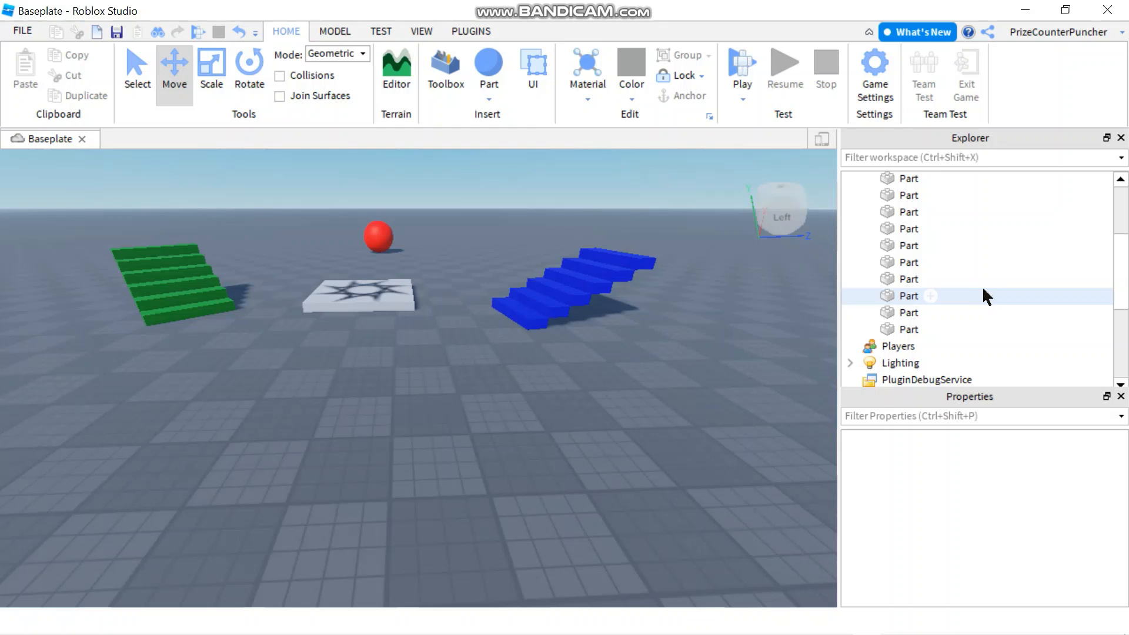
scroll("up", 3)
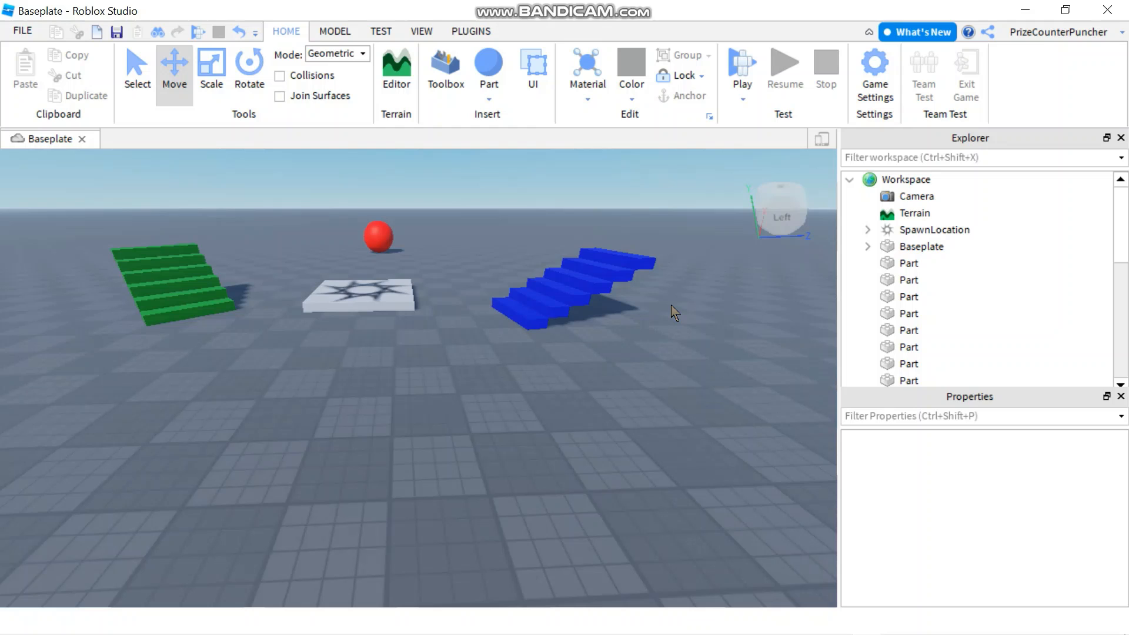
mouse_move(719, 298)
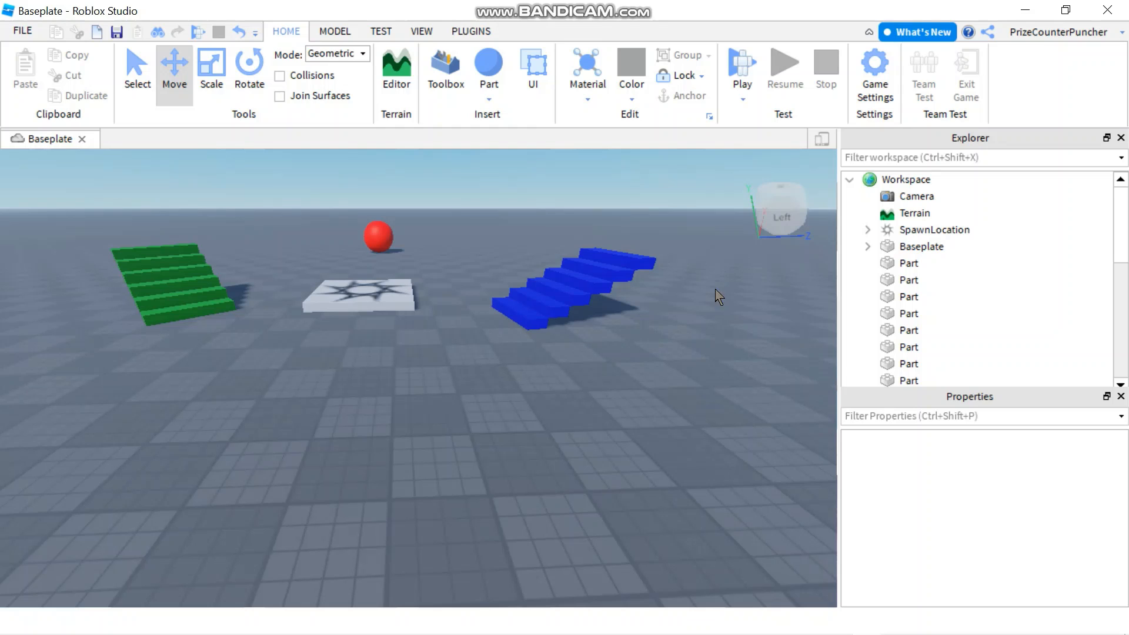
left_click(910, 296)
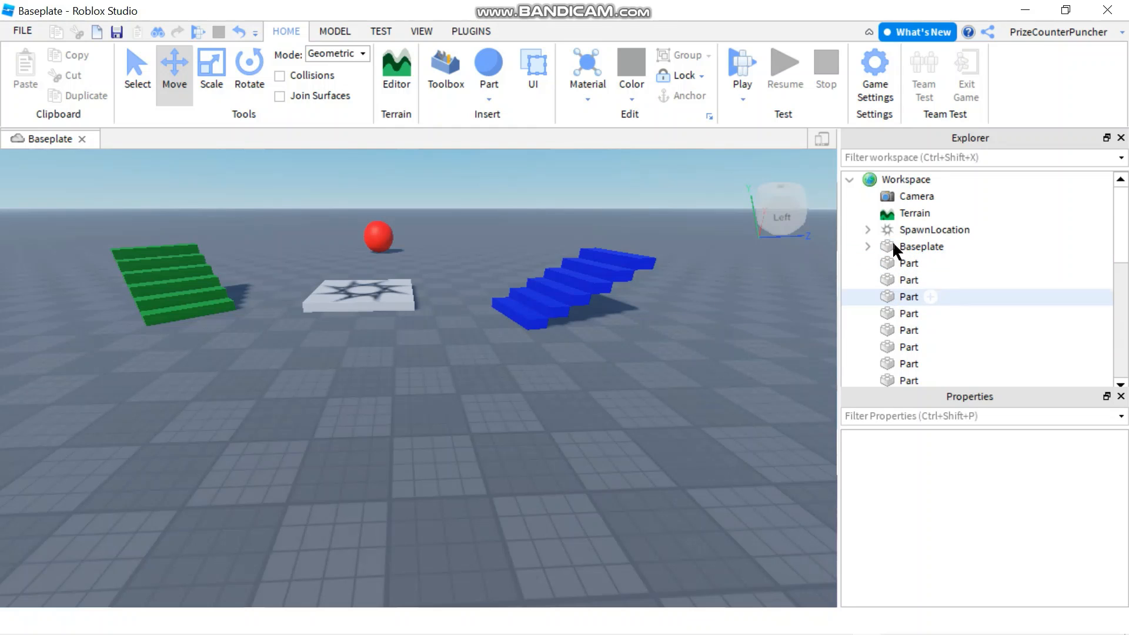
left_click(727, 375)
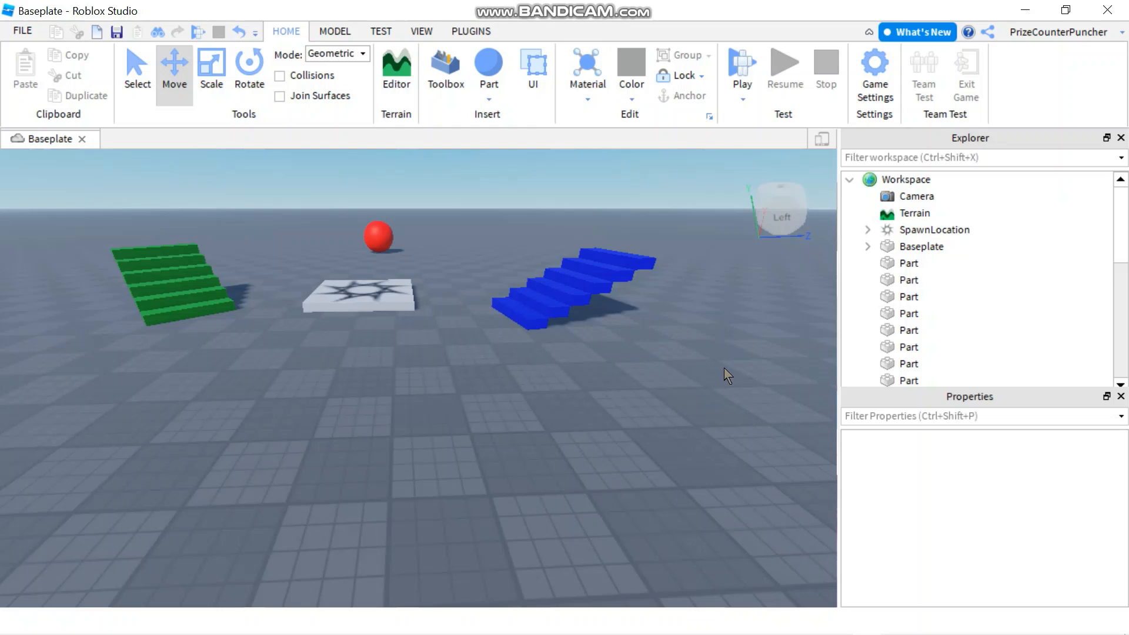
mouse_move(252, 331)
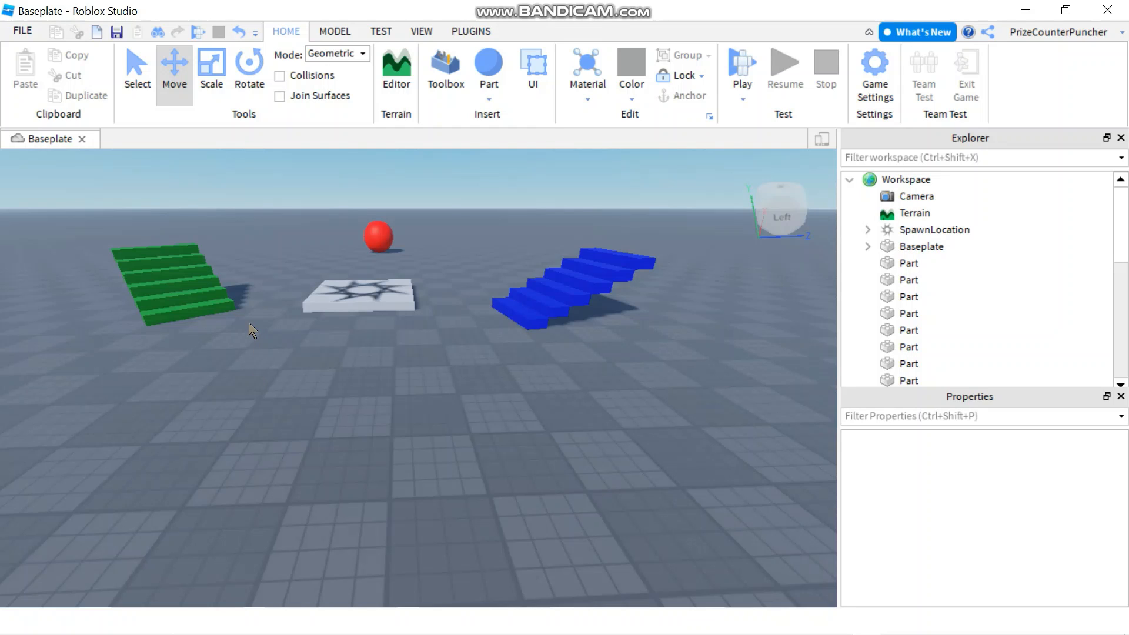
mouse_move(240, 252)
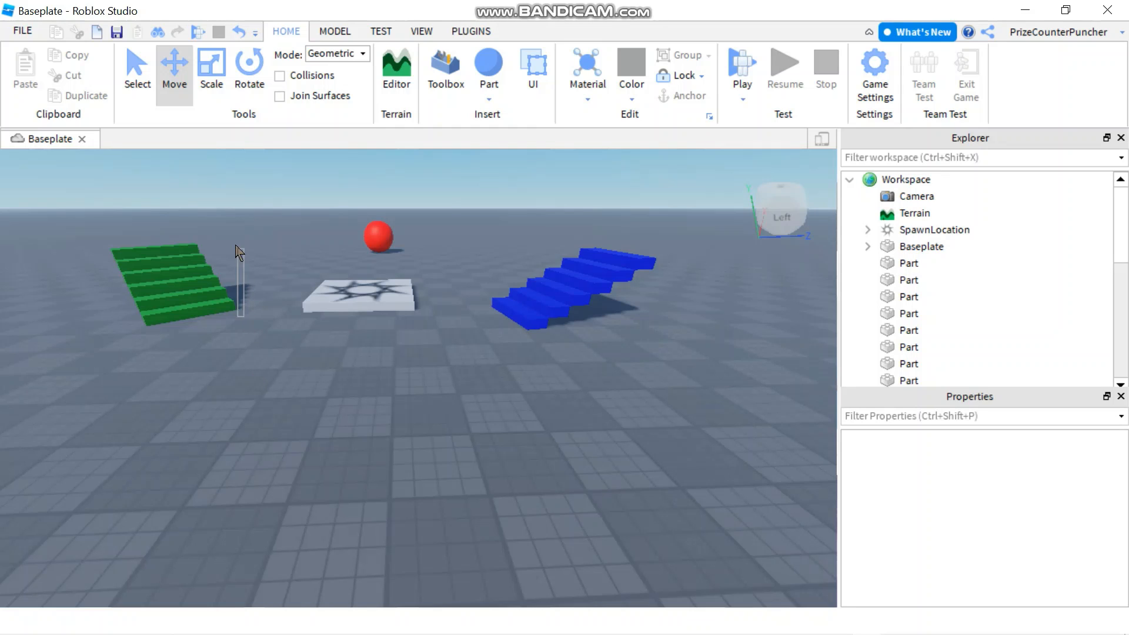
Step: Group the six green stair parts into a model and rename it Staircase1
left_click(180, 277)
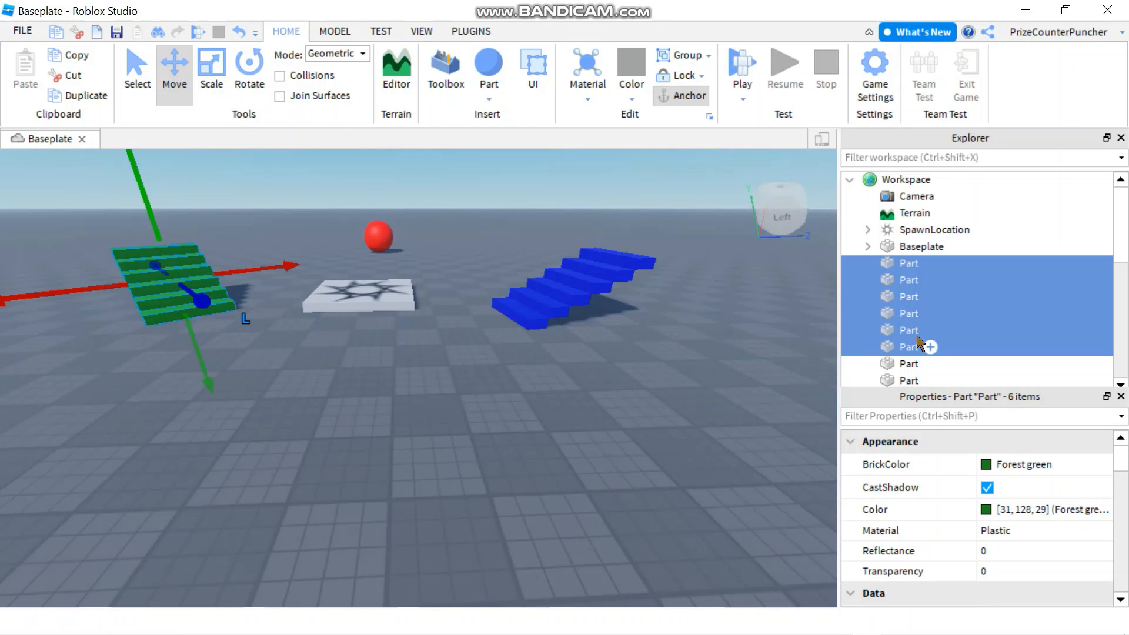
right_click(910, 347)
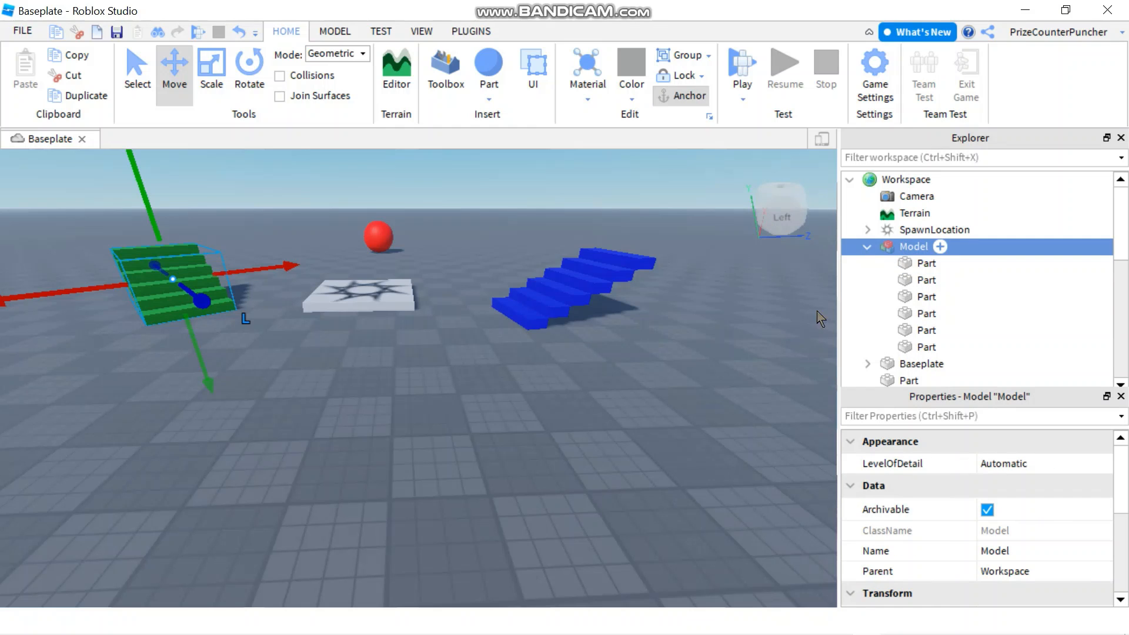
mouse_move(924, 349)
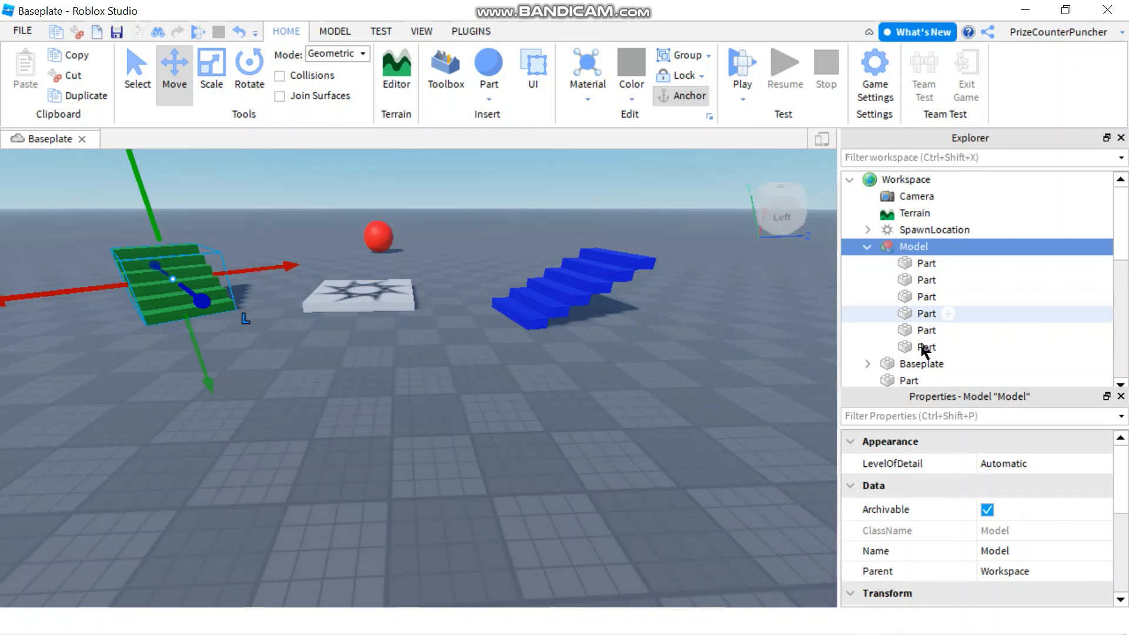
mouse_move(926, 247)
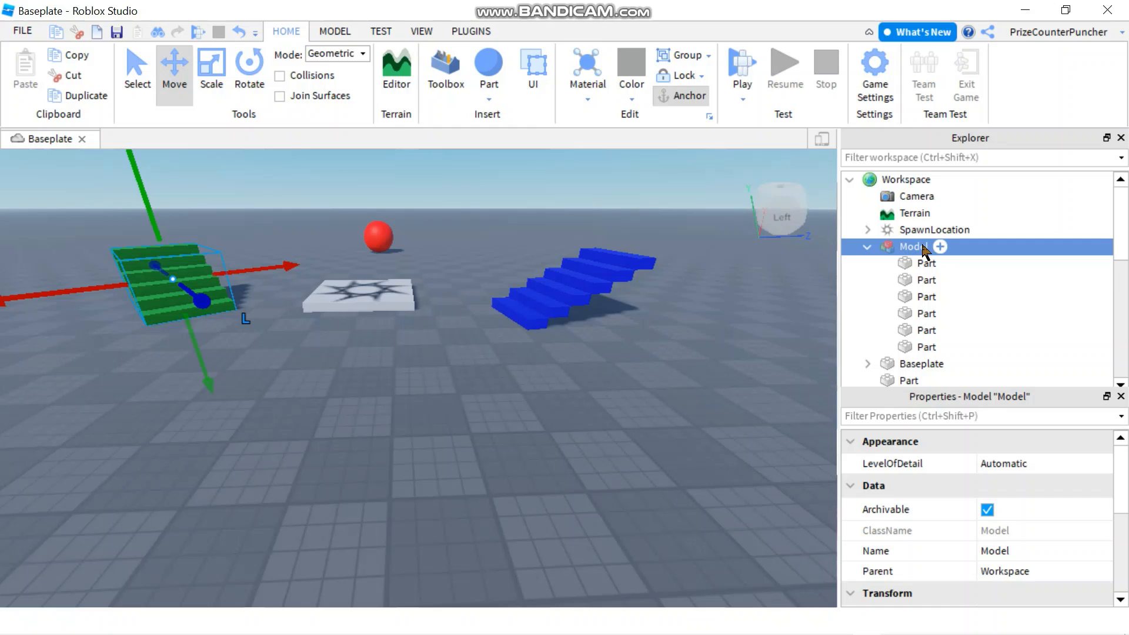
mouse_move(924, 253)
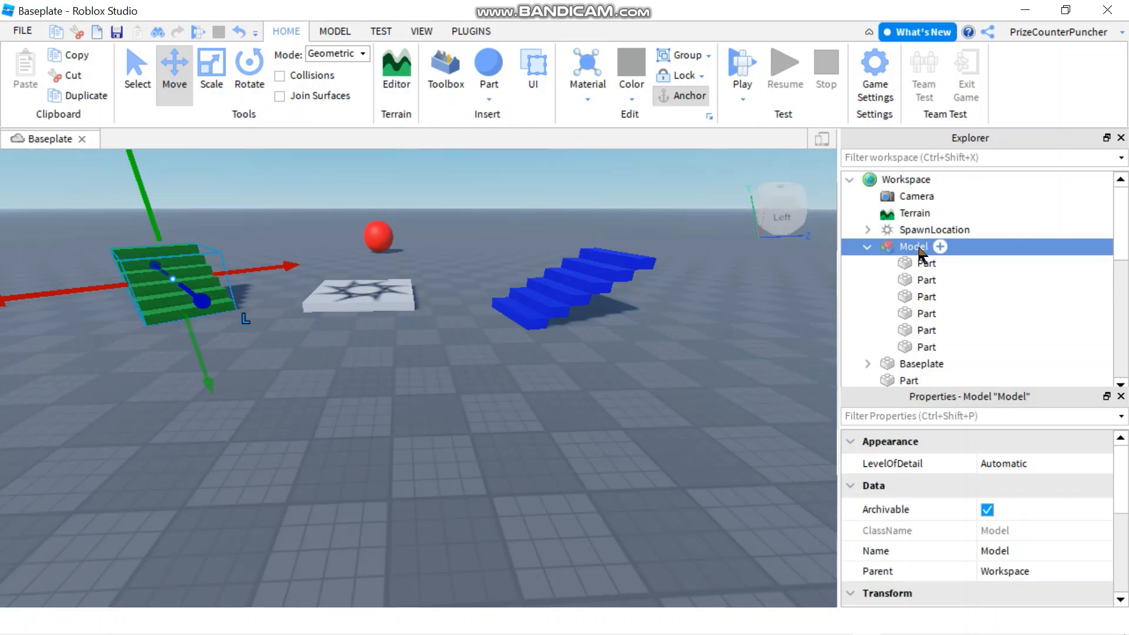
double_click(915, 246)
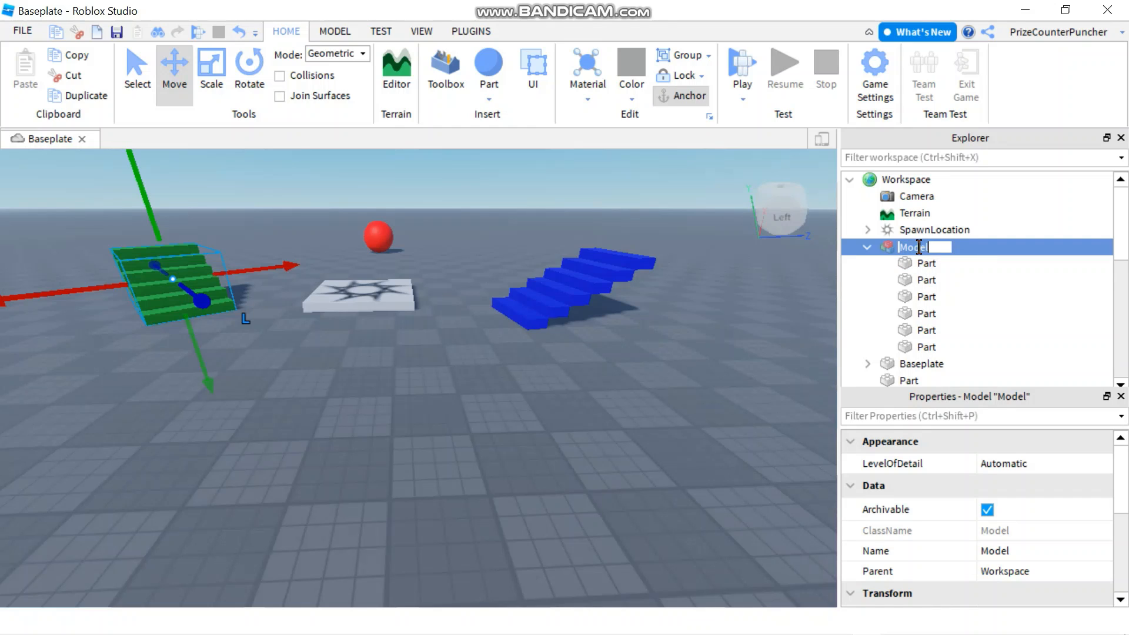
type("Stai")
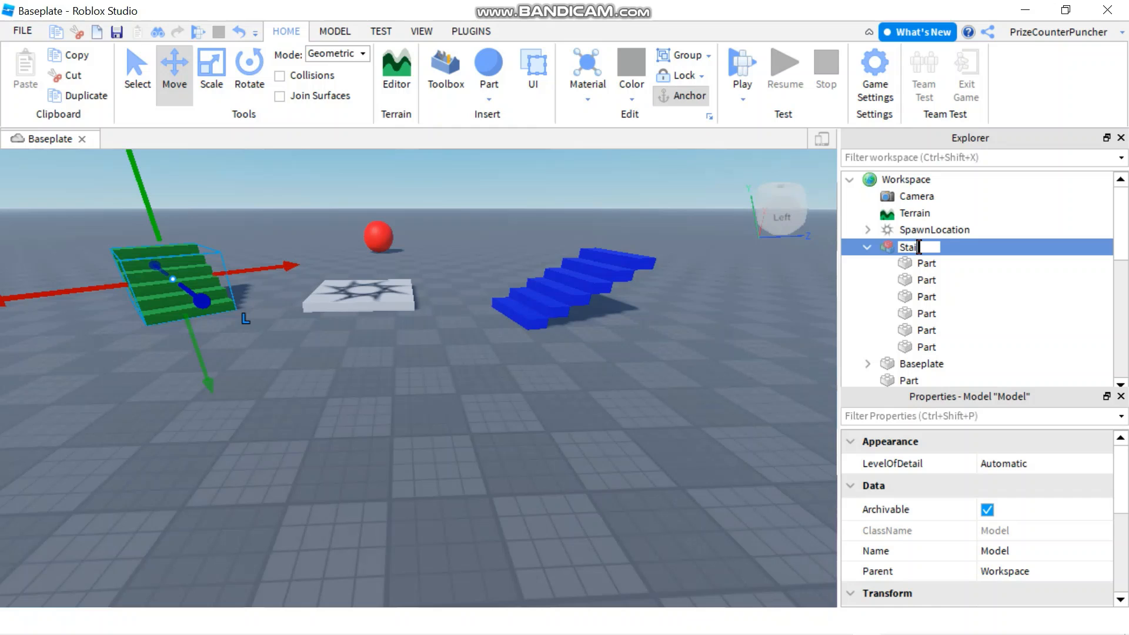
type("rcase1")
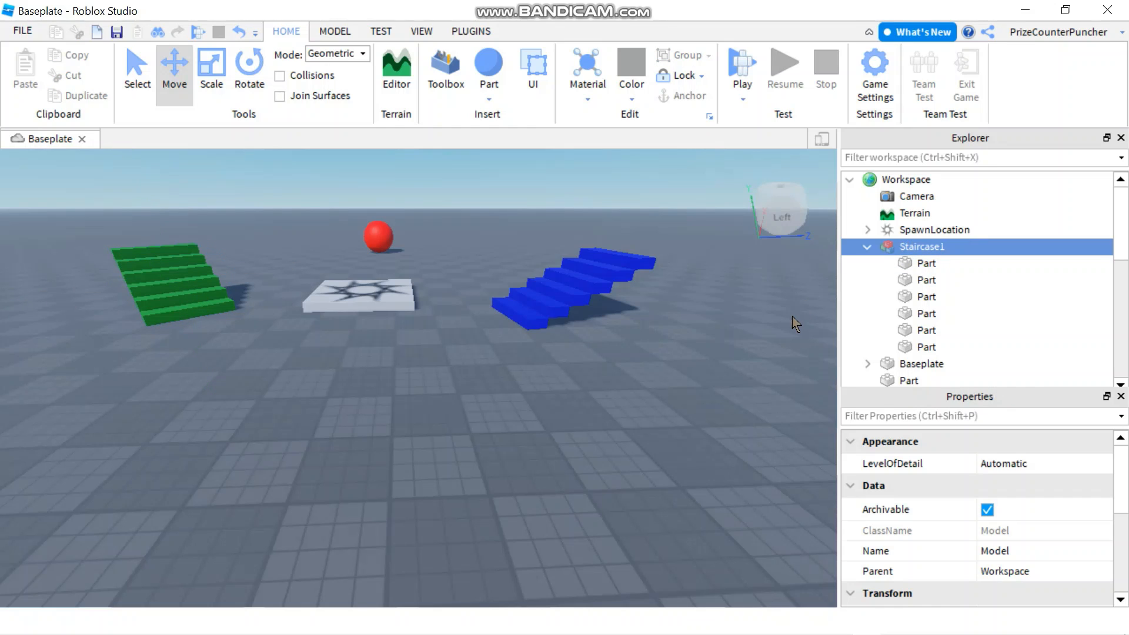
Step: Box-select the blue stair parts, group them, and name the model Staircase2
left_click(494, 356)
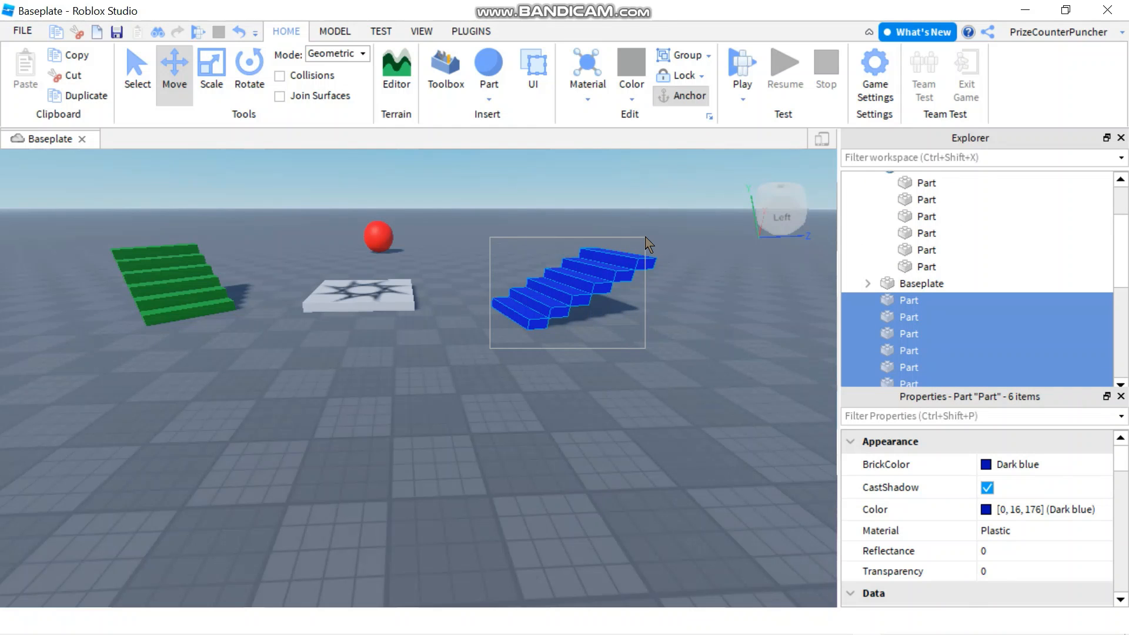
left_click(568, 292)
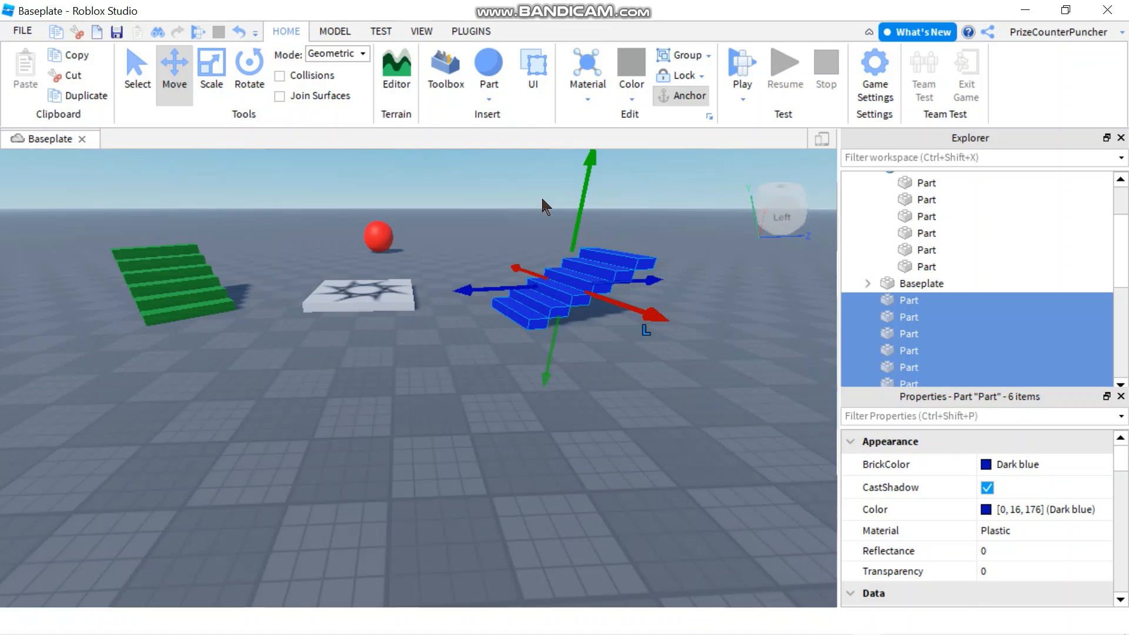
mouse_move(686, 108)
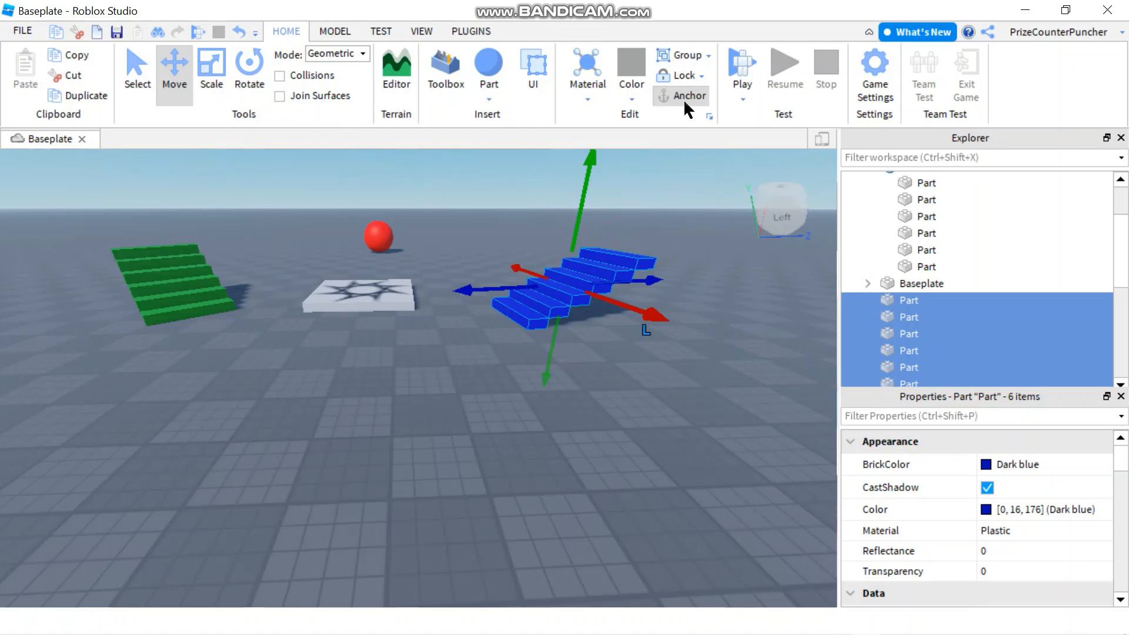
mouse_move(683, 54)
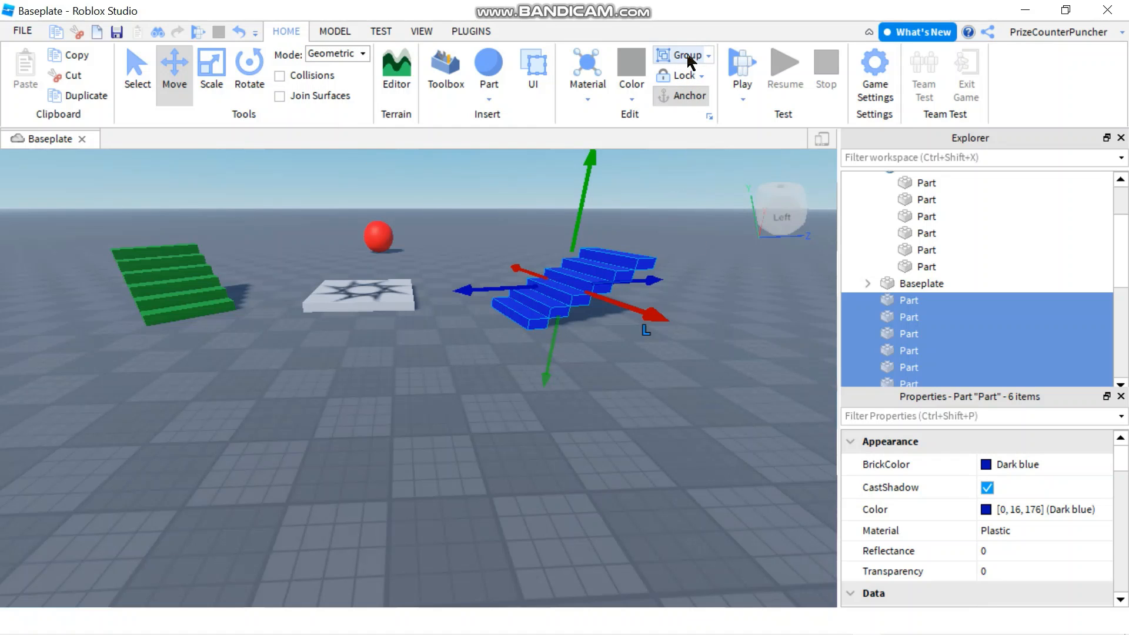
left_click(683, 54)
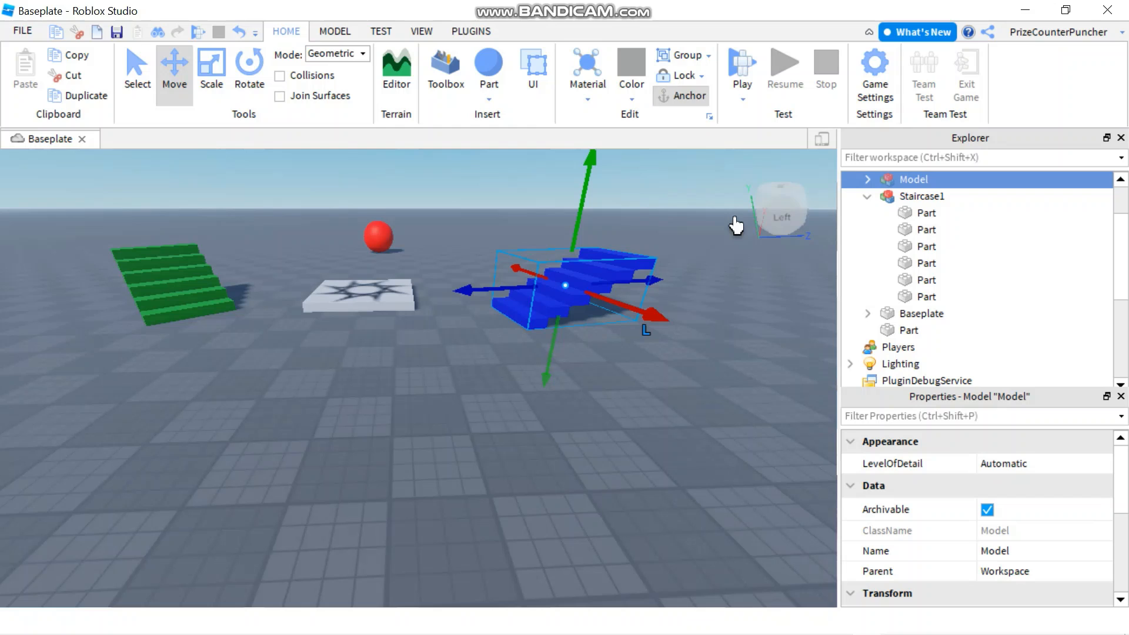
mouse_move(920, 183)
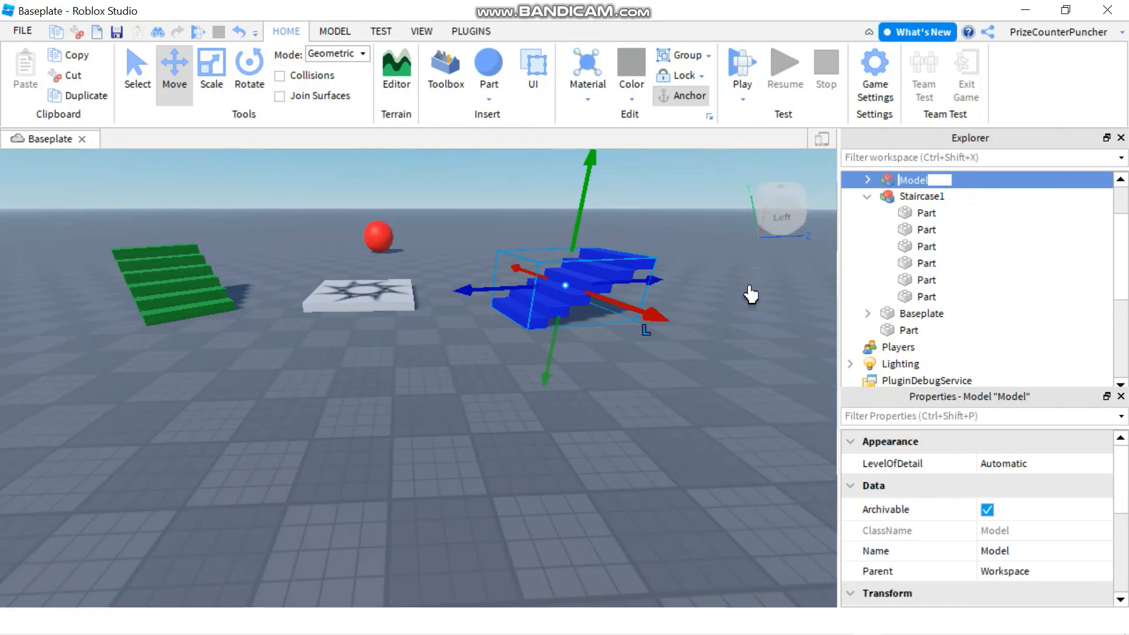
type("St")
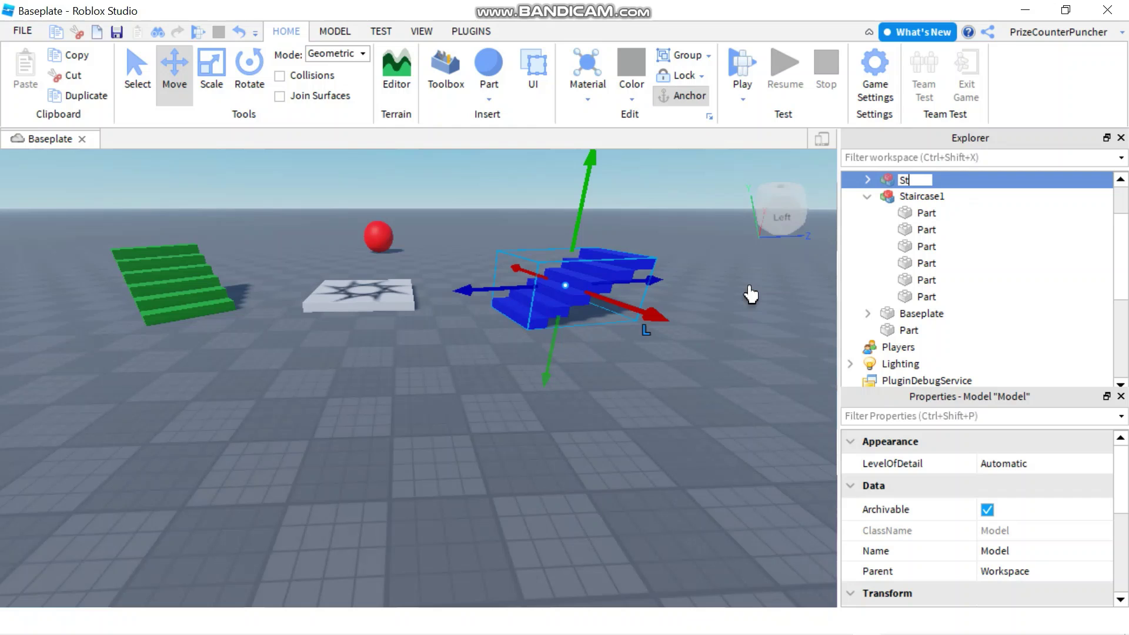
type("aircase2")
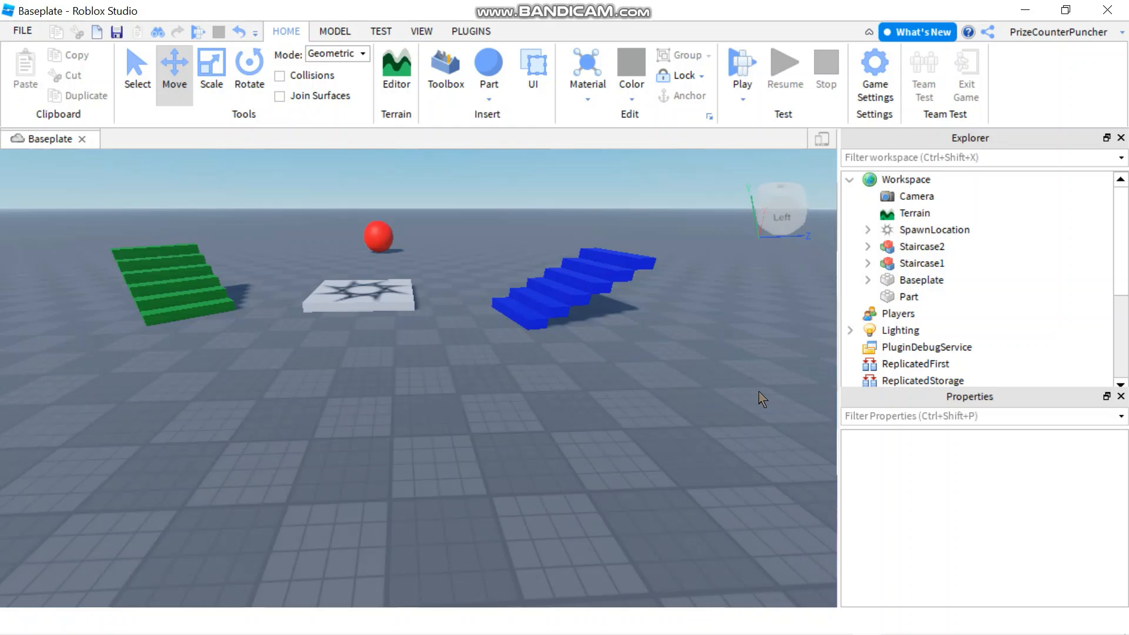
mouse_move(782, 359)
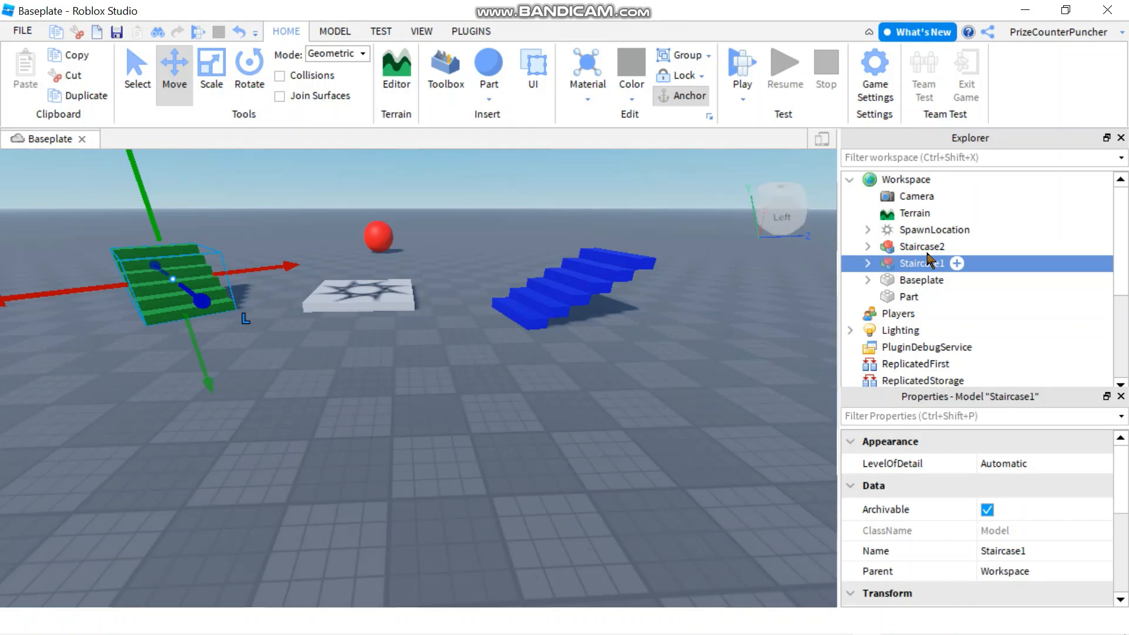
Step: Select the red sphere's Part entry in Explorer and rename it Ball
left_click(922, 246)
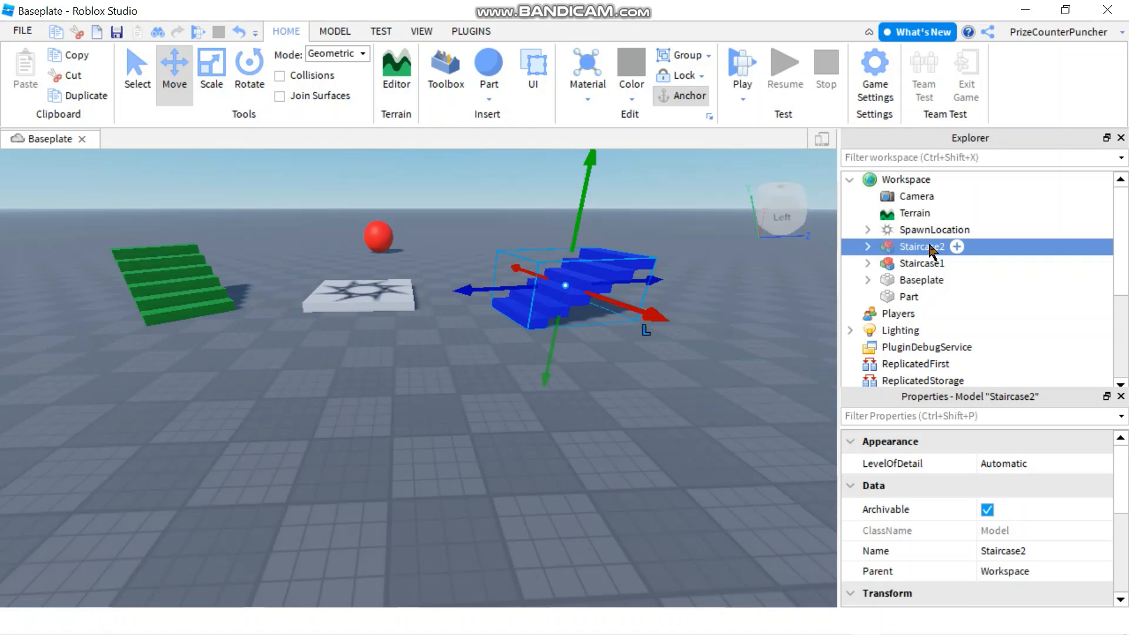
left_click(910, 297)
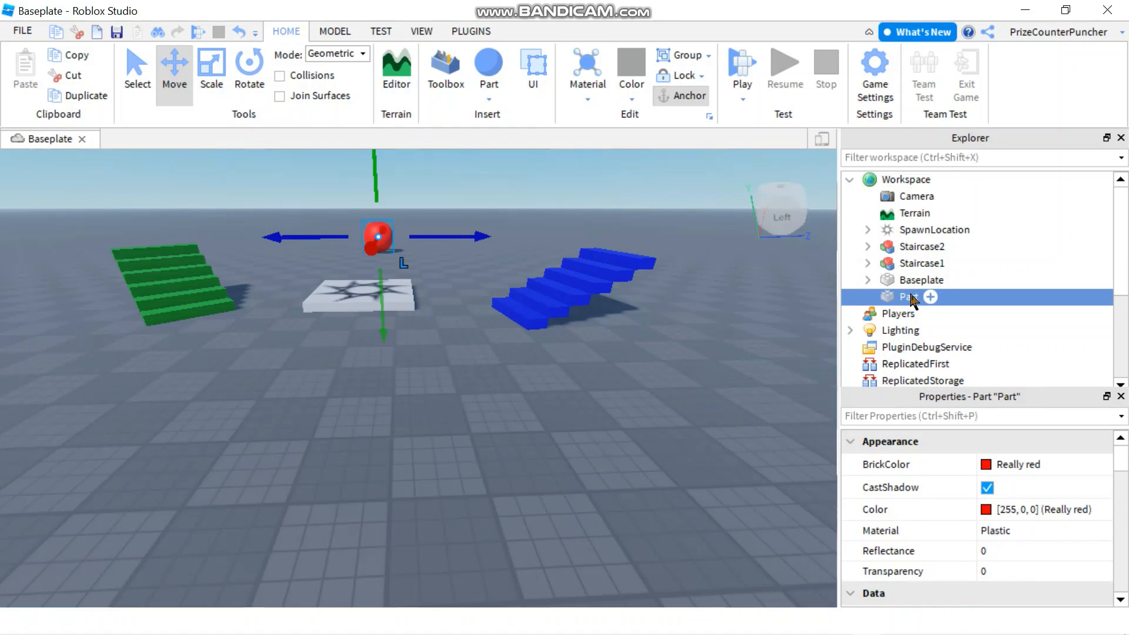
double_click(908, 296)
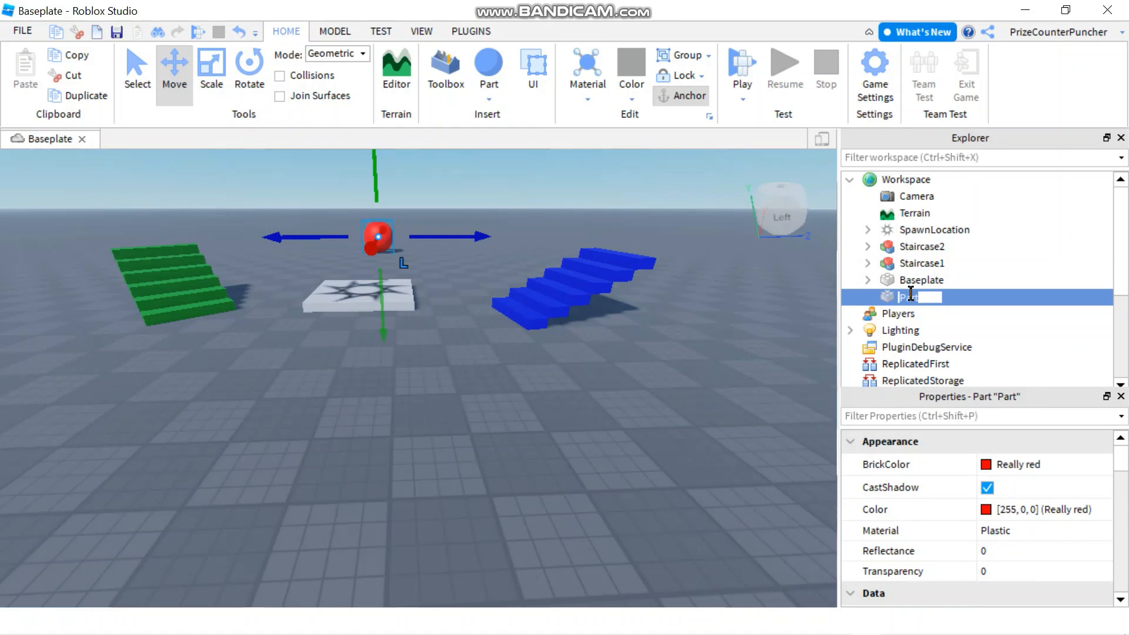
type("Ball")
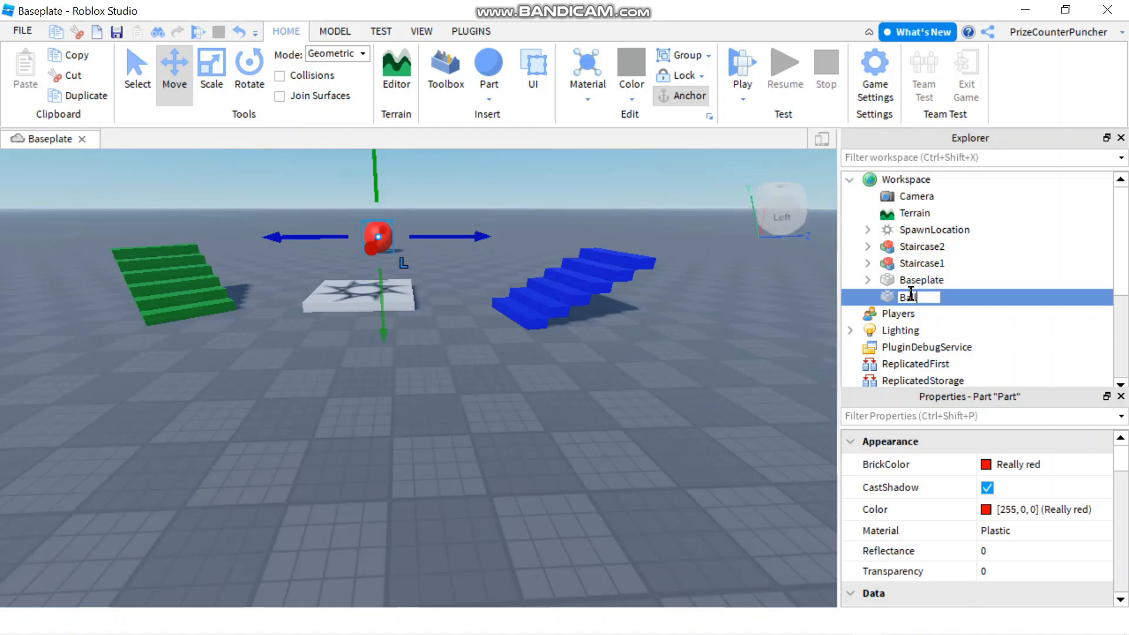
left_click(906, 180)
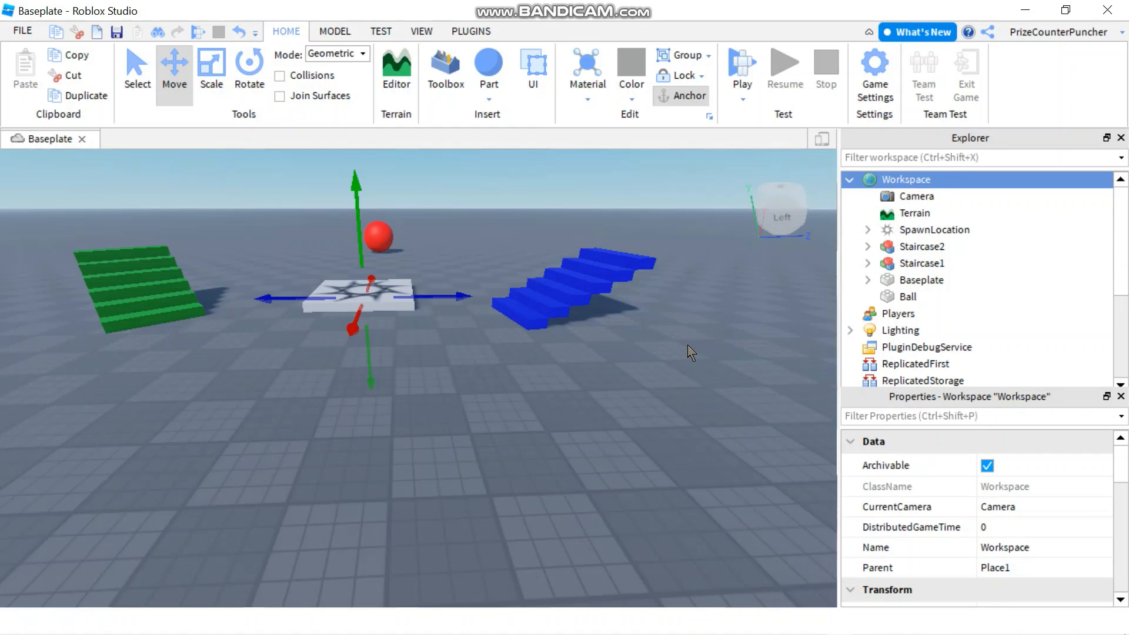
mouse_move(670, 350)
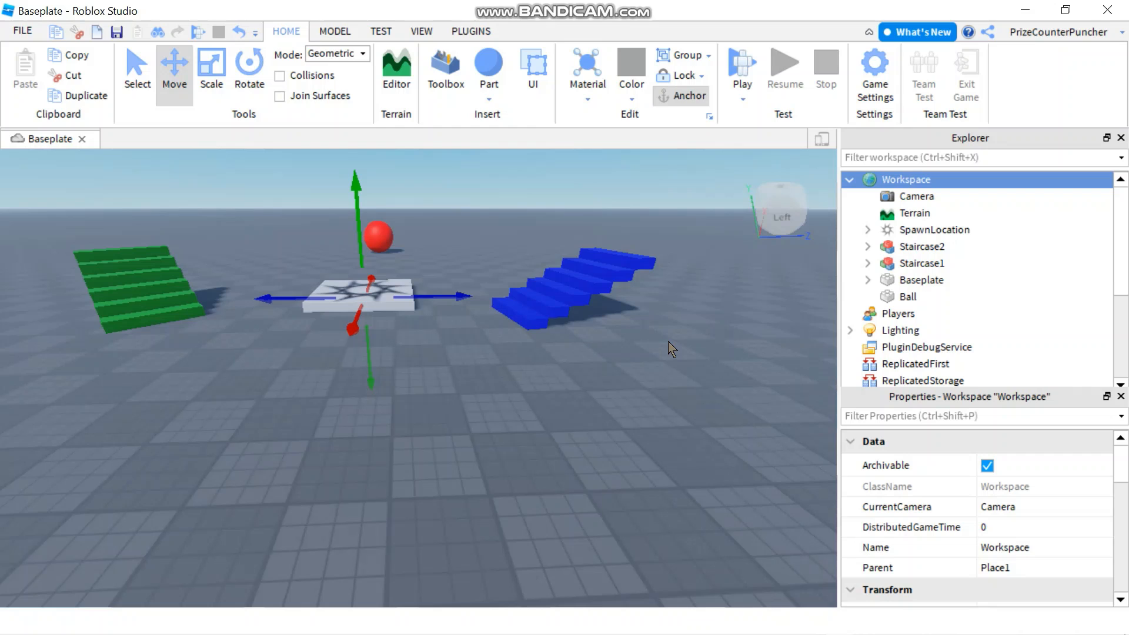
mouse_move(685, 339)
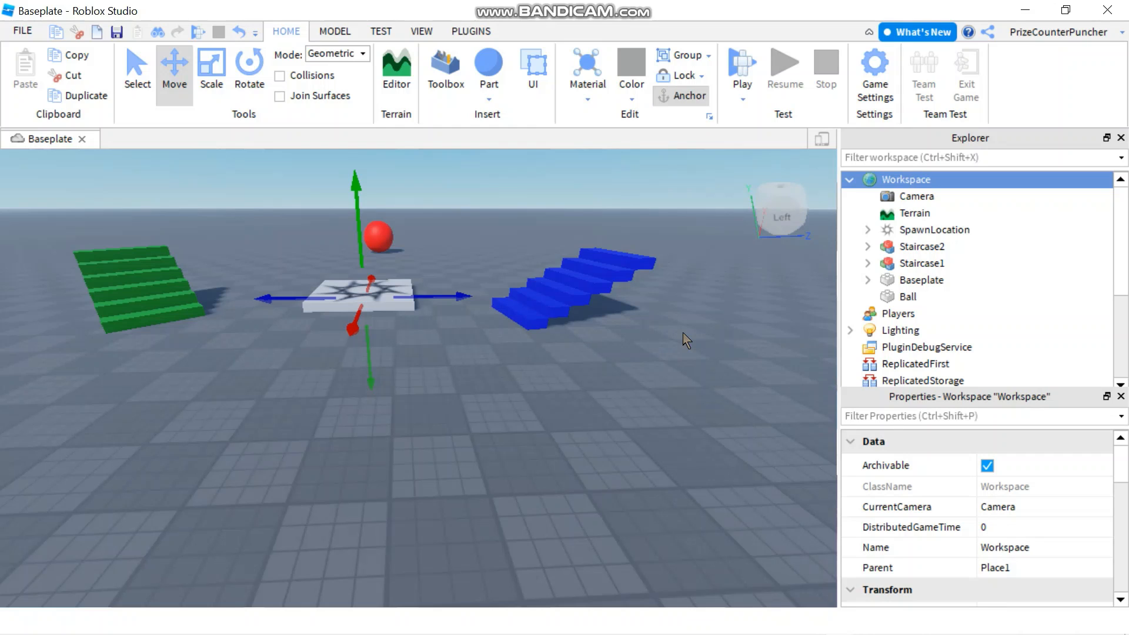
mouse_move(911, 189)
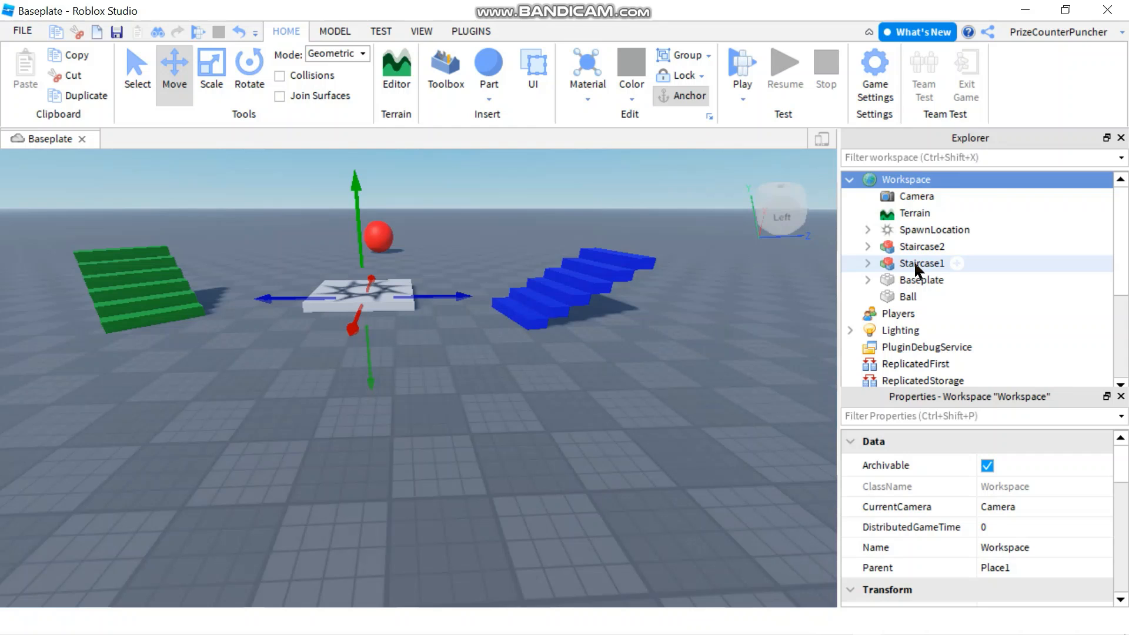
left_click(923, 246)
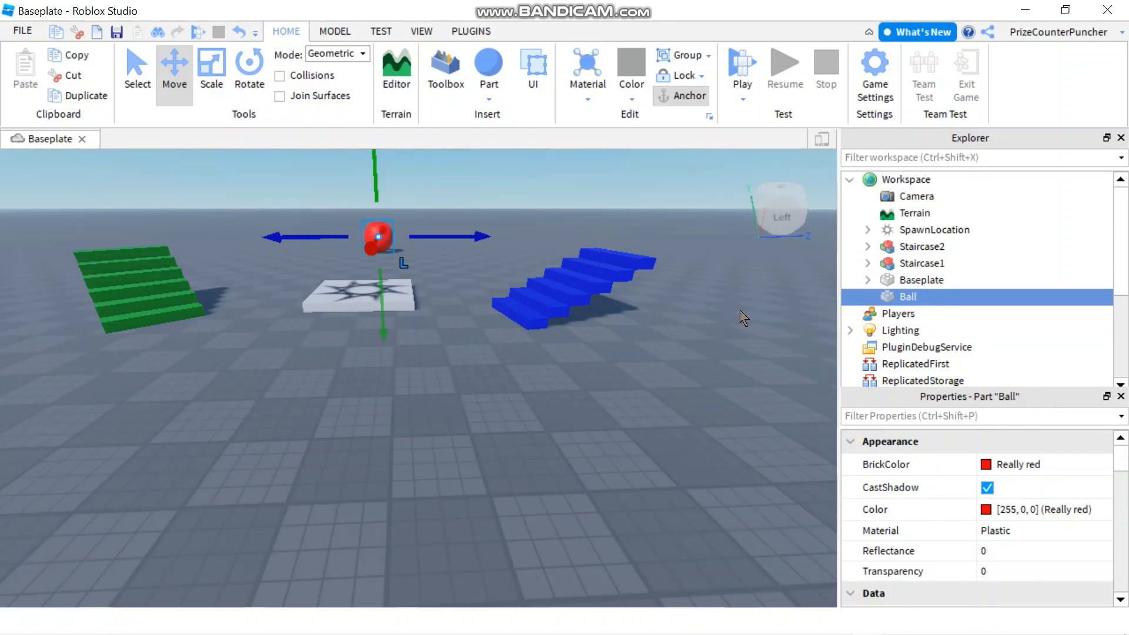
mouse_move(661, 430)
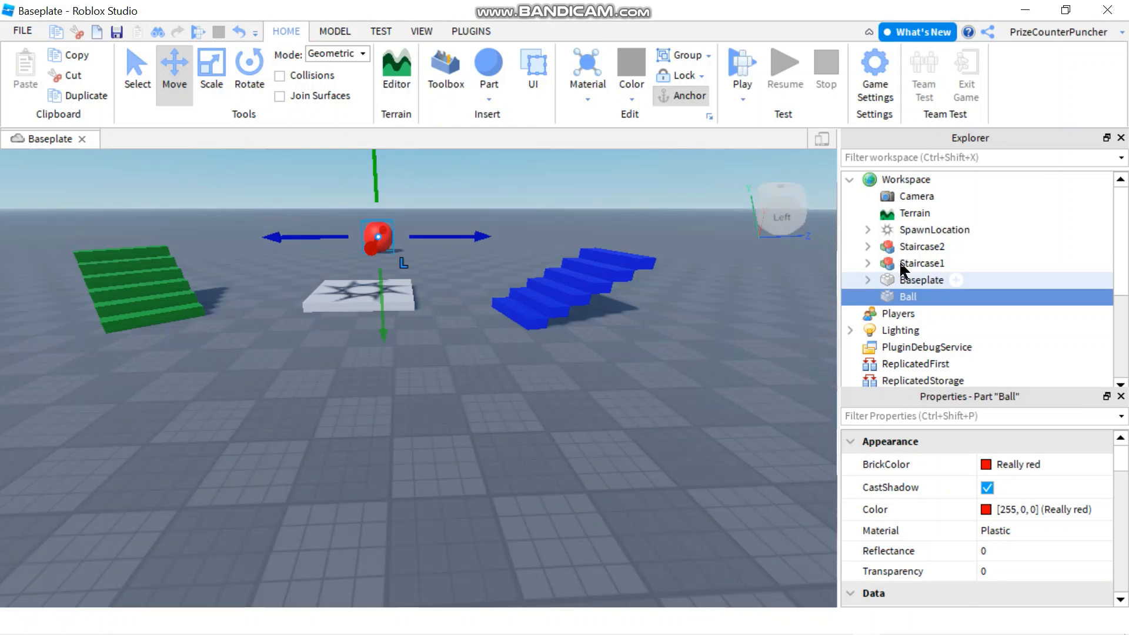
left_click(921, 264)
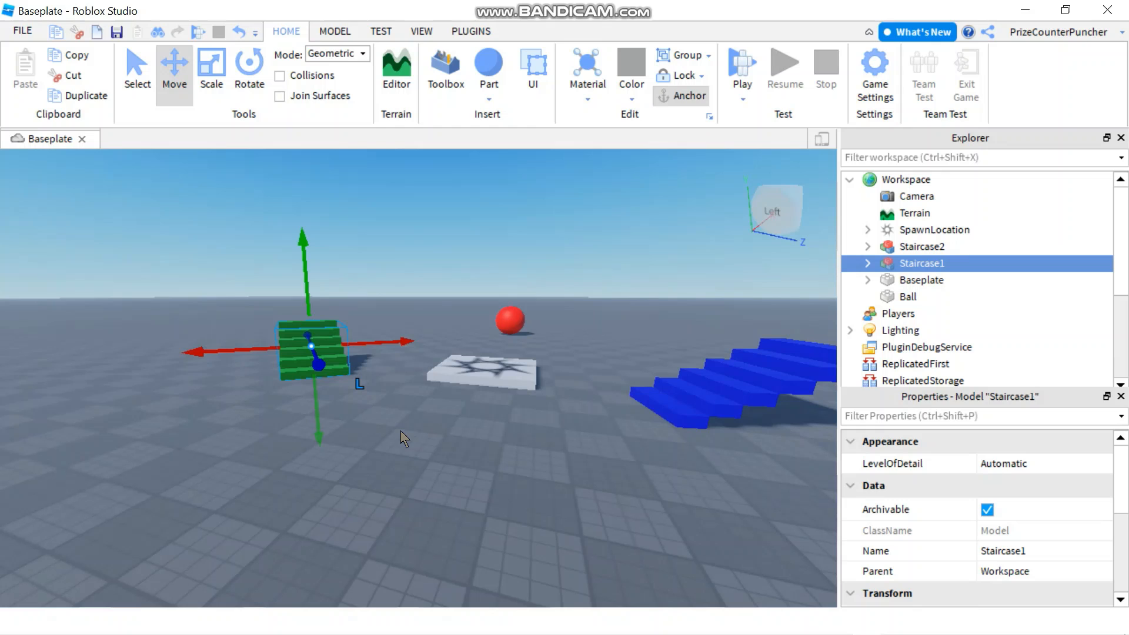
mouse_move(410, 345)
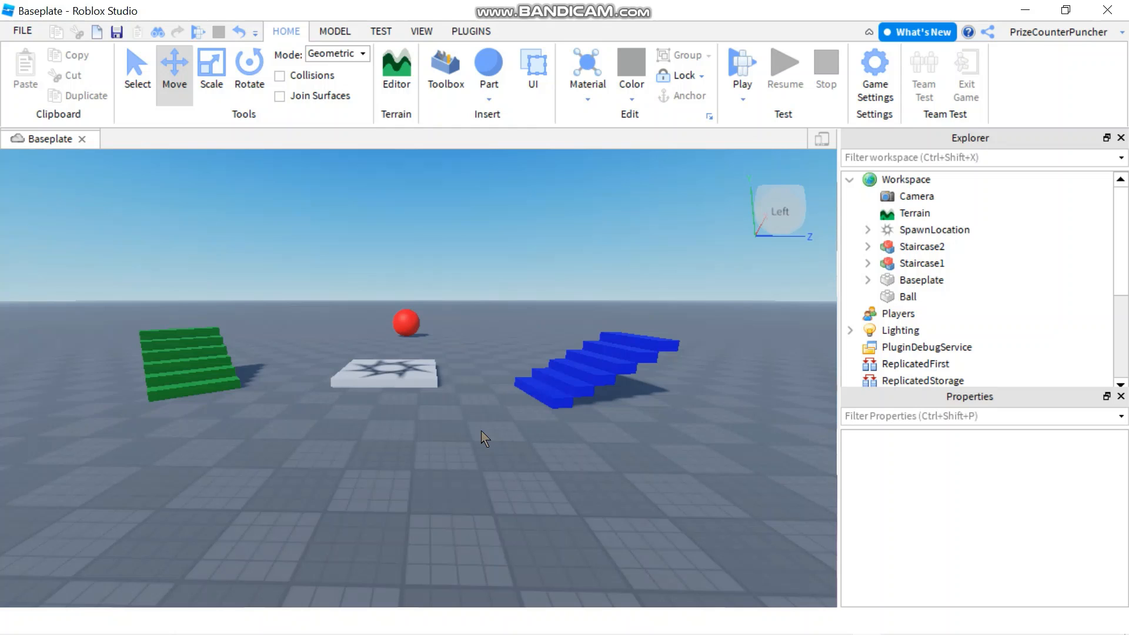
mouse_move(824, 324)
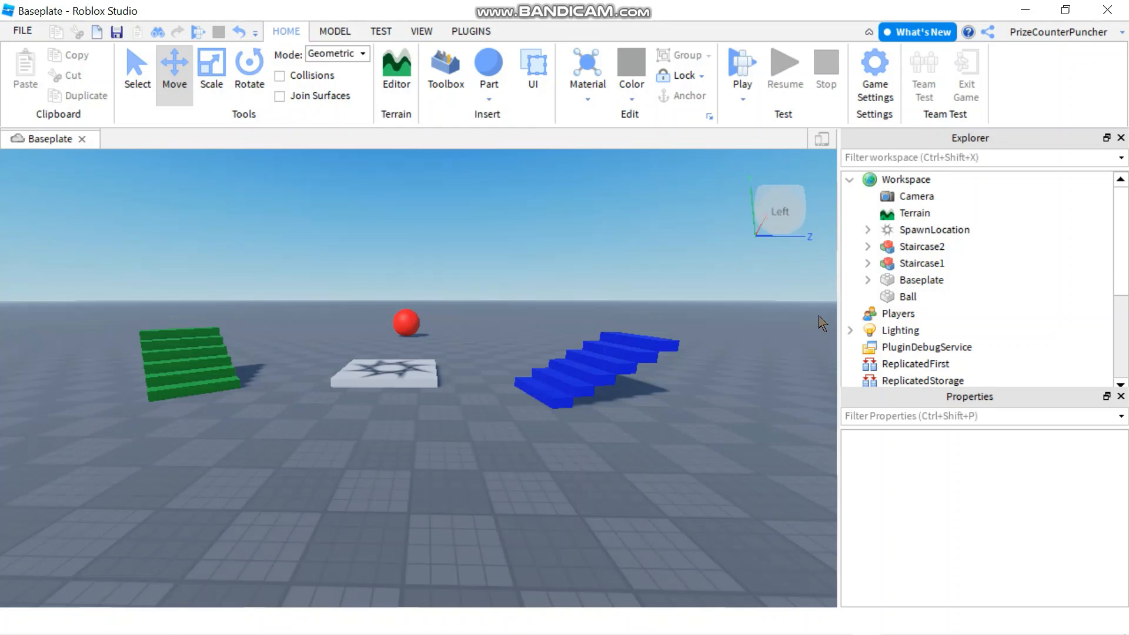
left_click(923, 263)
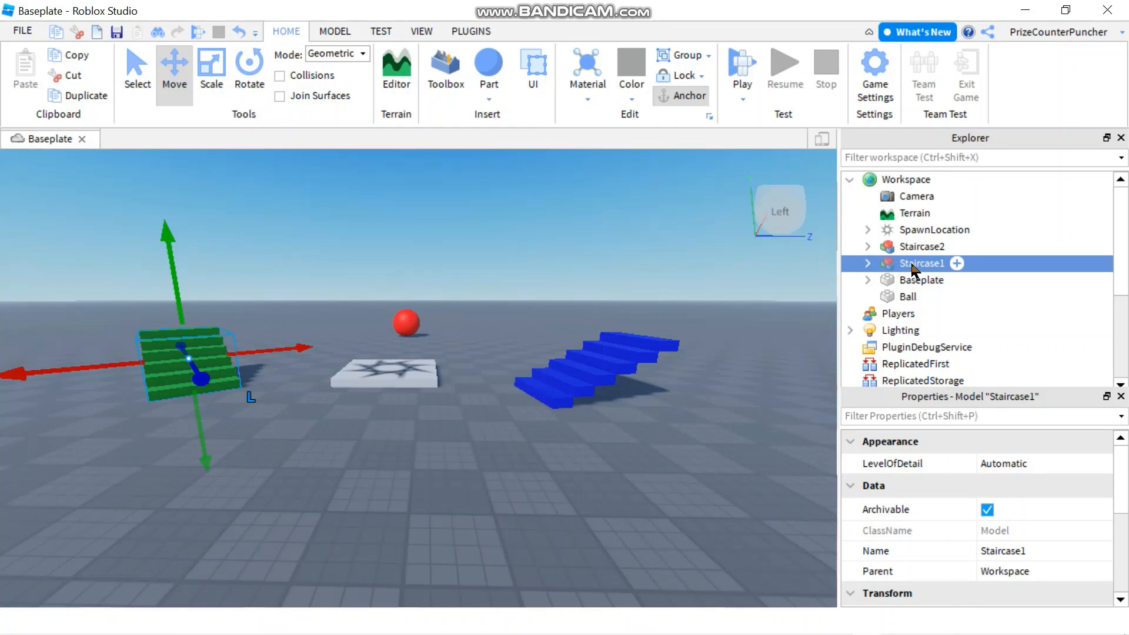
mouse_move(924, 371)
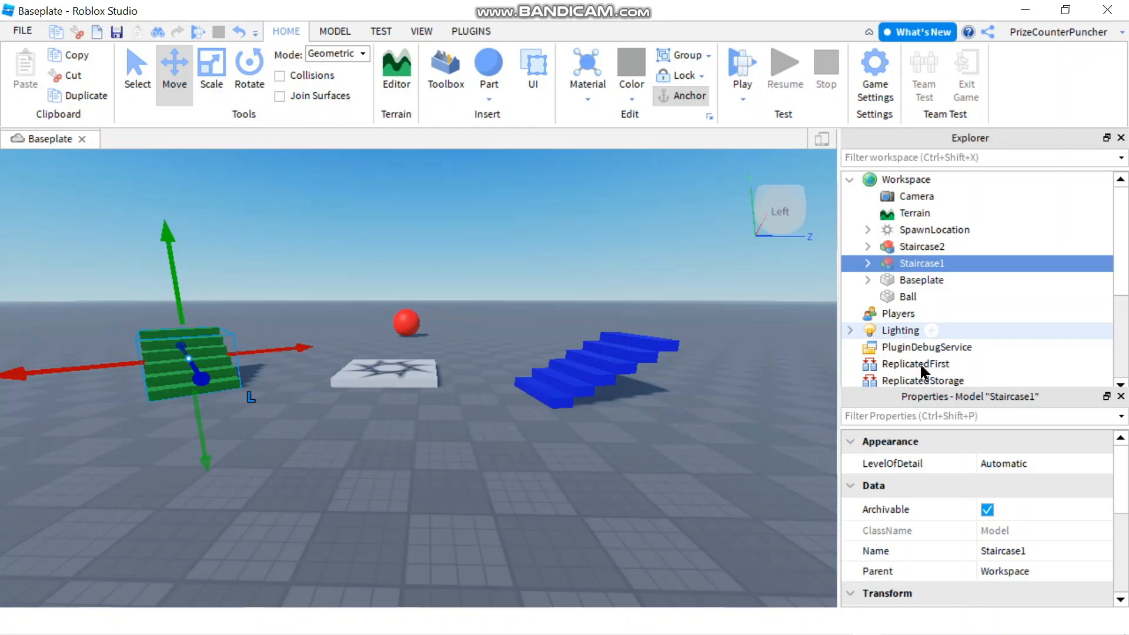
mouse_move(924, 408)
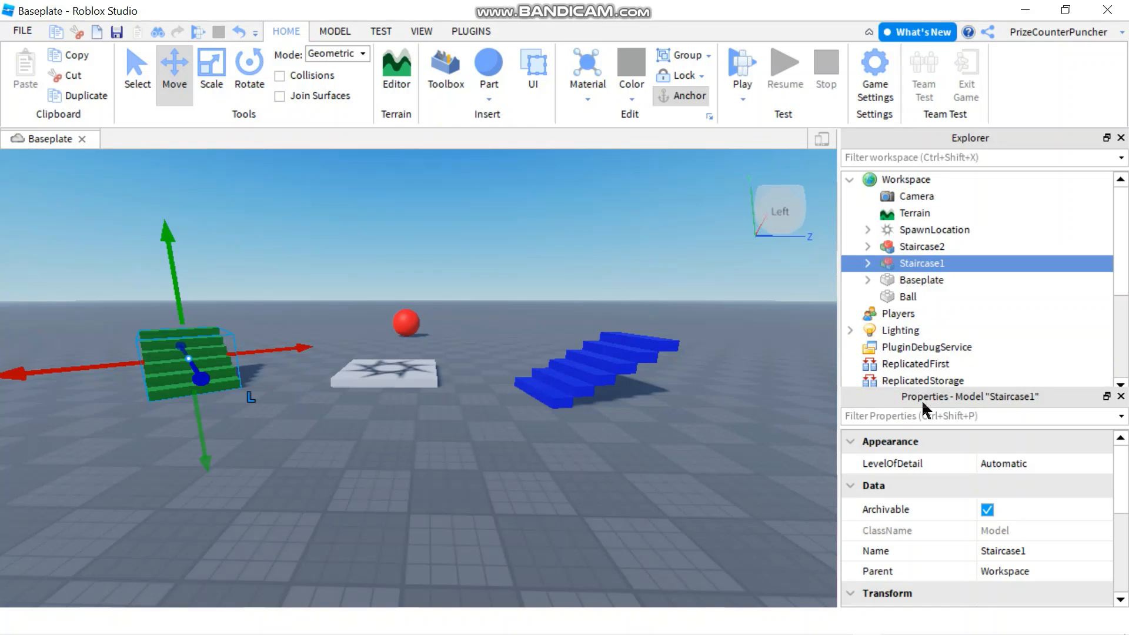
mouse_move(827, 407)
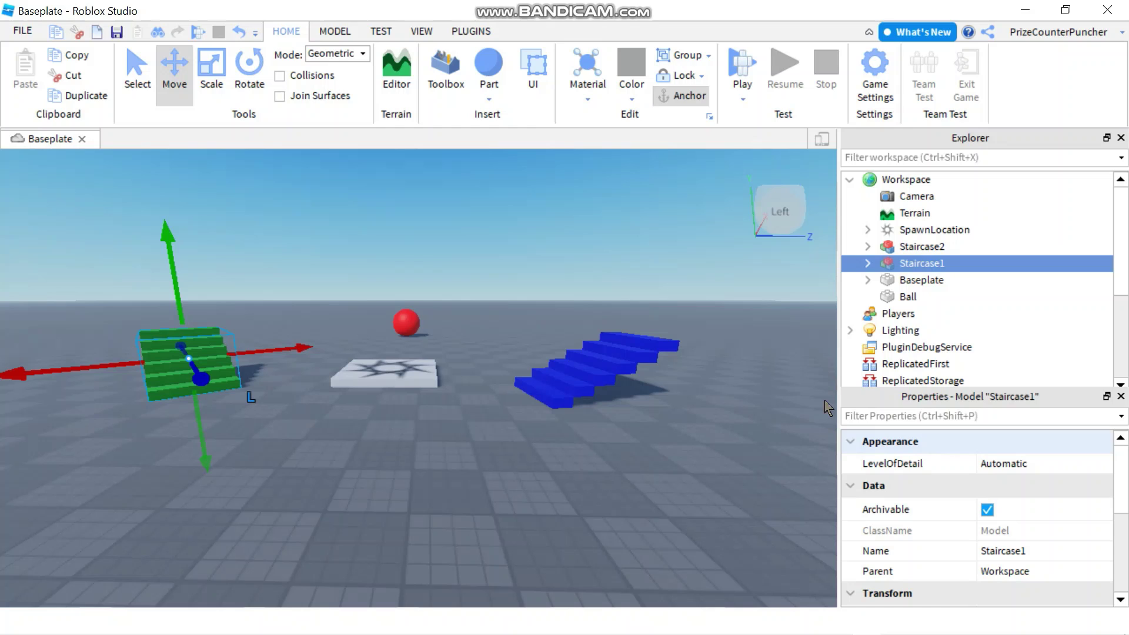
left_click(905, 297)
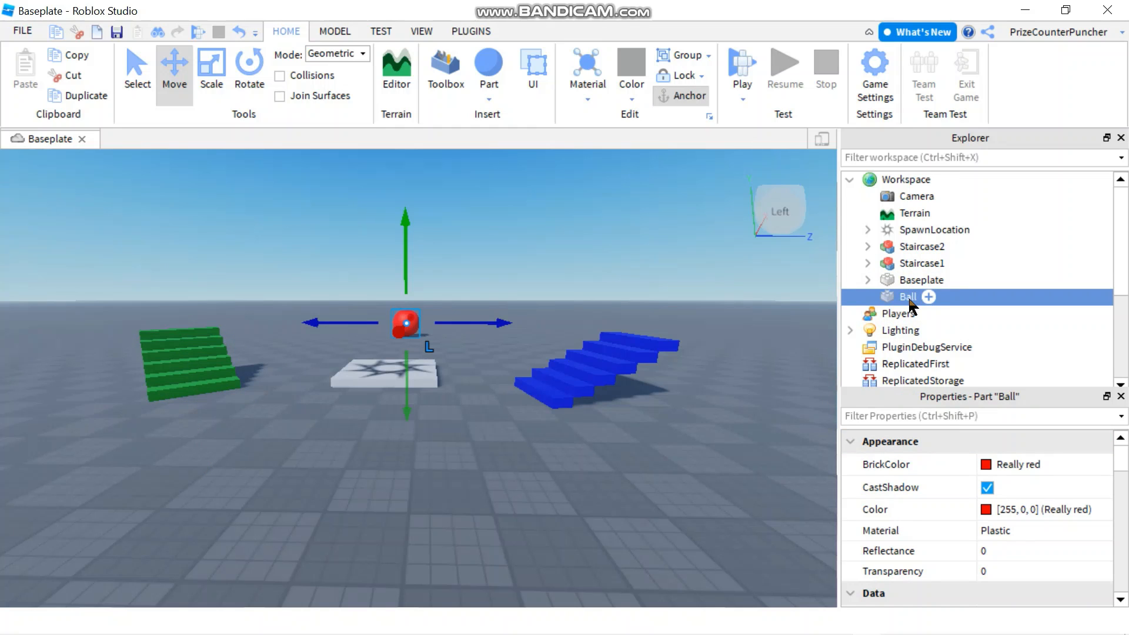
mouse_move(1007, 412)
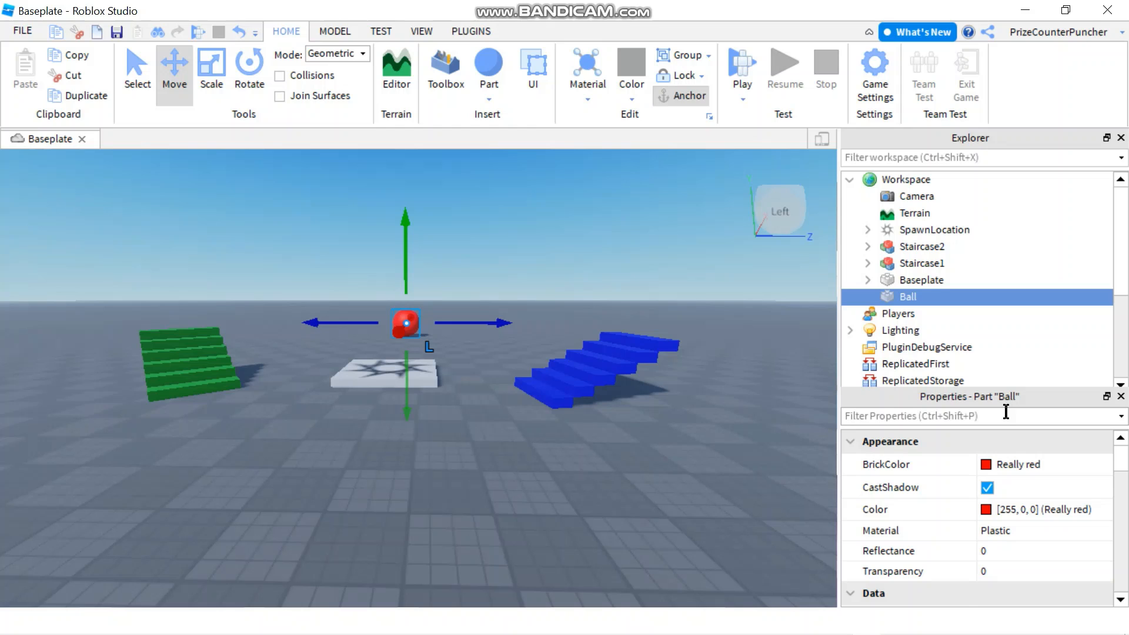
mouse_move(922, 263)
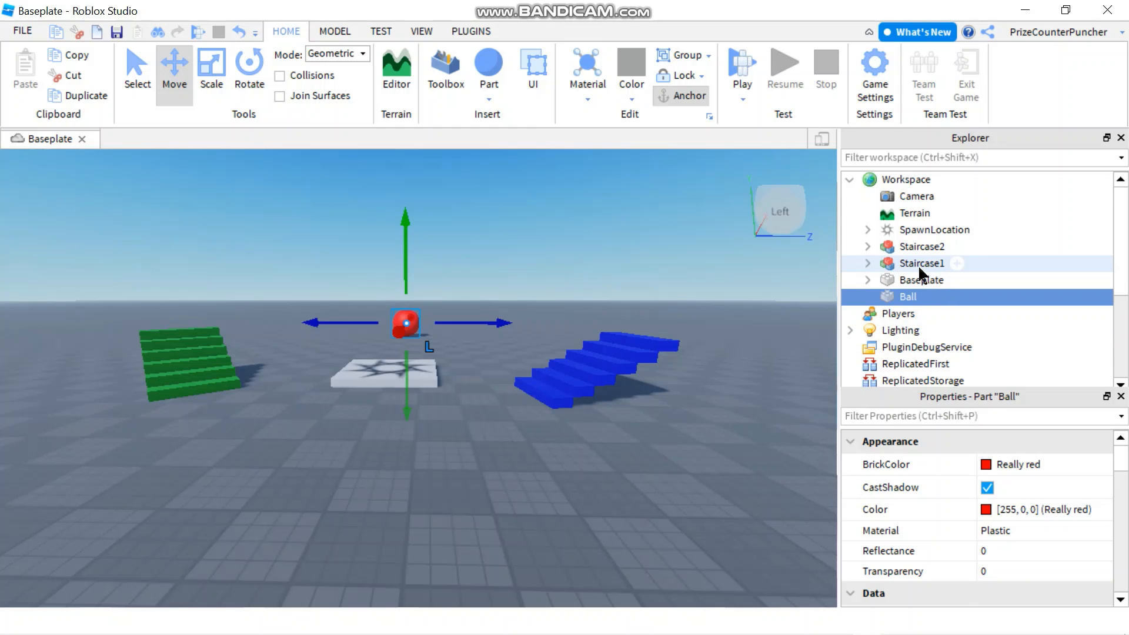
left_click(921, 263)
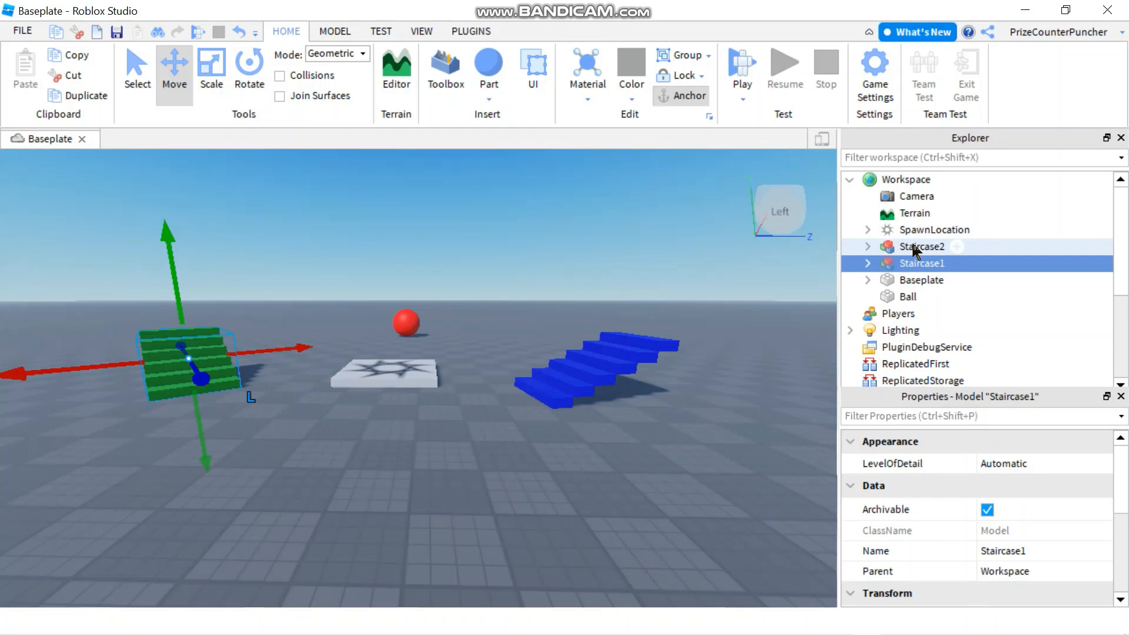
Step: Expand Staircase2 and delete its top step, leaving five parts
left_click(923, 246)
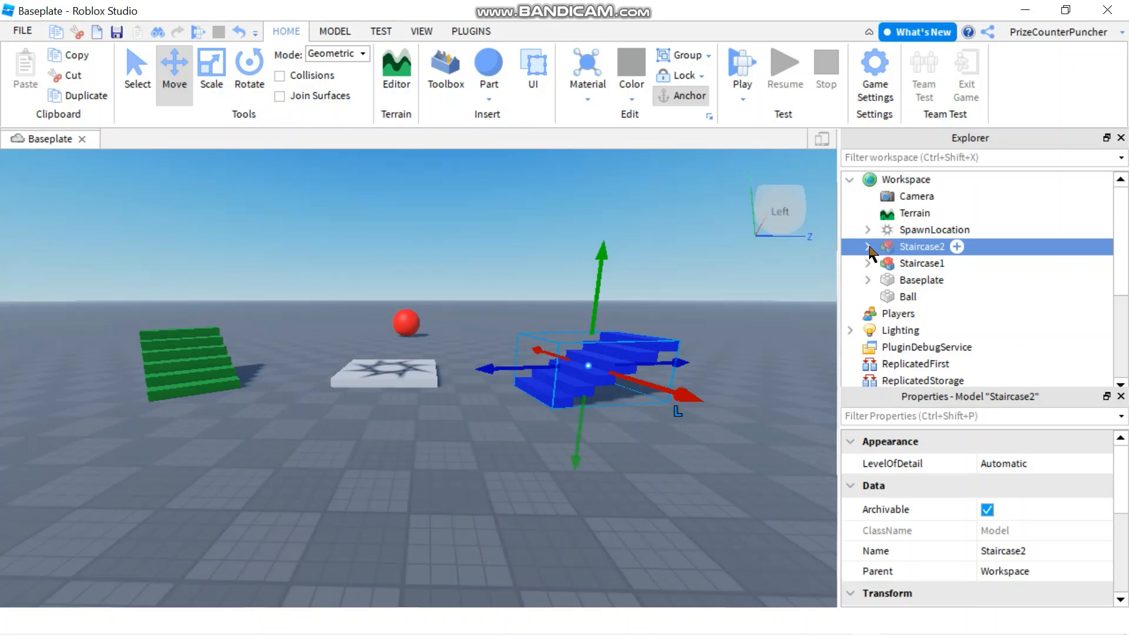
left_click(868, 247)
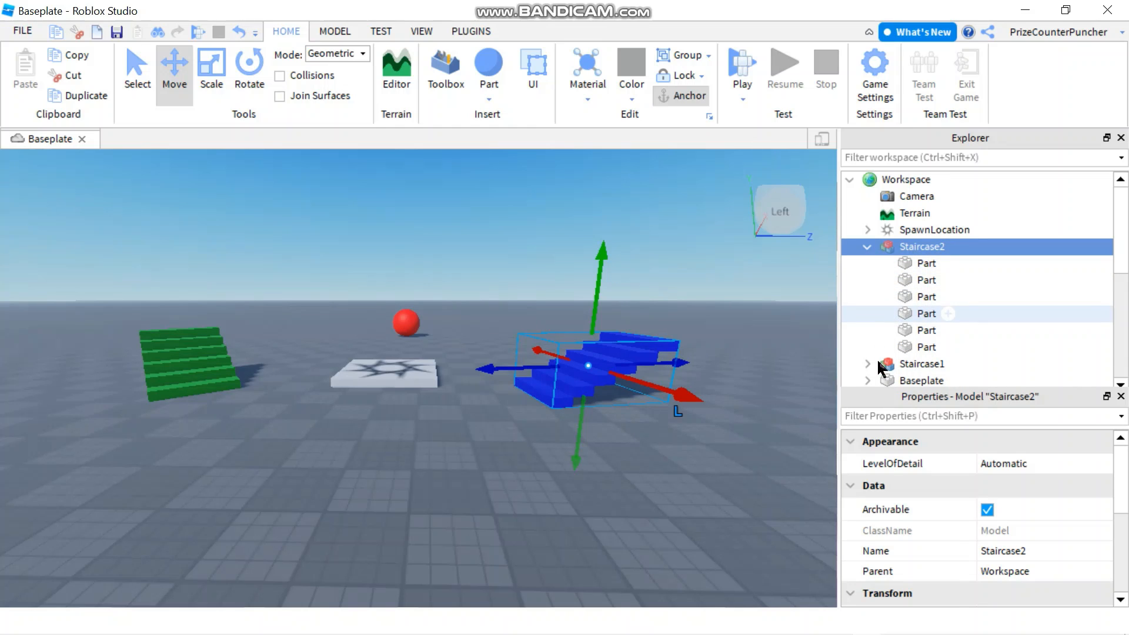
scroll("down", 3)
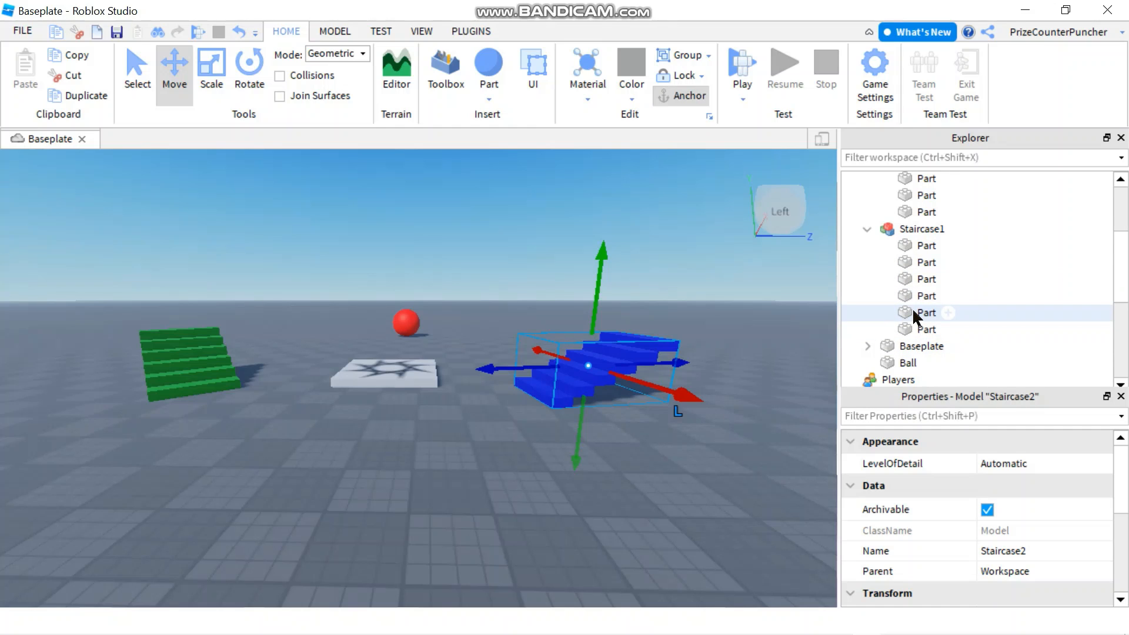
scroll("up", 3)
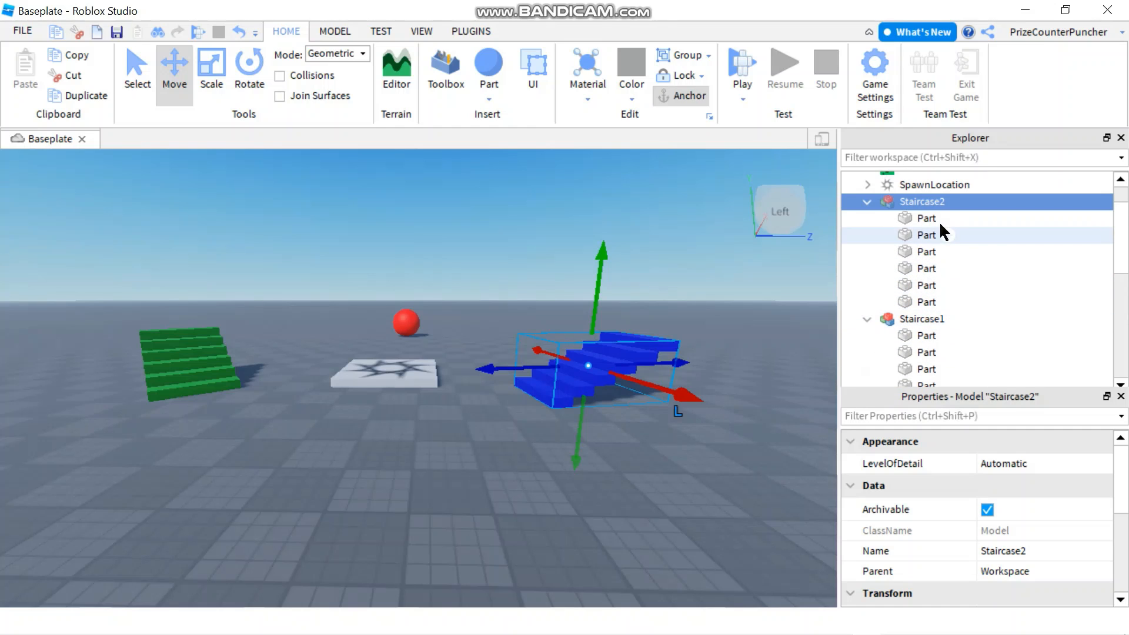
left_click(927, 218)
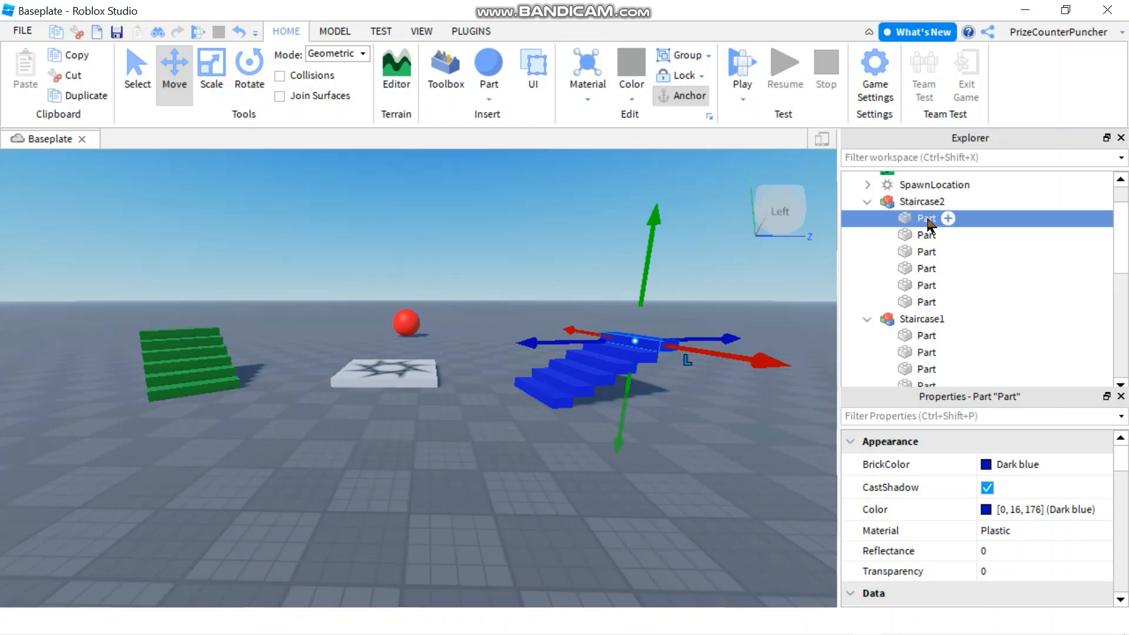
mouse_move(896, 254)
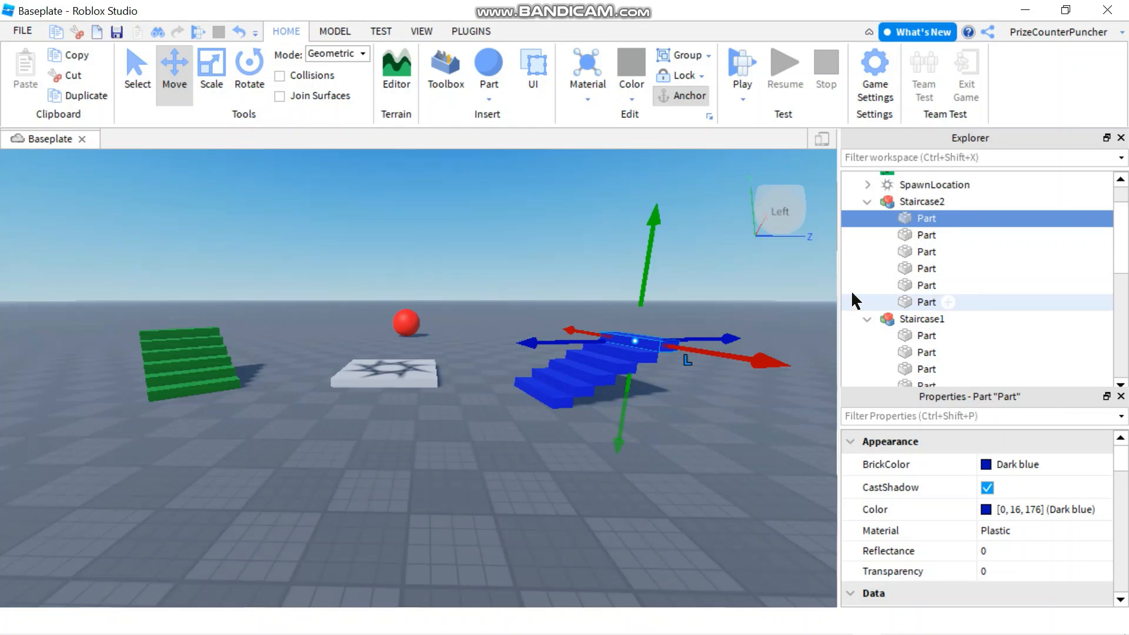
right_click(927, 218)
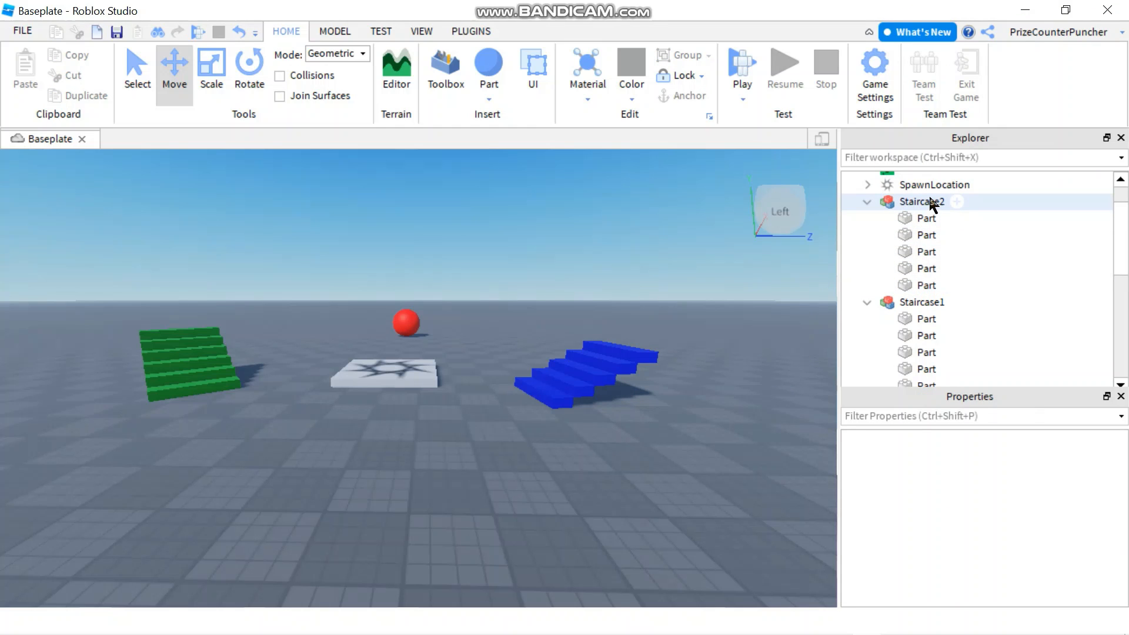
left_click(923, 202)
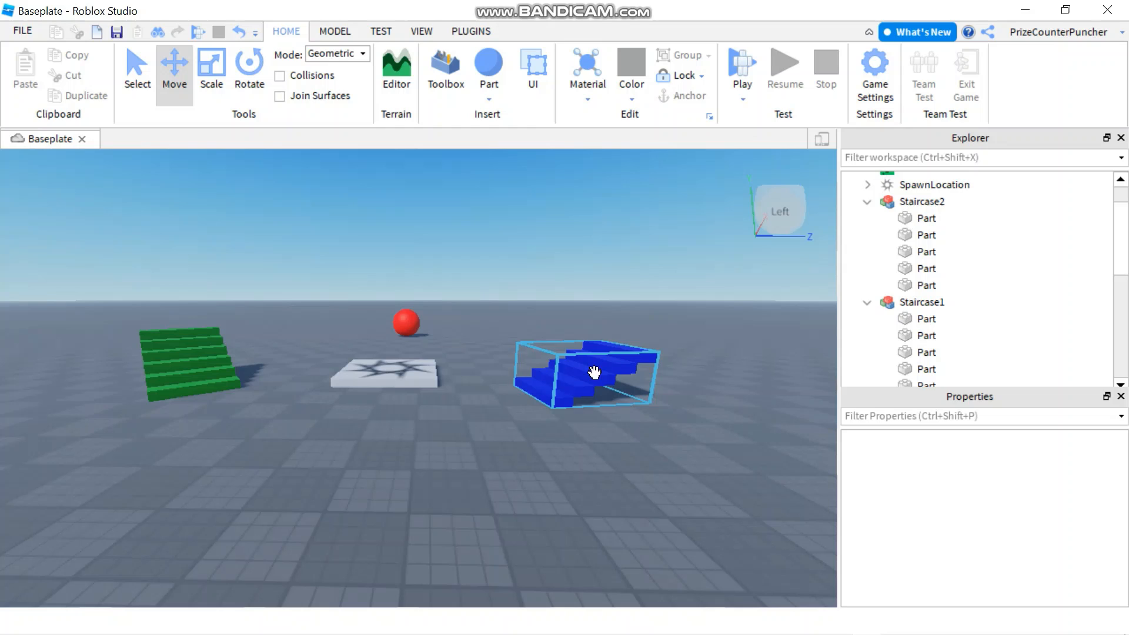
left_click(646, 462)
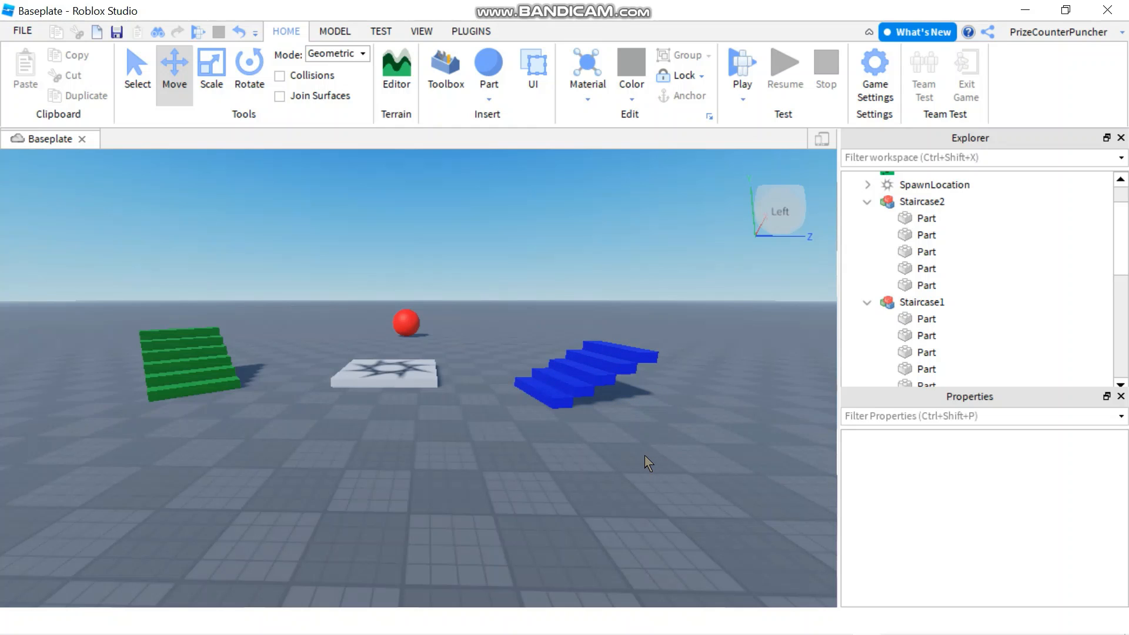
mouse_move(566, 500)
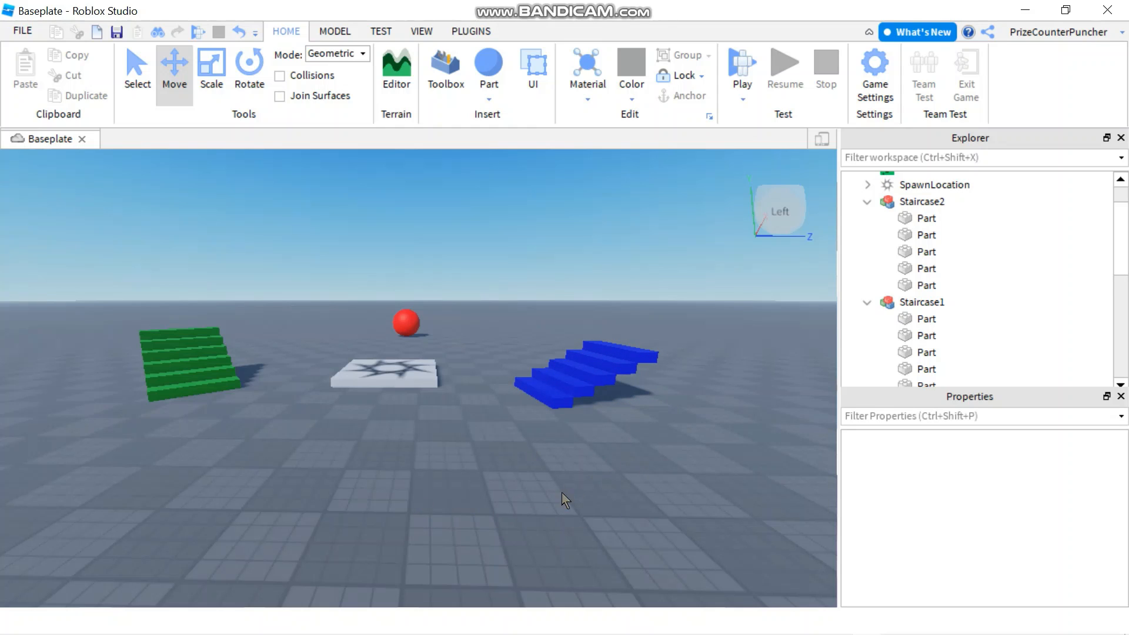
mouse_move(835, 340)
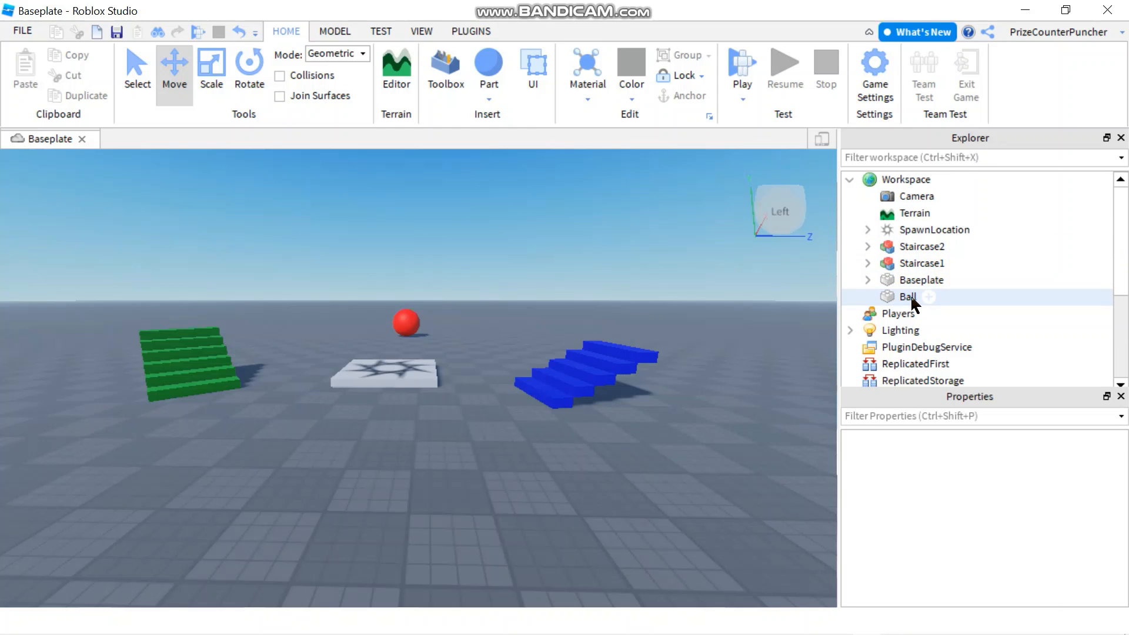
mouse_move(914, 347)
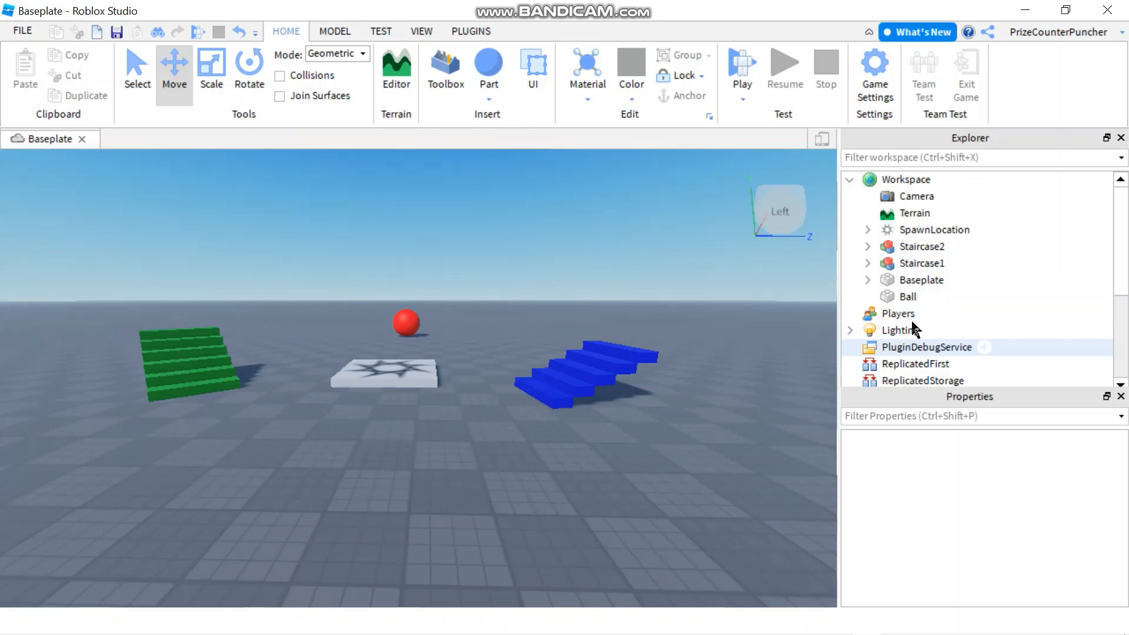
Step: Move Ball into Staircase1, then select the whole Staircase1 model
left_click(921, 263)
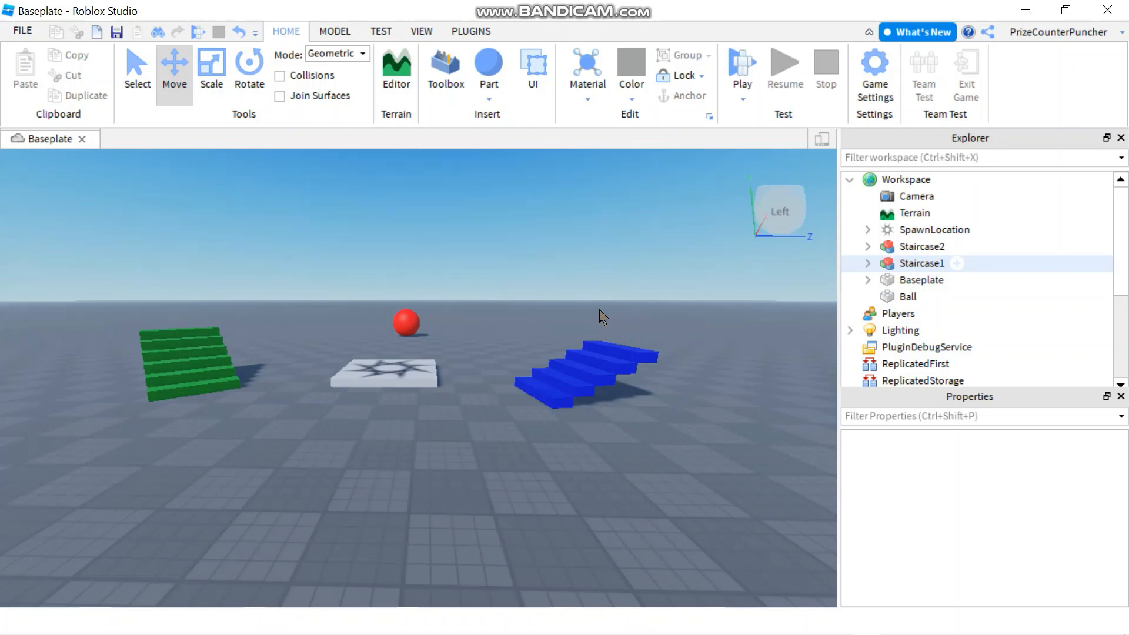
left_click(908, 296)
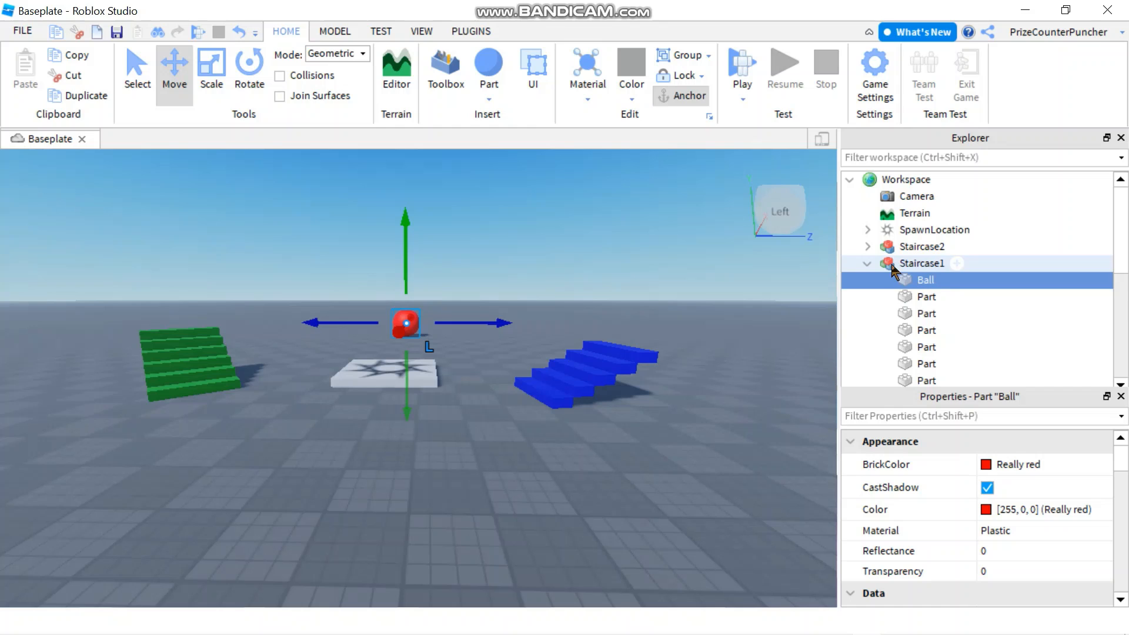
scroll("down", 3)
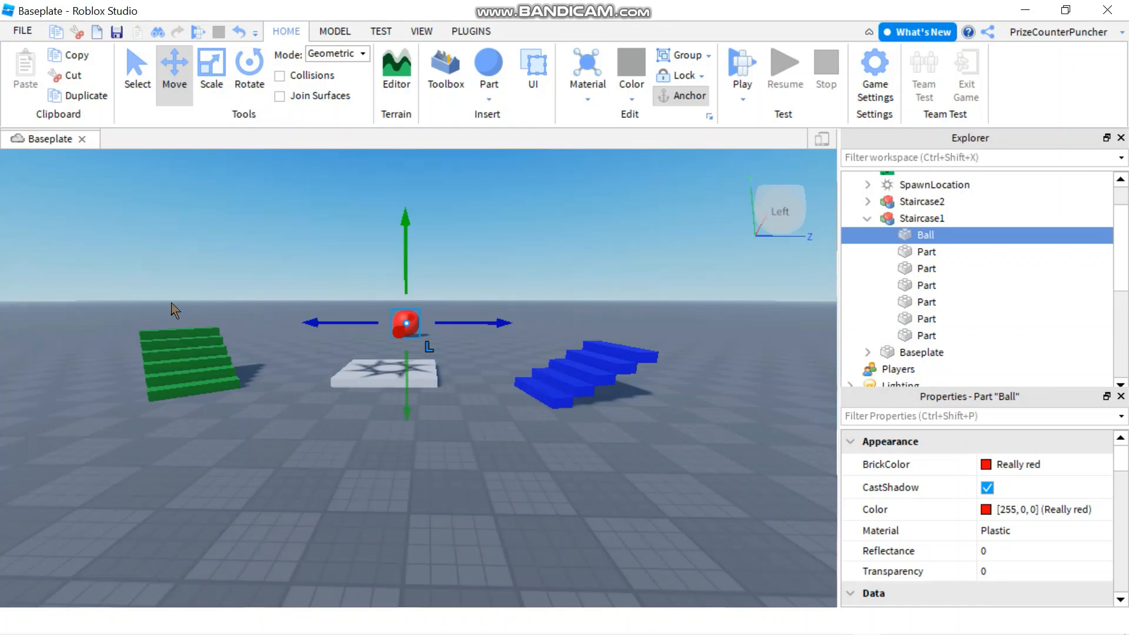
left_click(285, 436)
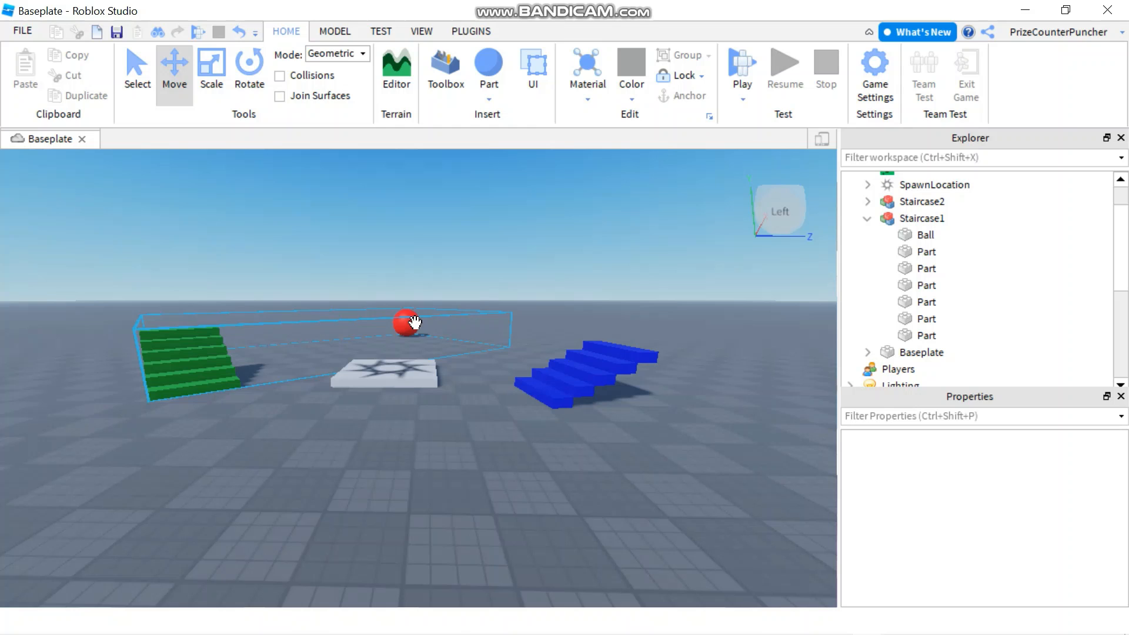
left_click(867, 218)
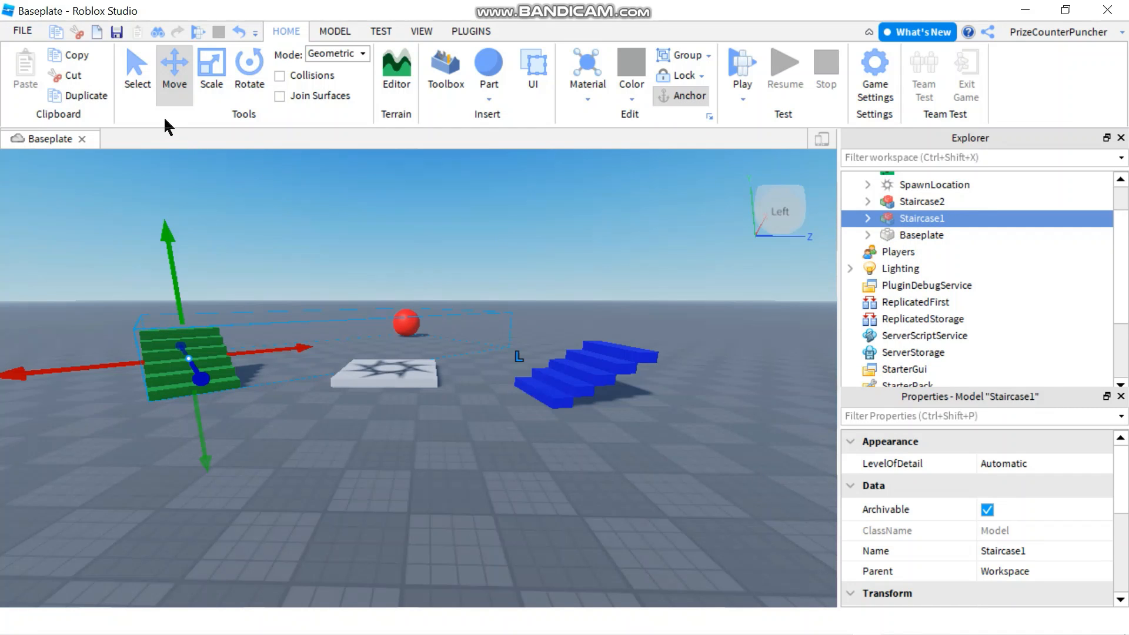
mouse_move(25, 373)
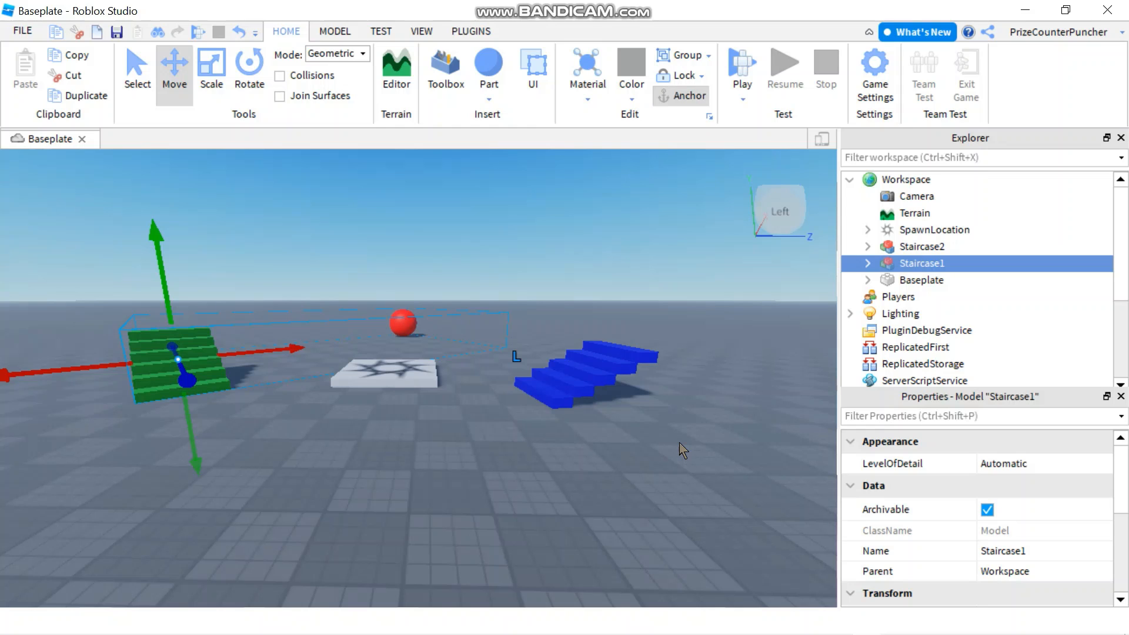
mouse_move(731, 523)
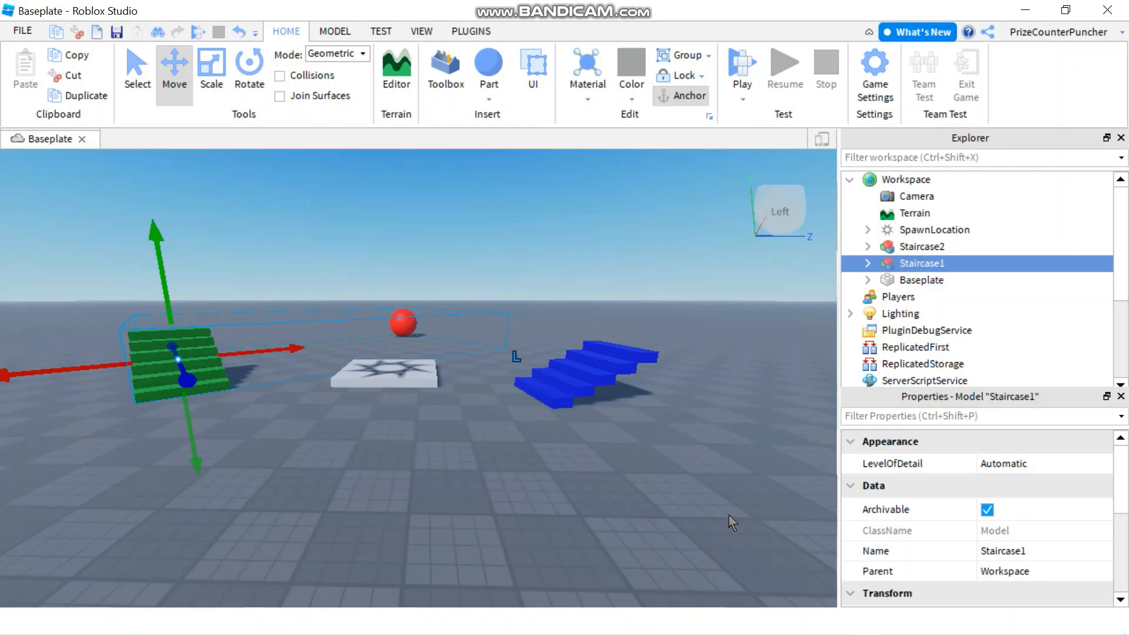
mouse_move(928, 273)
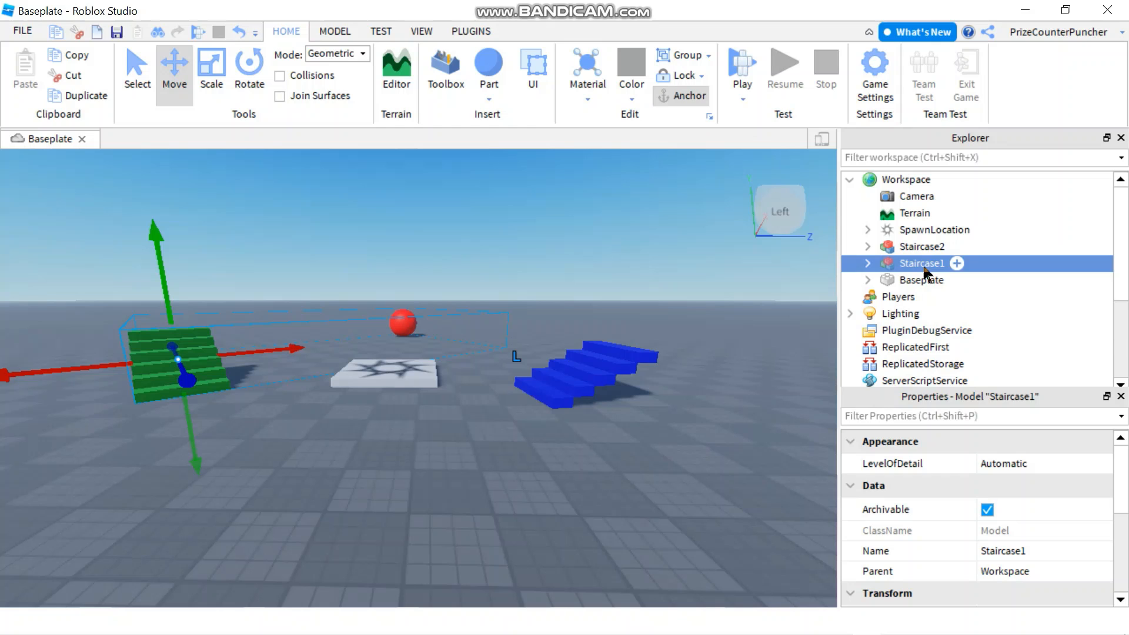
Step: Ungroup Staircase1 and Staircase2 so Ball and all stair parts sit loose in Workspace
right_click(924, 263)
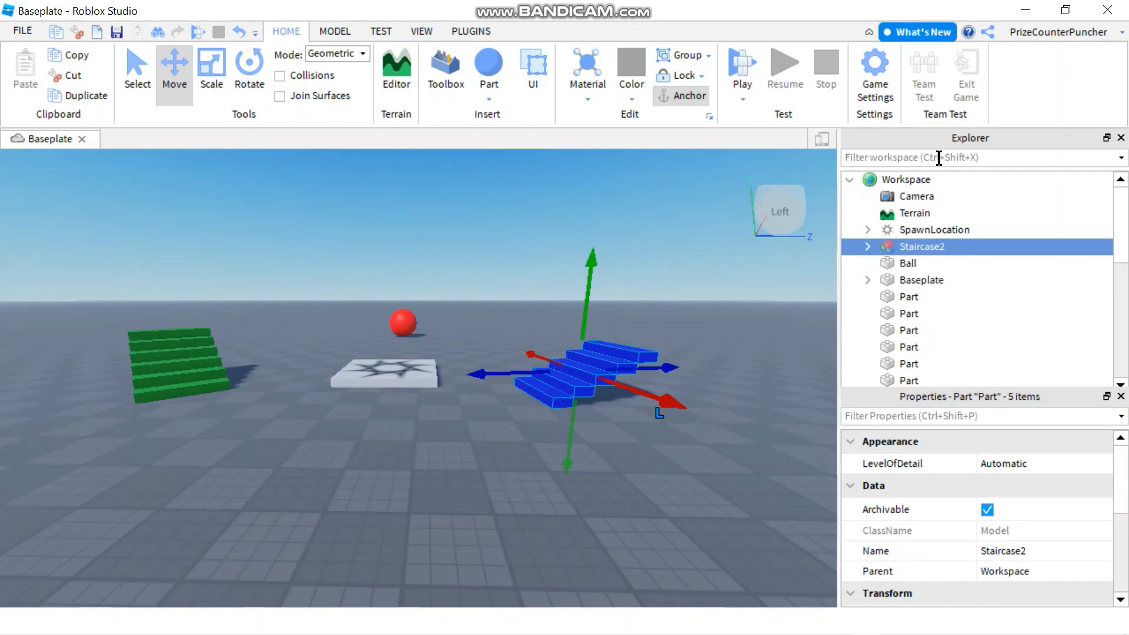
left_click(908, 380)
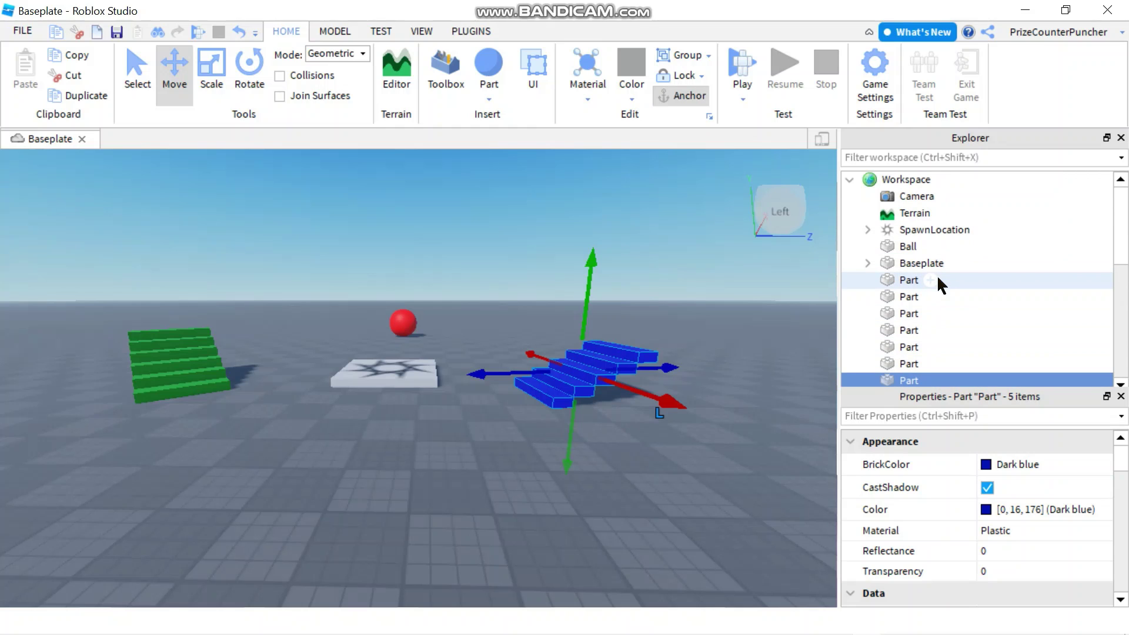
mouse_move(967, 295)
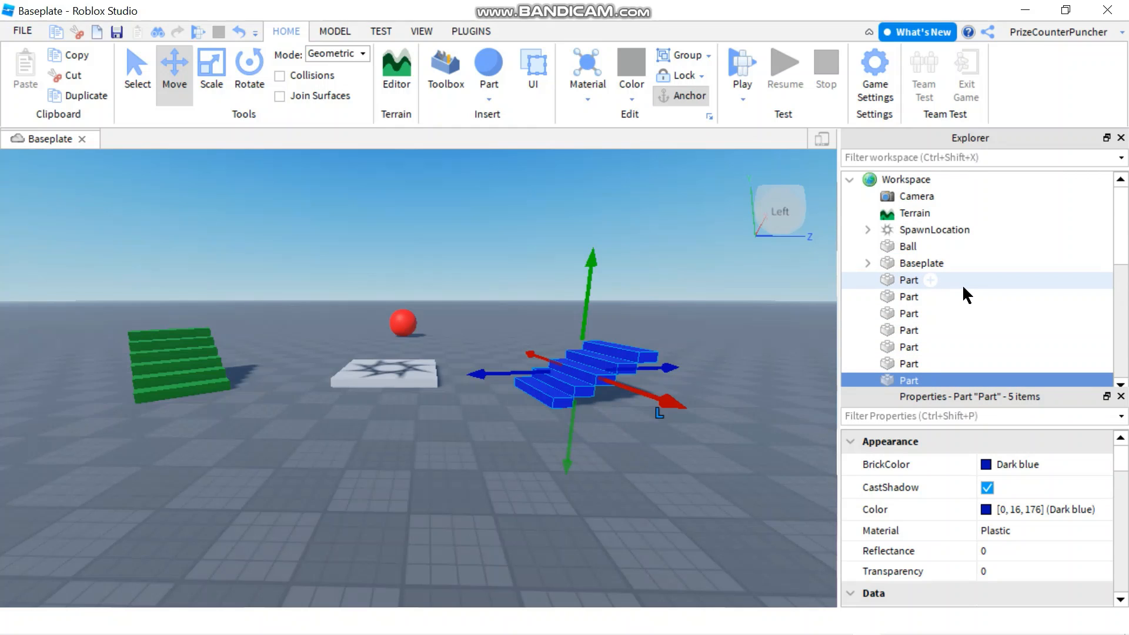
mouse_move(922, 263)
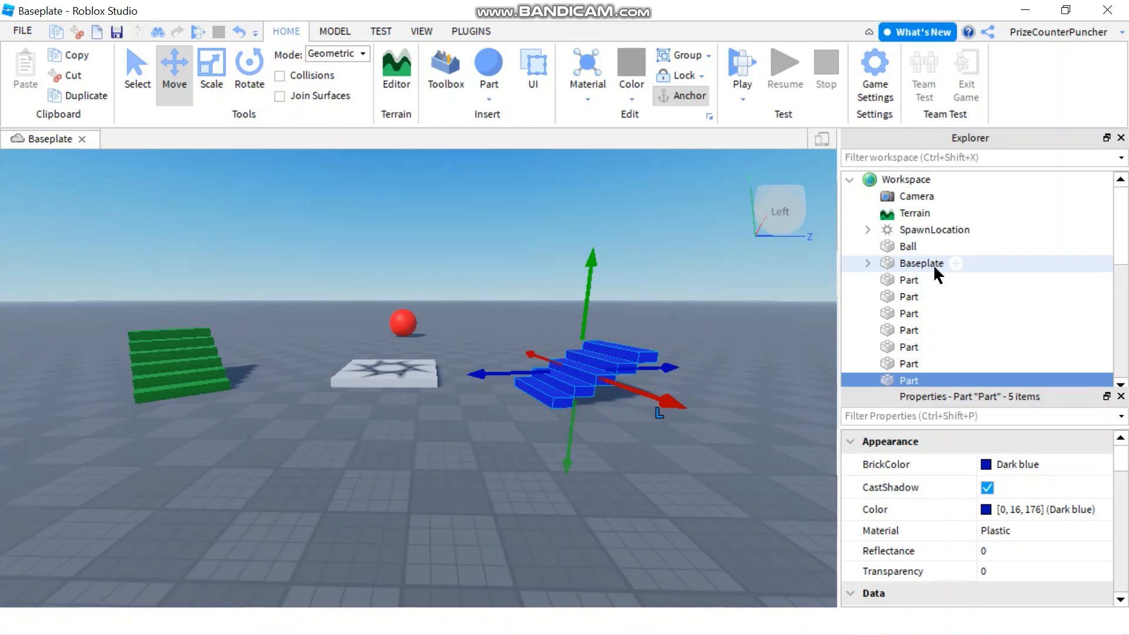
Step: Select Ball and all loose stair parts as 12 items, excluding the Baseplate
left_click(909, 246)
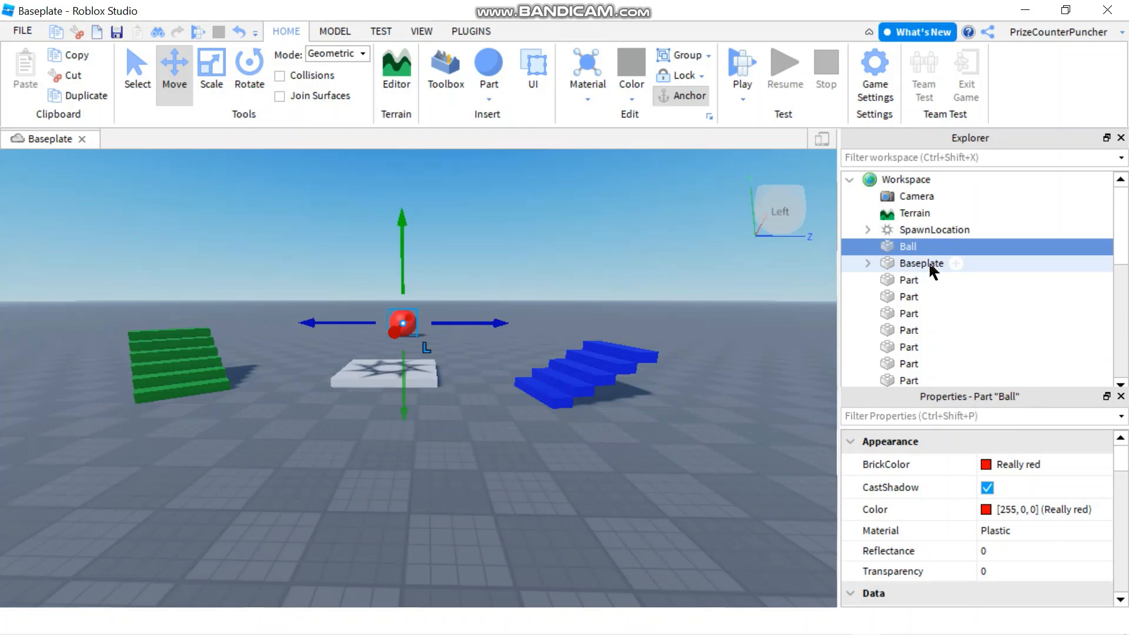
scroll("down", 3)
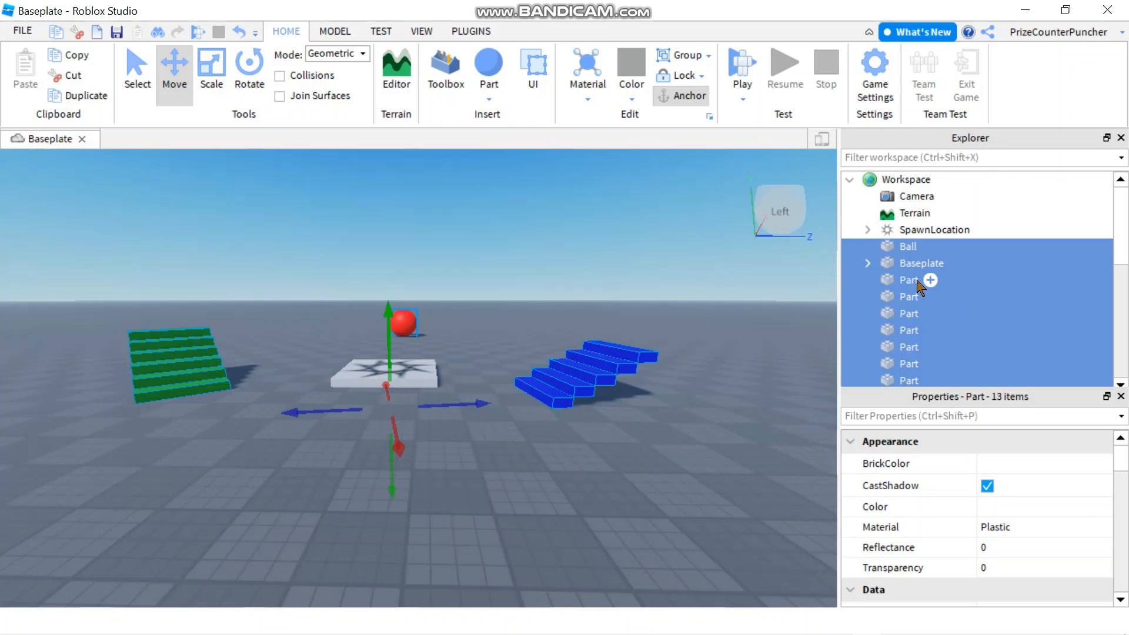
left_click(908, 246)
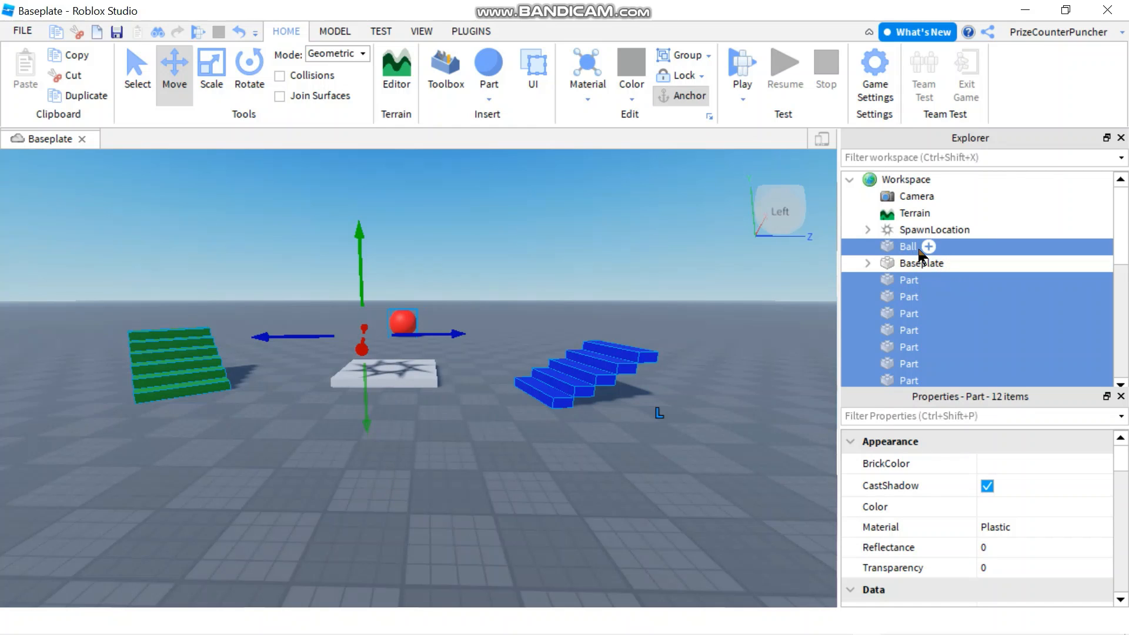
mouse_move(920, 302)
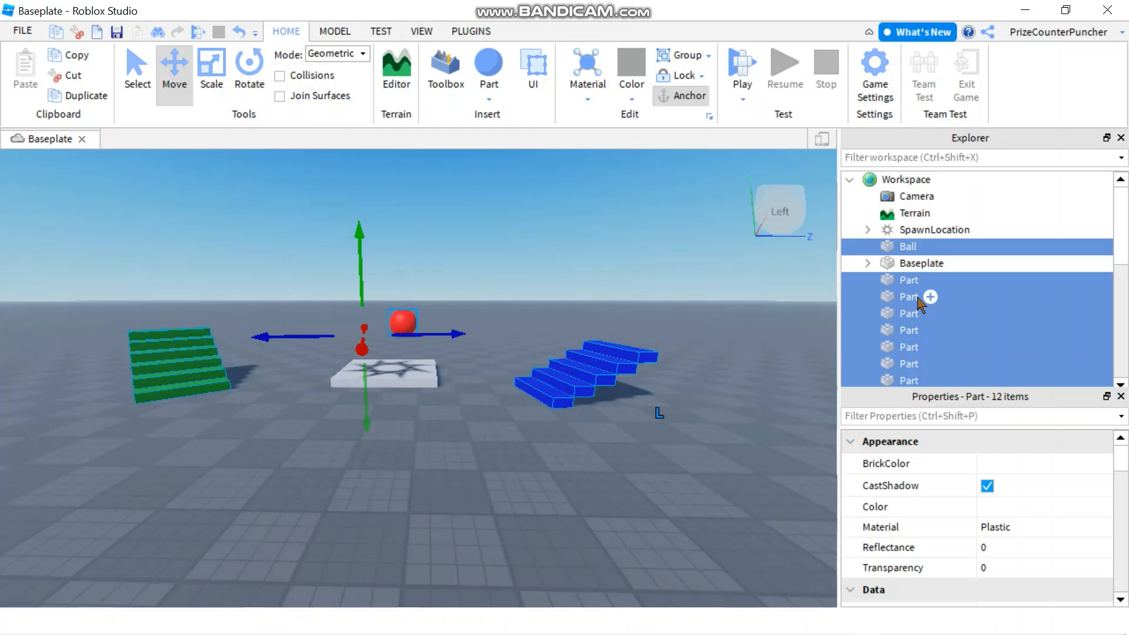
scroll("down", 3)
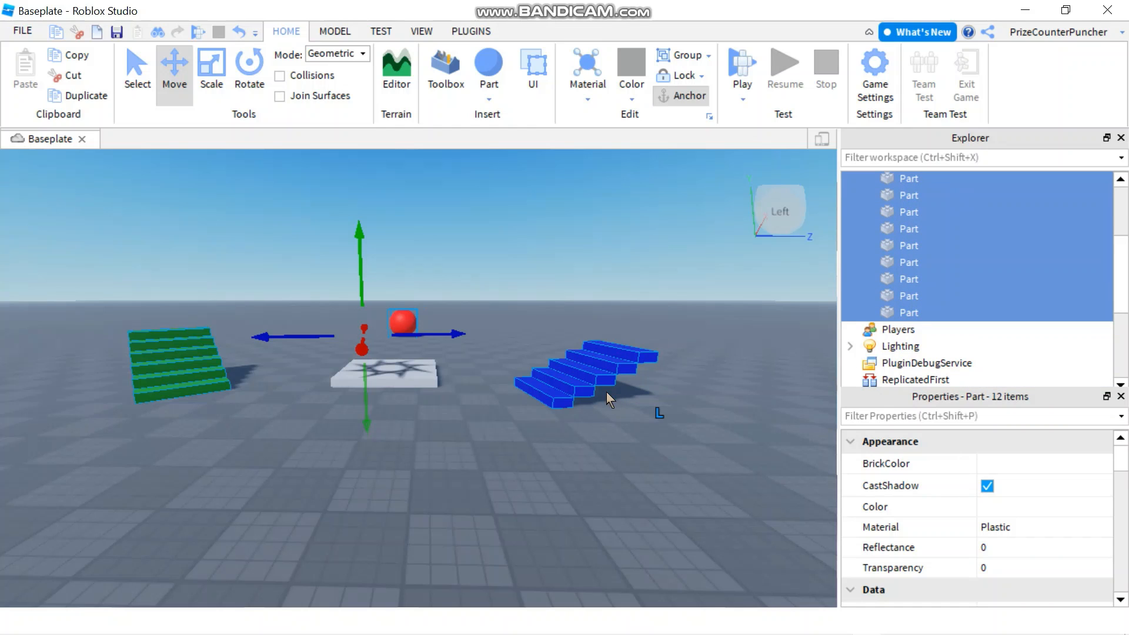
mouse_move(916, 284)
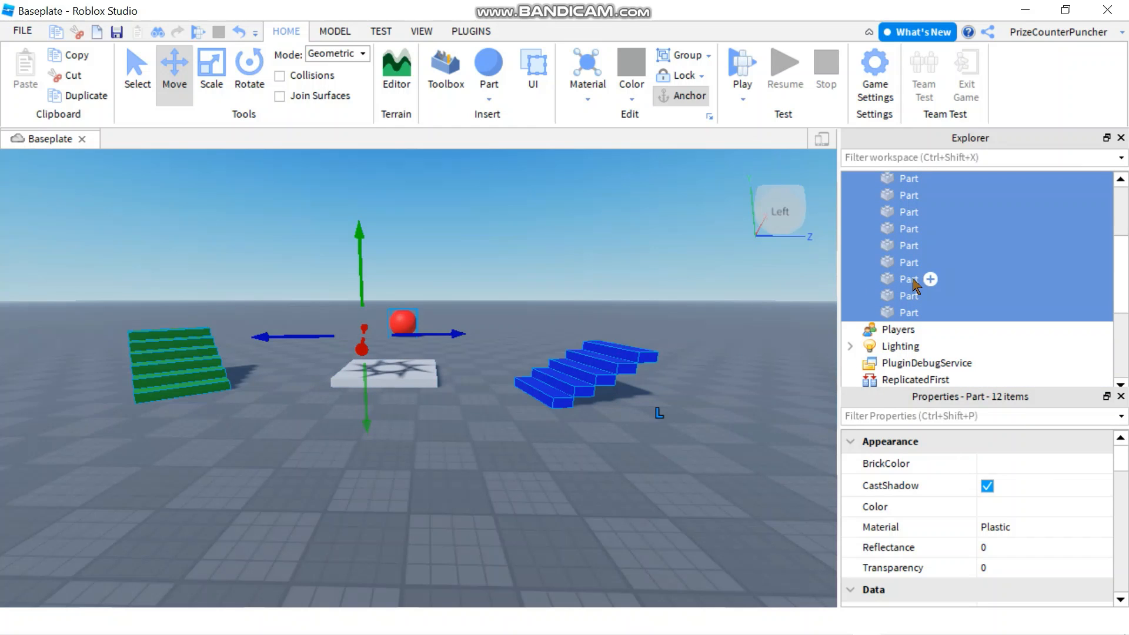
scroll("up", 3)
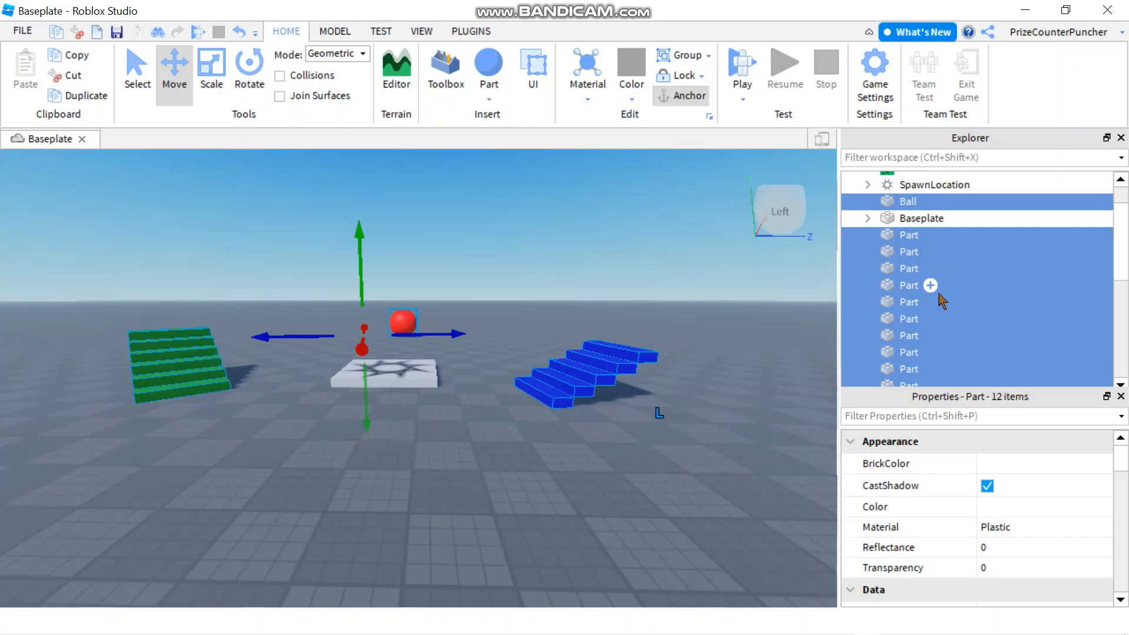
mouse_move(904, 299)
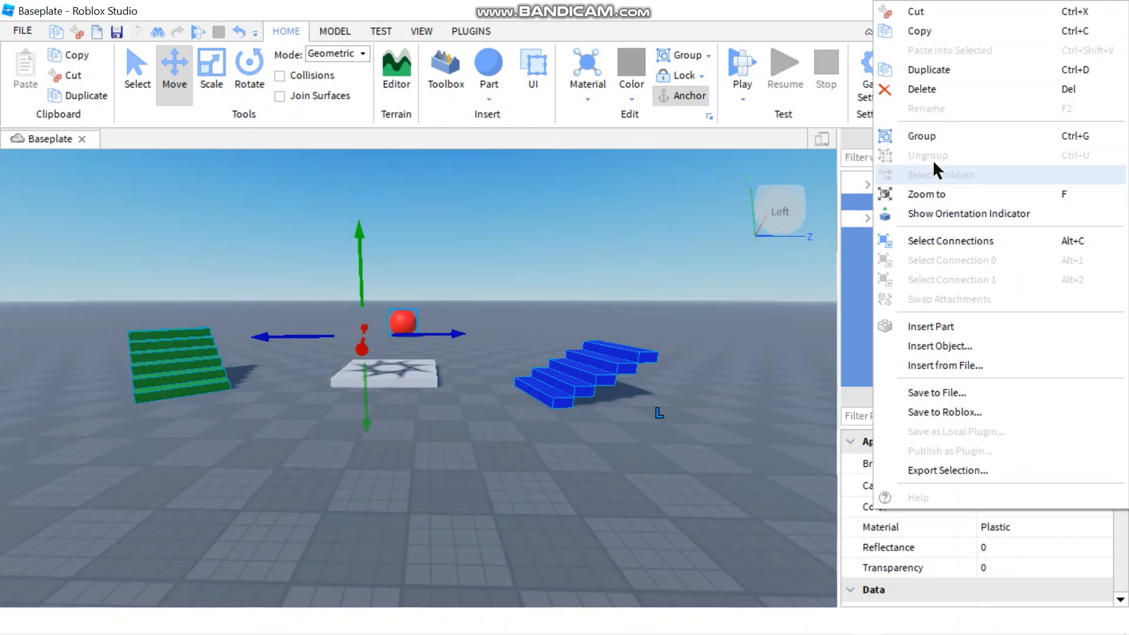
Step: Group the selected ball and stair parts into one model named ModelParts
left_click(921, 135)
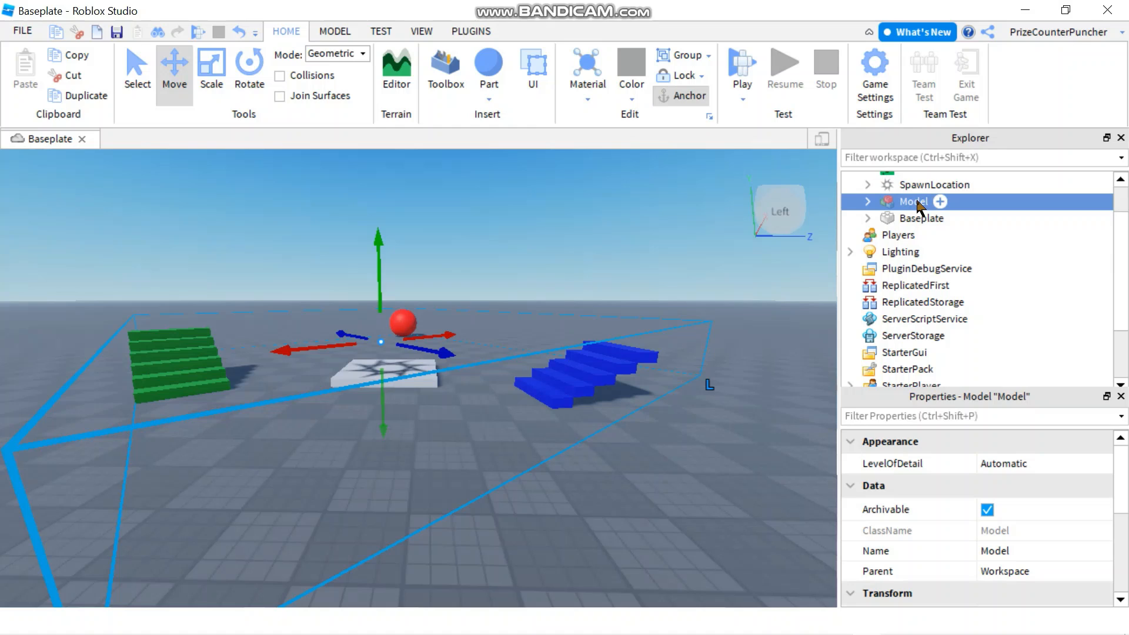
double_click(913, 202)
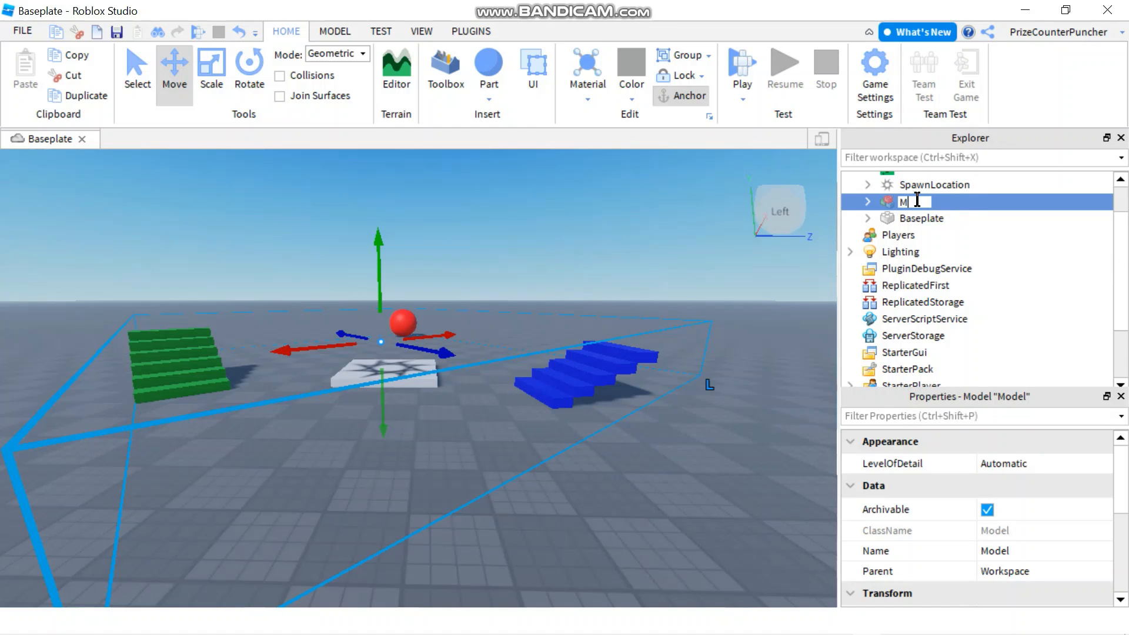
type("ModelParts")
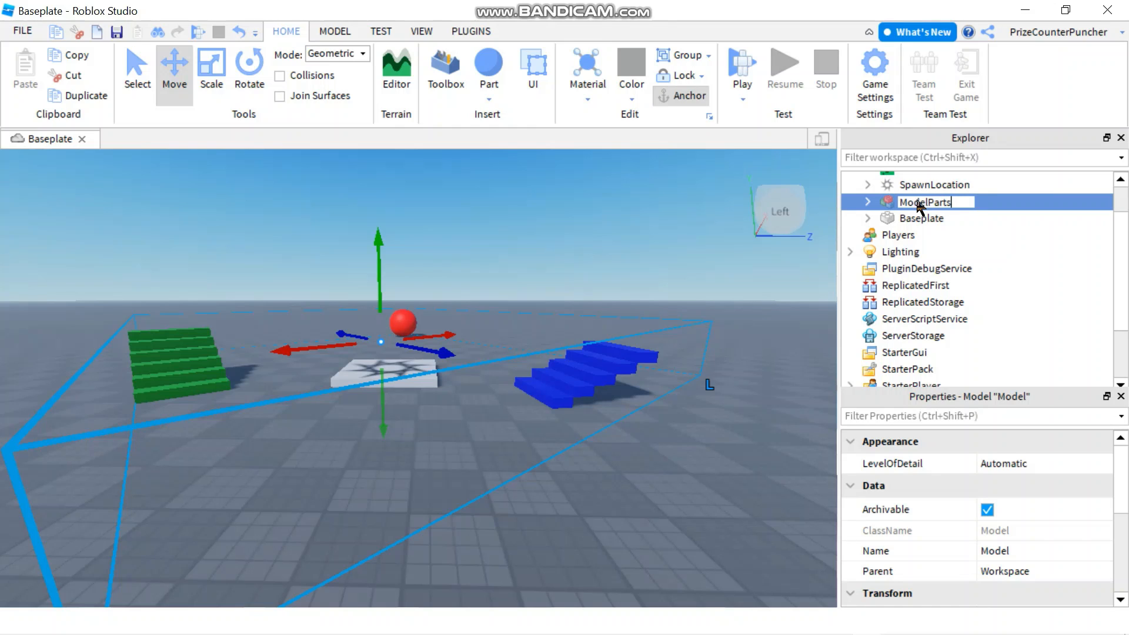
key("Return")
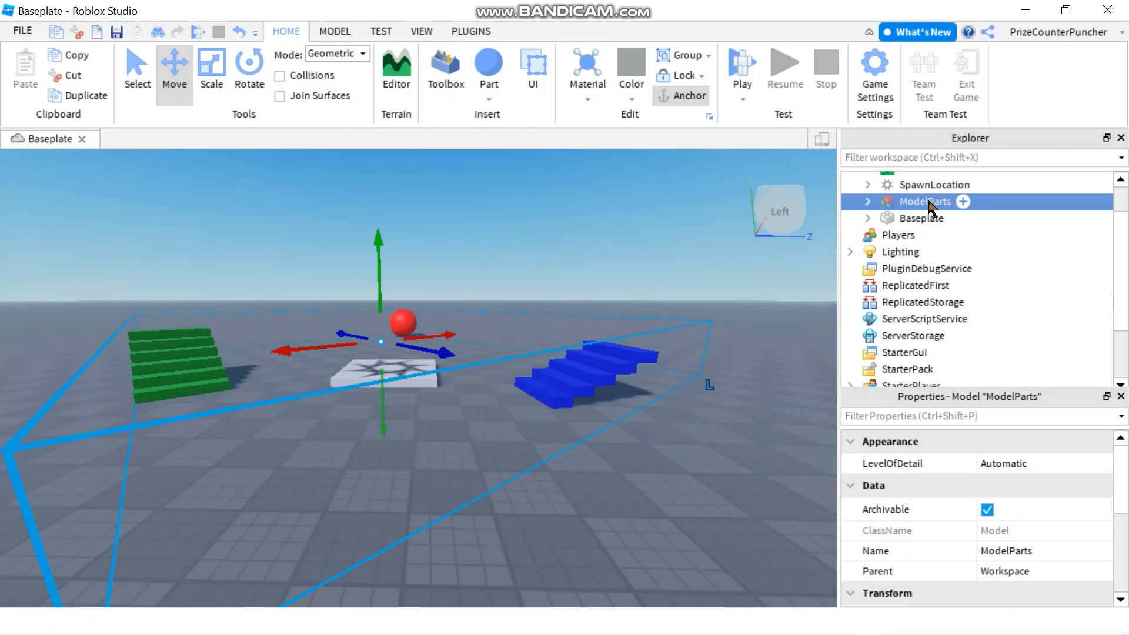
mouse_move(891, 209)
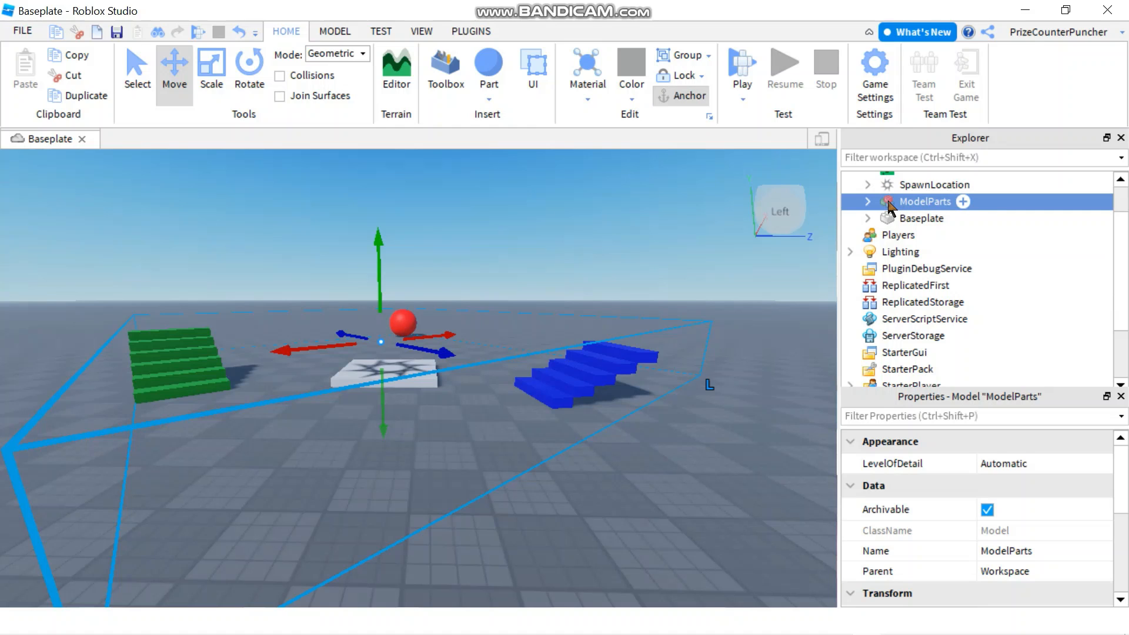
left_click(868, 202)
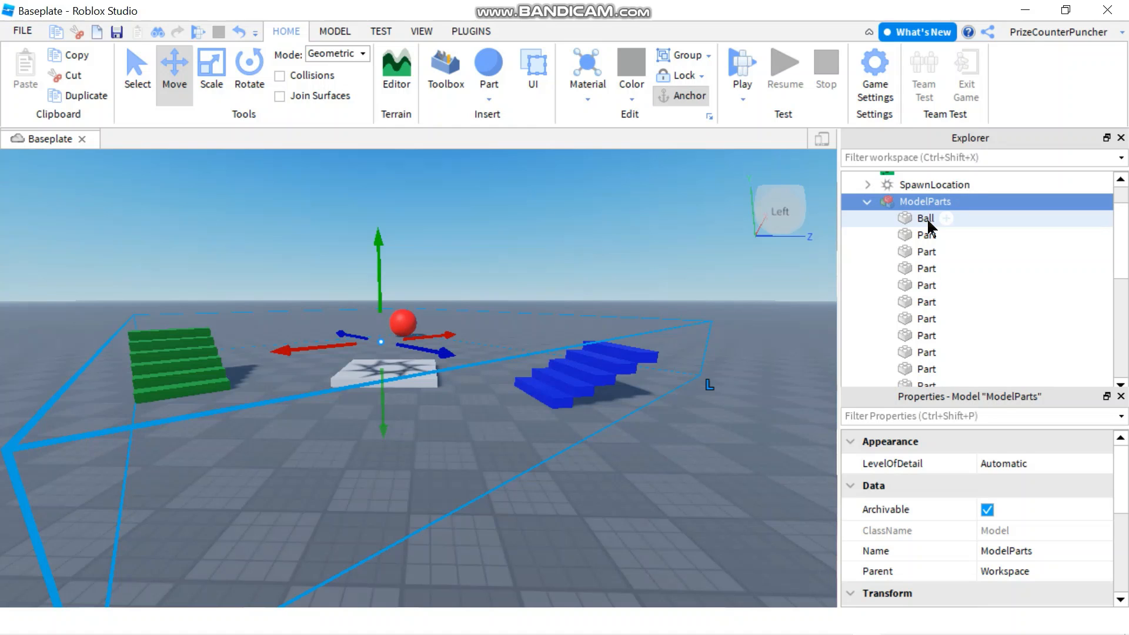
left_click(926, 218)
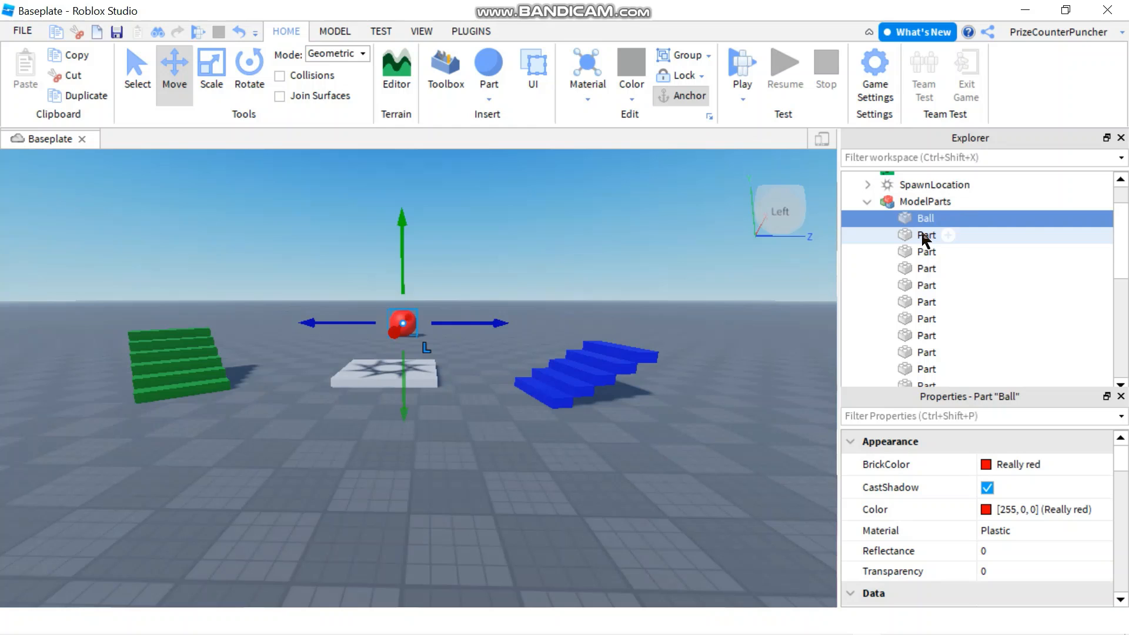
left_click(927, 295)
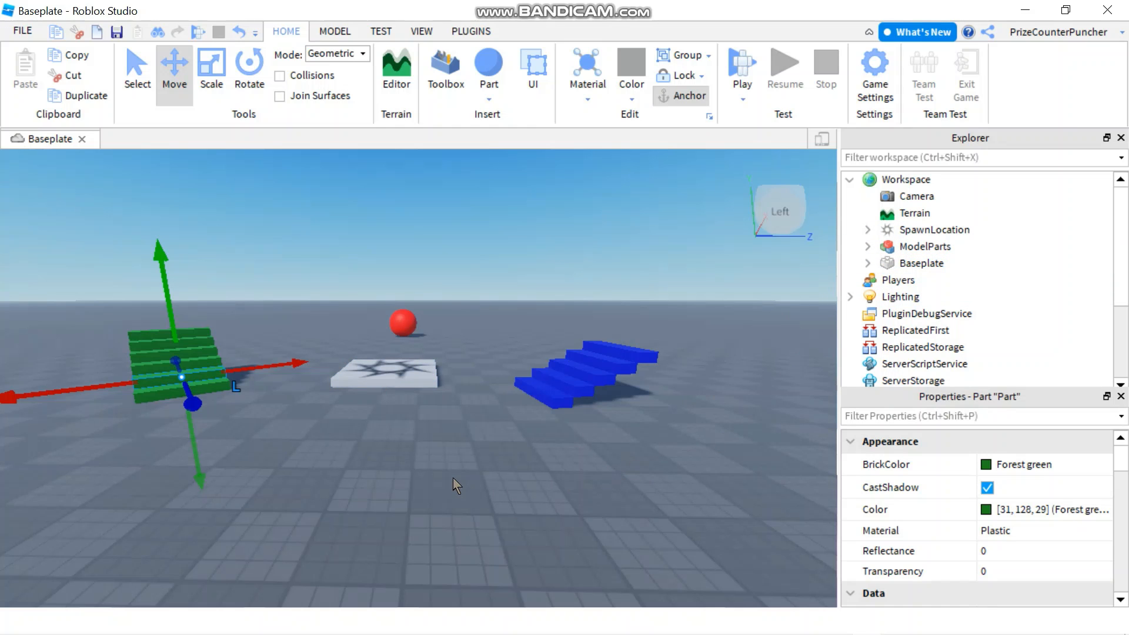
mouse_move(680, 423)
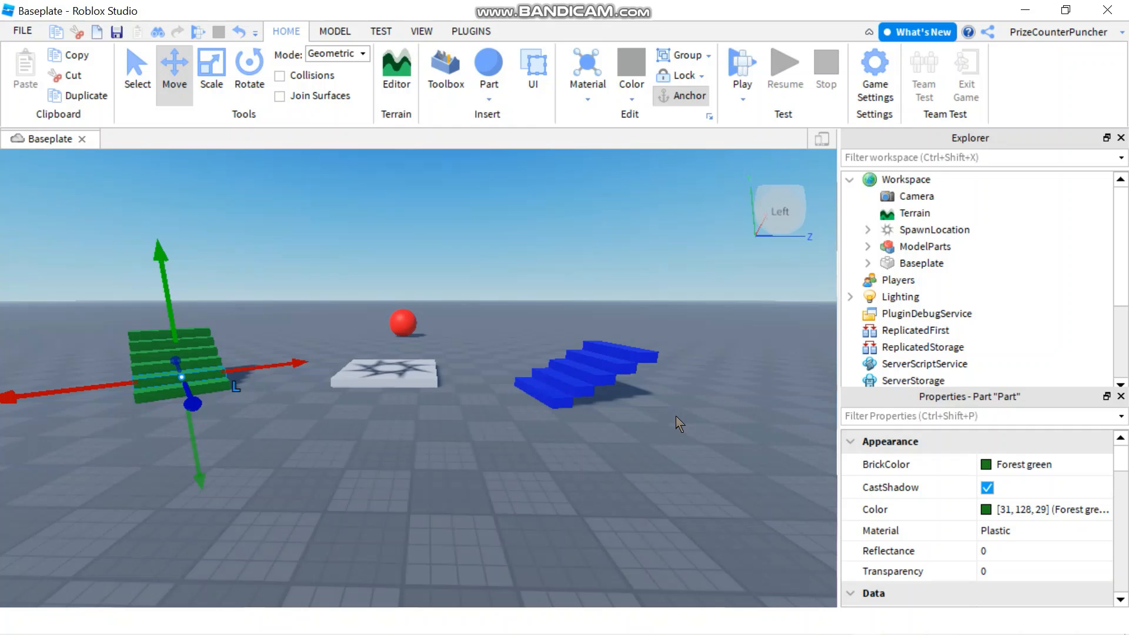
mouse_move(727, 370)
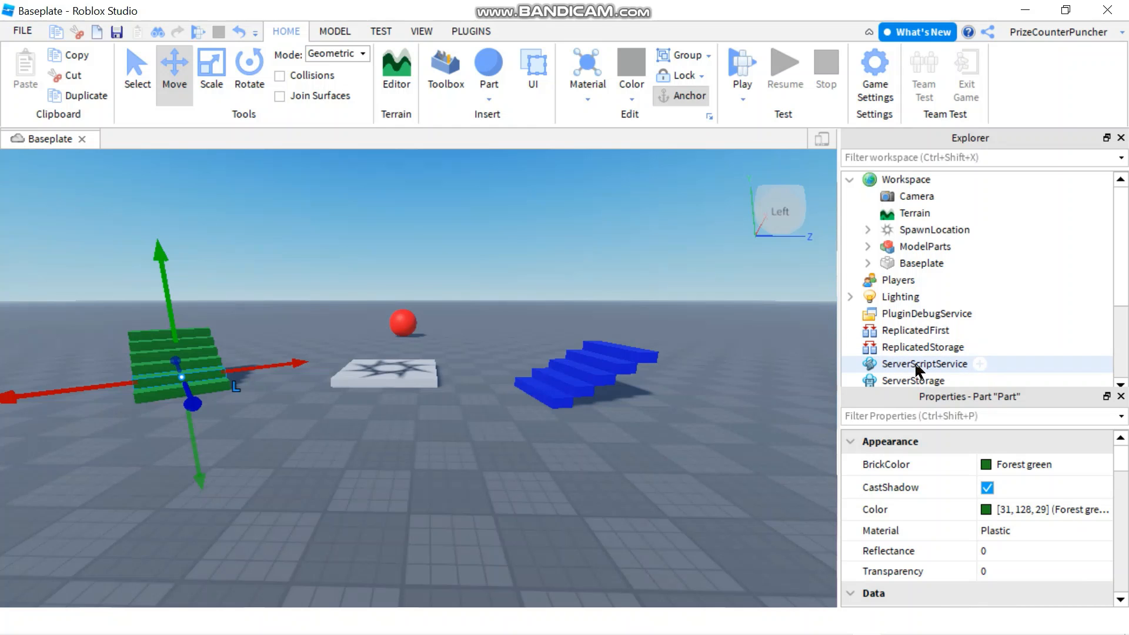
Step: Replace the print line with local part = game.Workspace.ModelParts.Ball
left_click(979, 363)
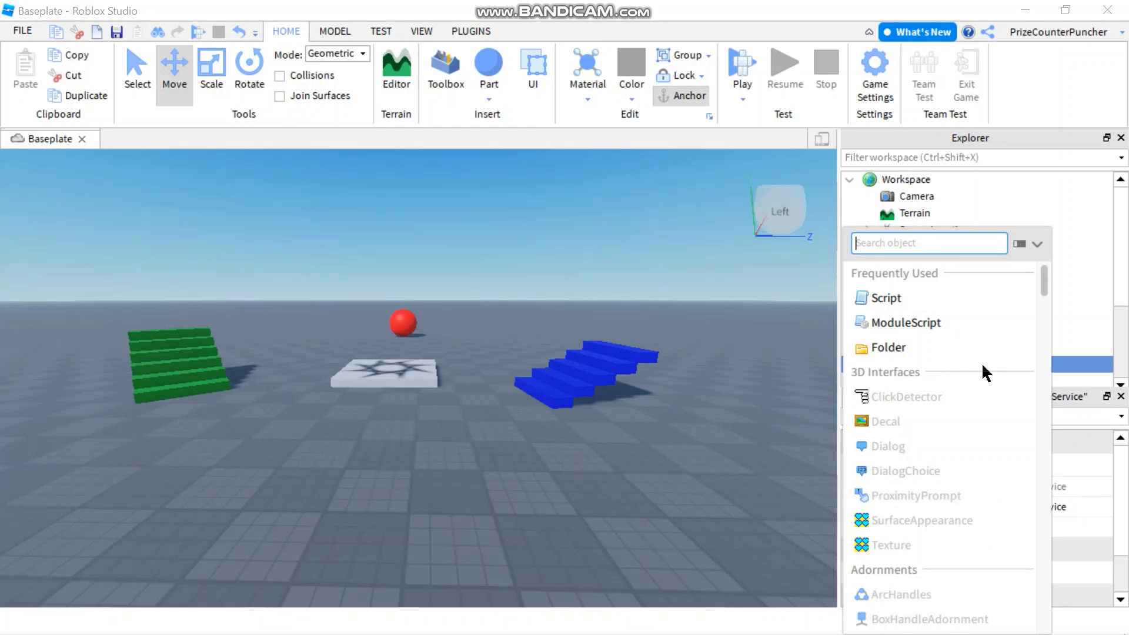
left_click(886, 298)
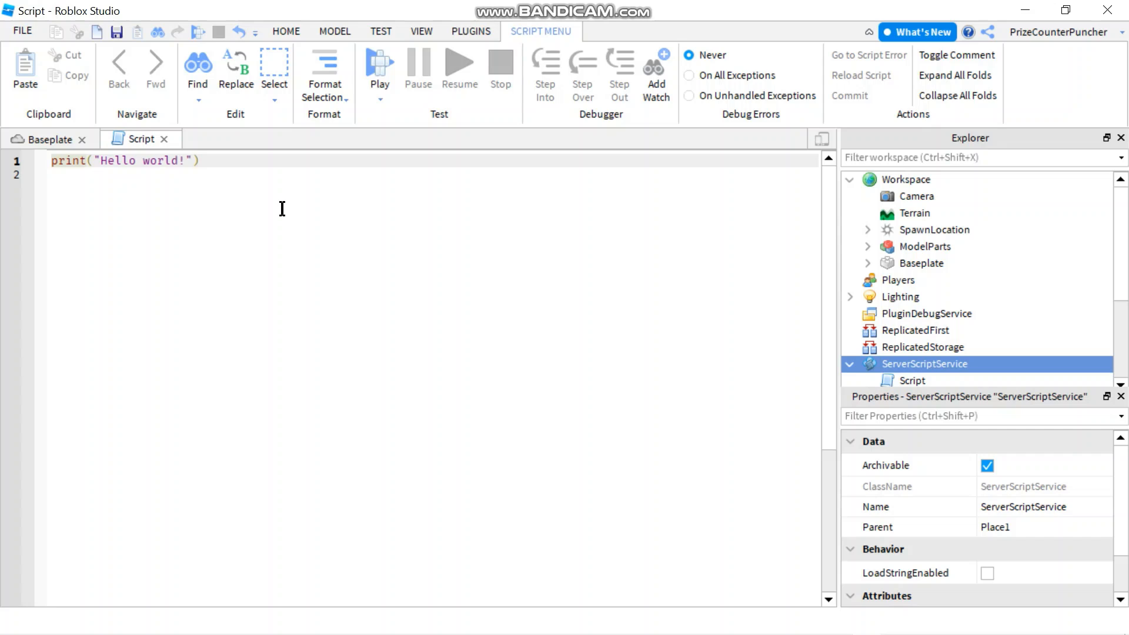
triple_click(122, 160)
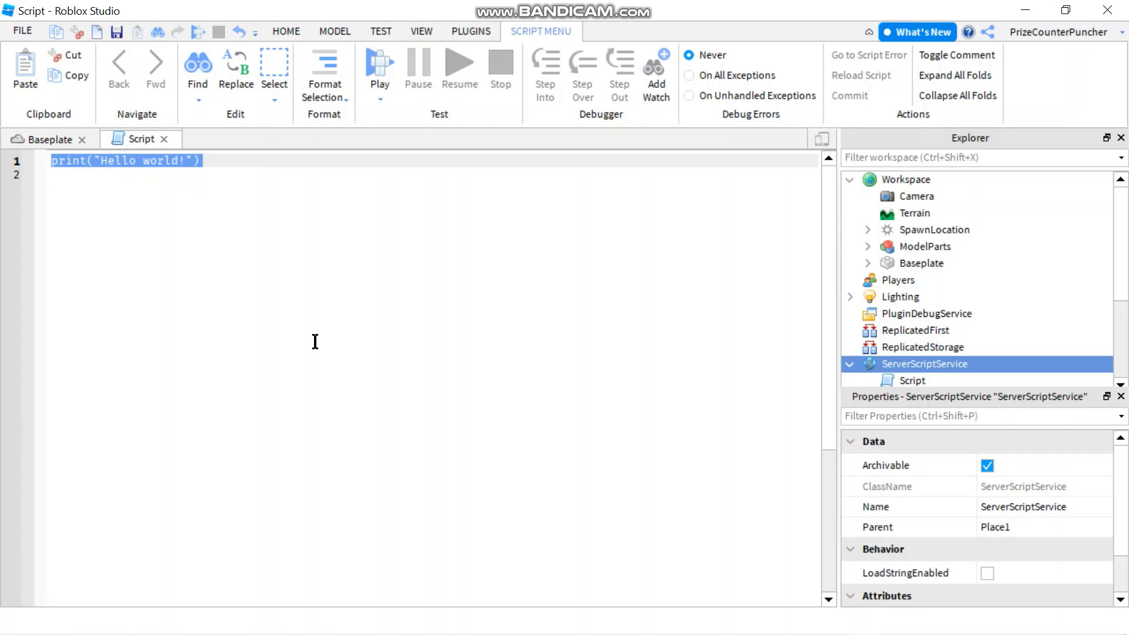
type("local")
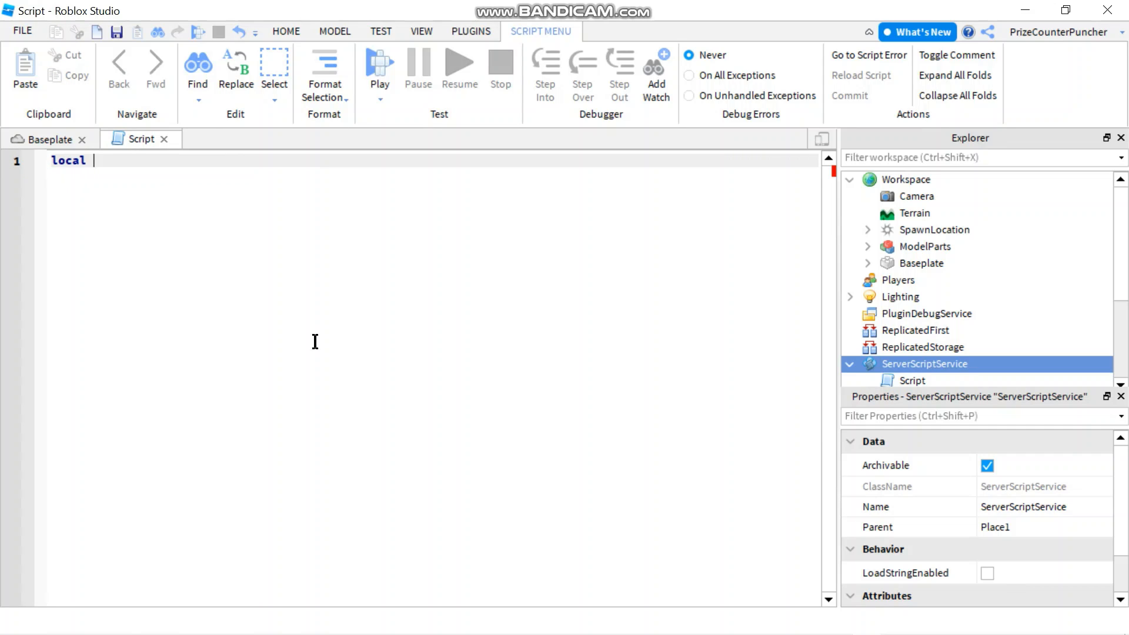
type("part")
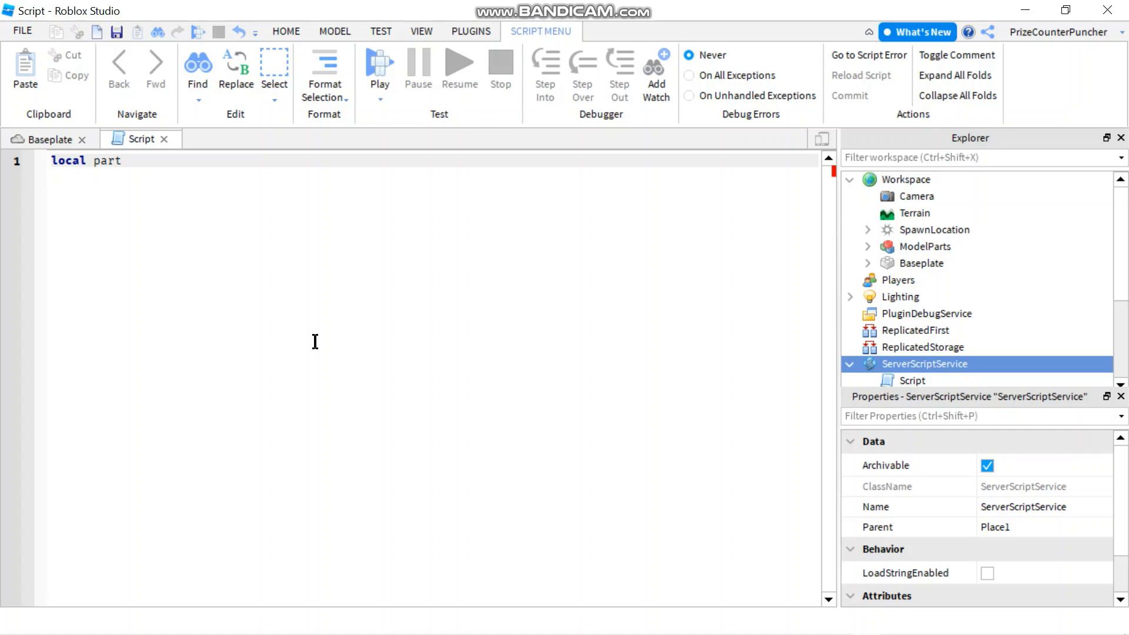
type("= gam")
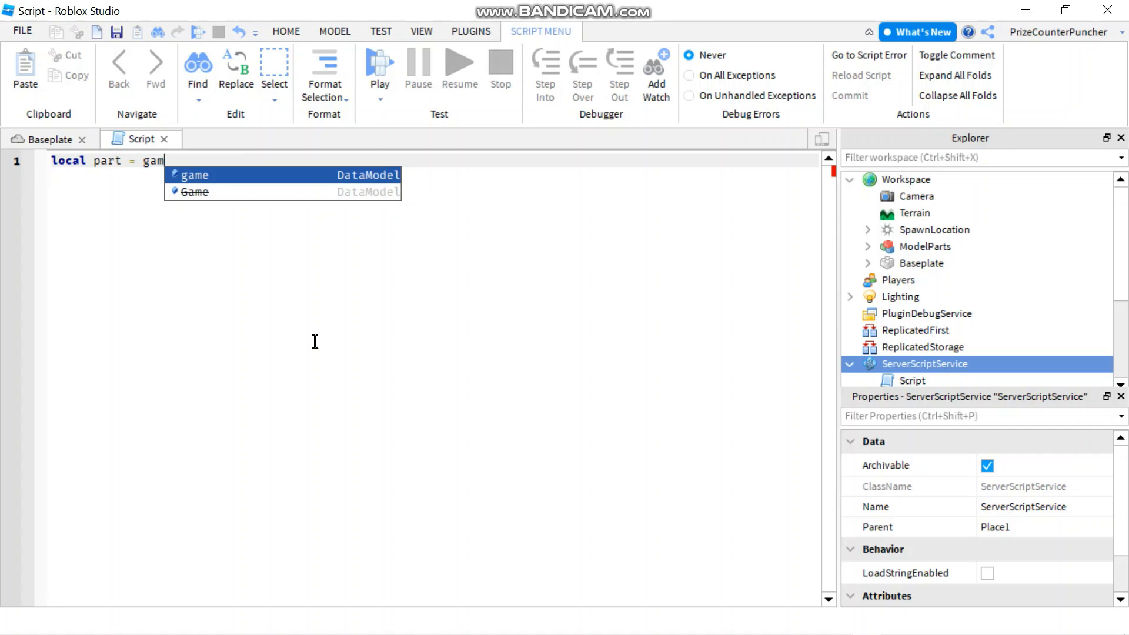
type(".")
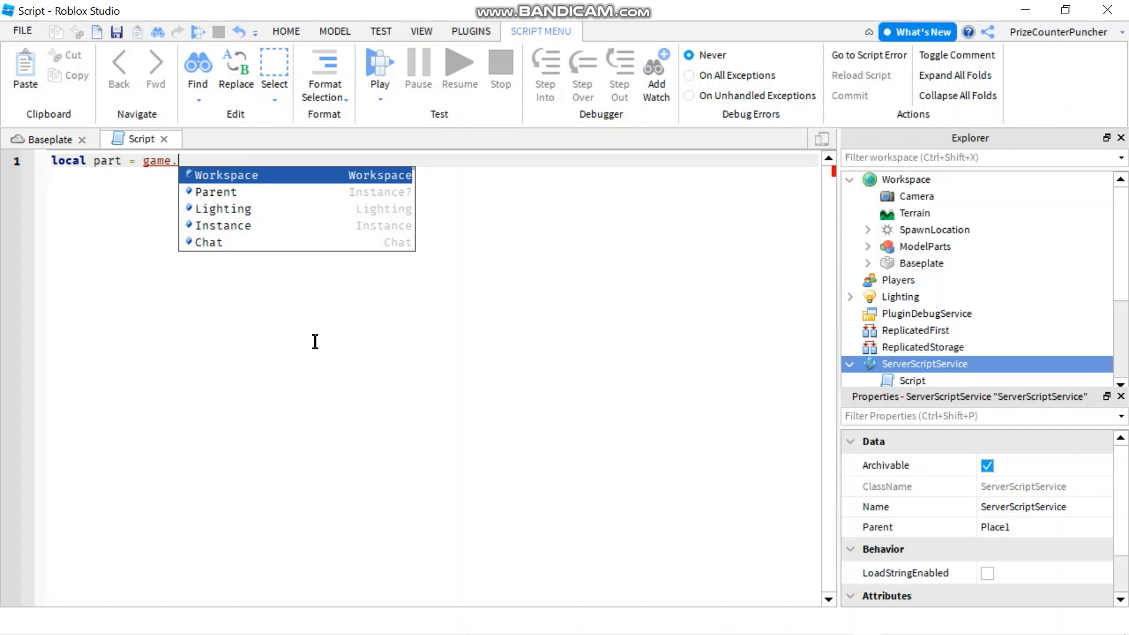
left_click(228, 174)
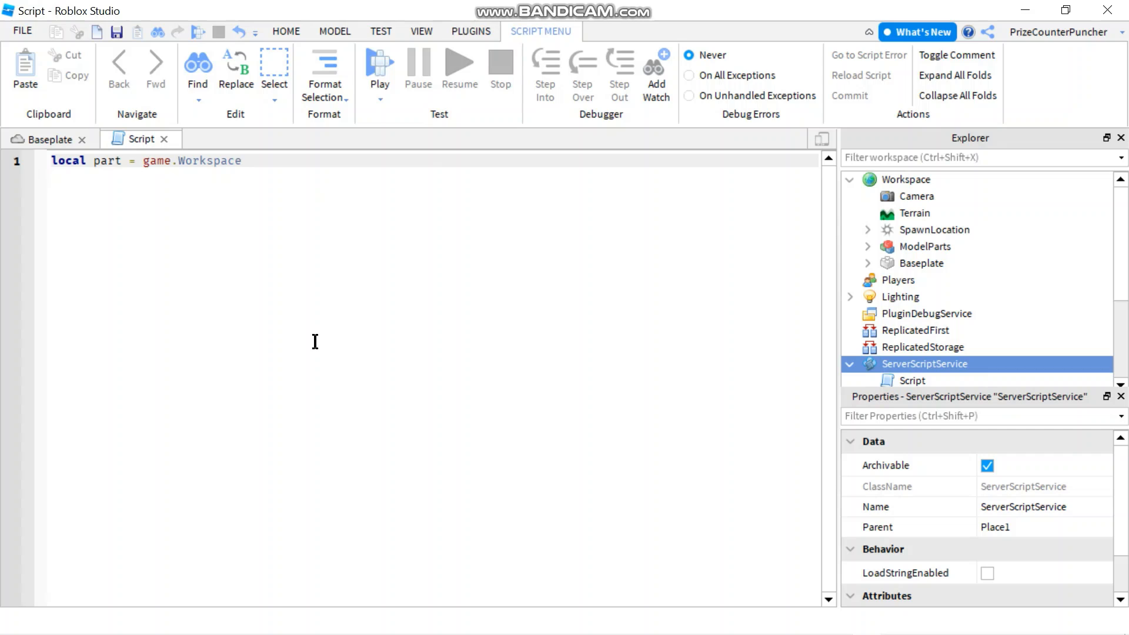
type(".ModelParts")
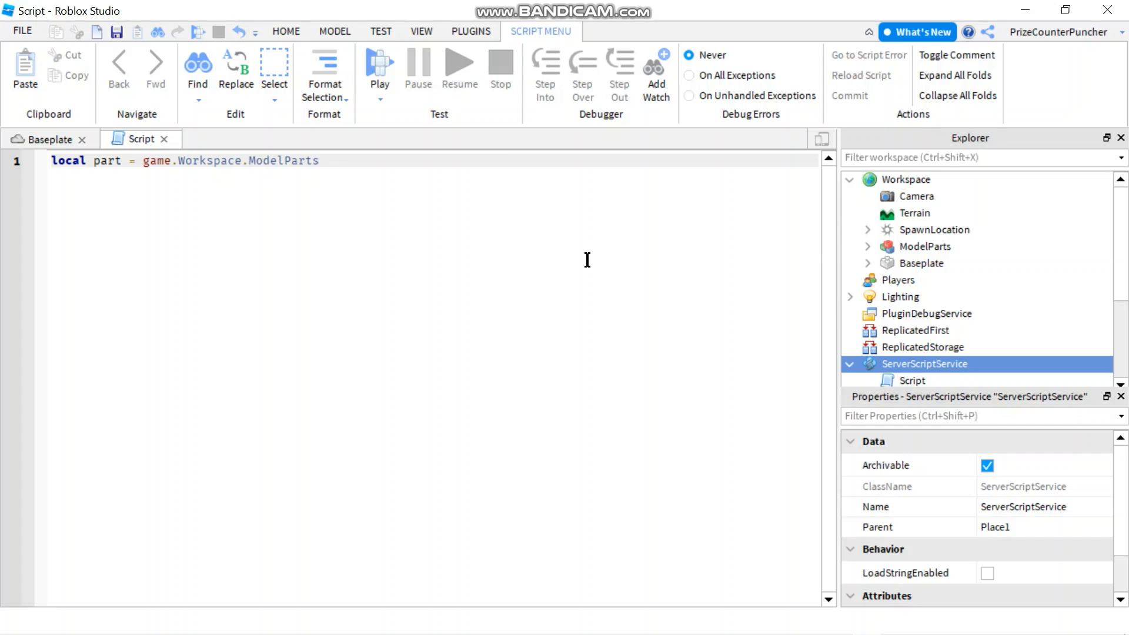
mouse_move(925, 247)
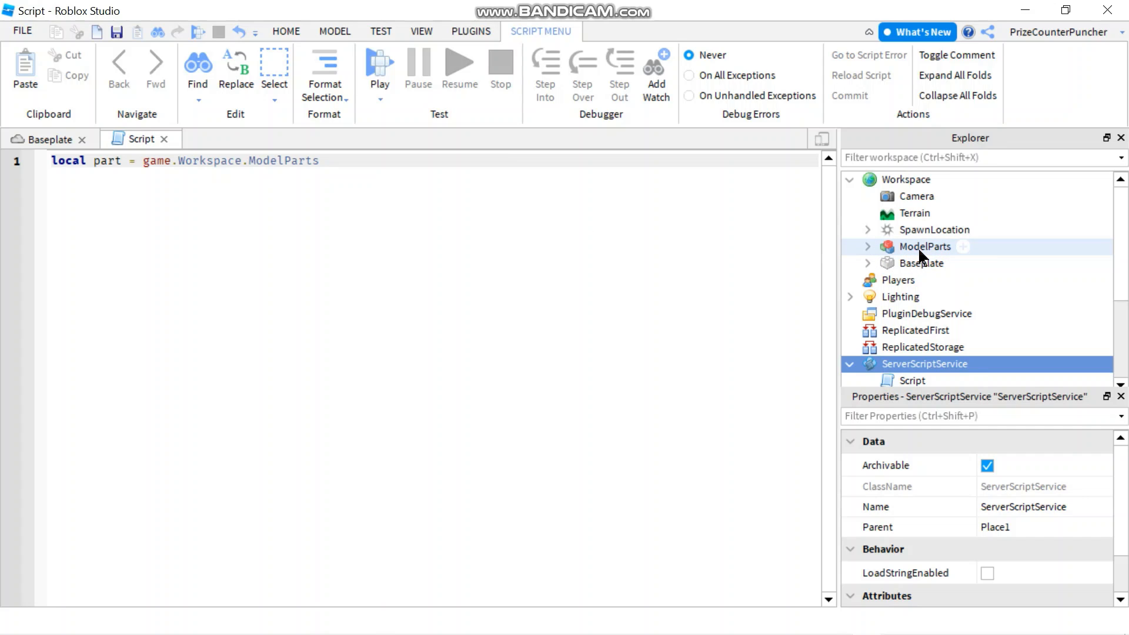
mouse_move(457, 230)
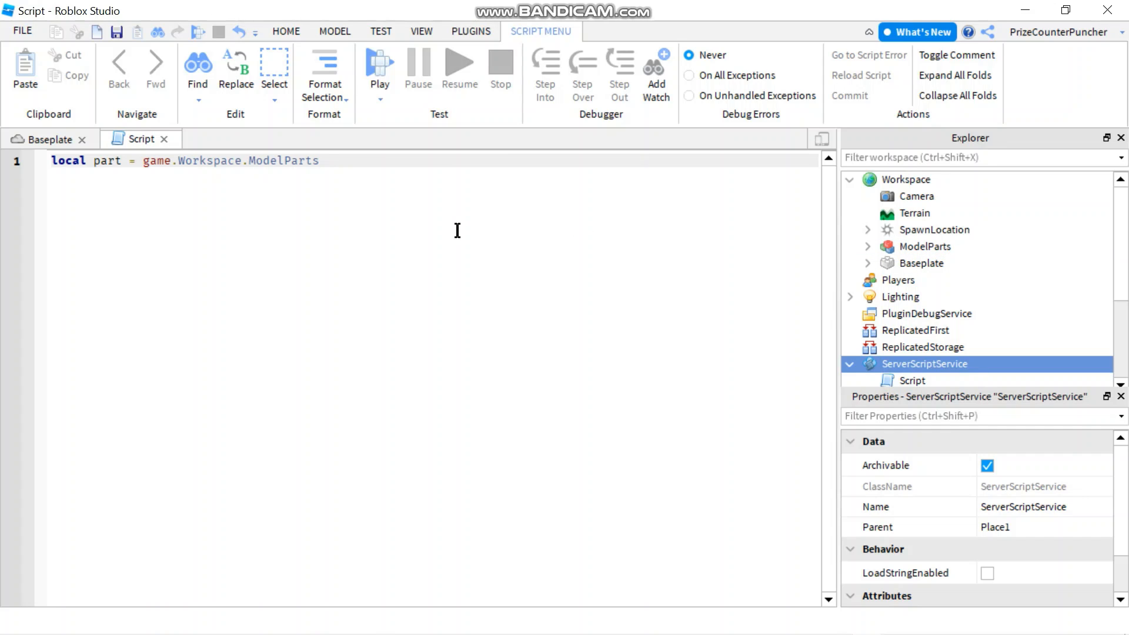
type(".")
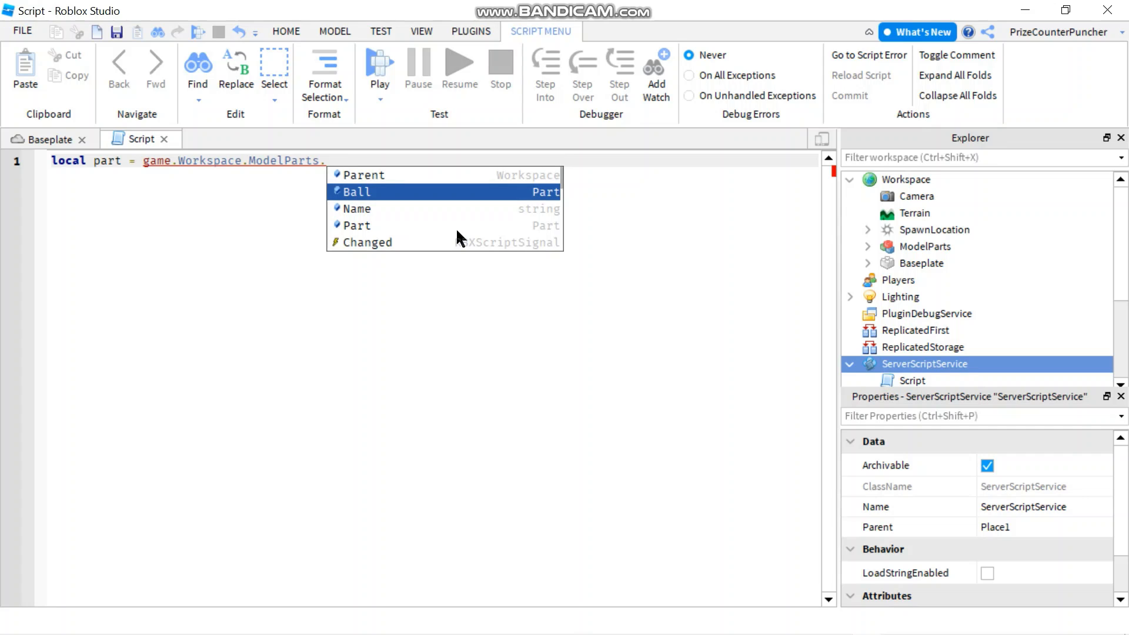
left_click(359, 191)
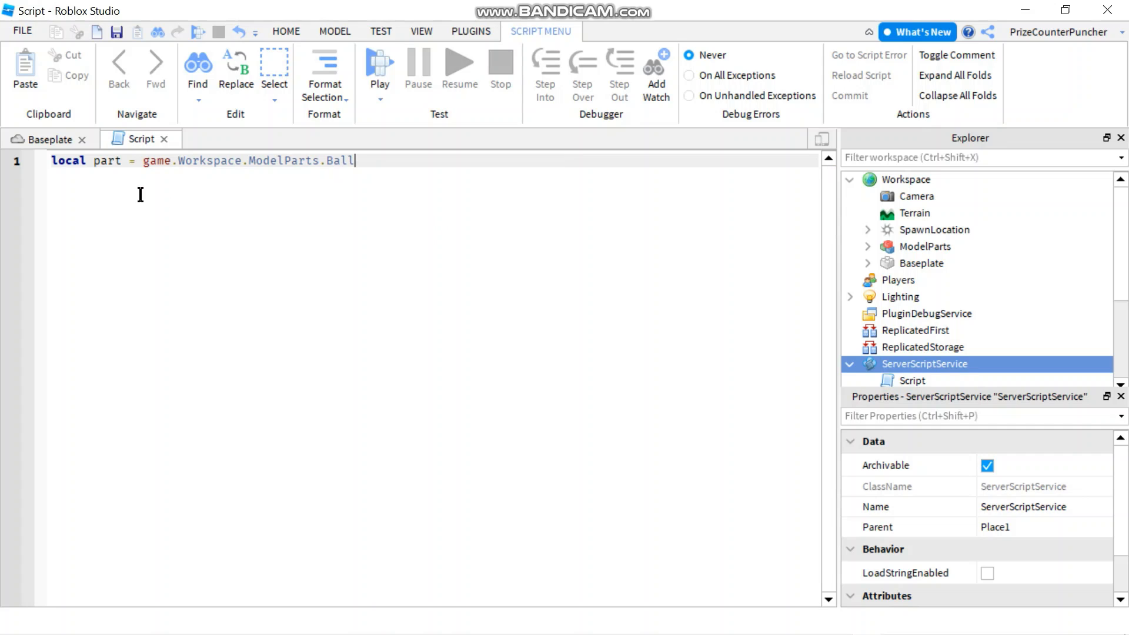
Step: Rename the variable to ball and add ball.BrickColor = BrickColor.Random()
double_click(107, 161)
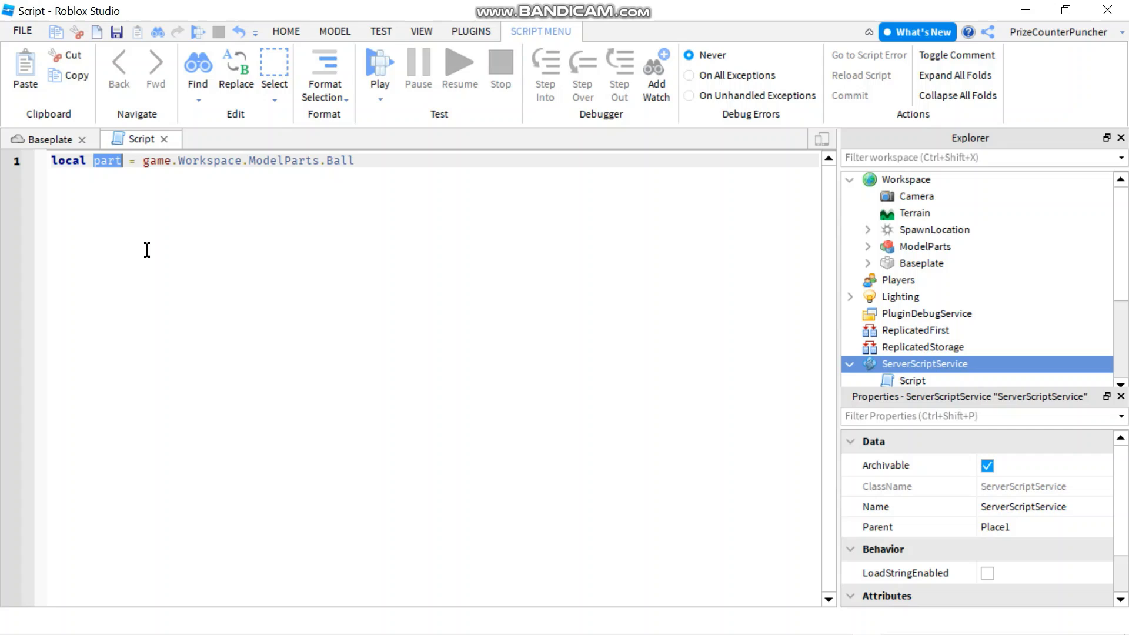
type("ball")
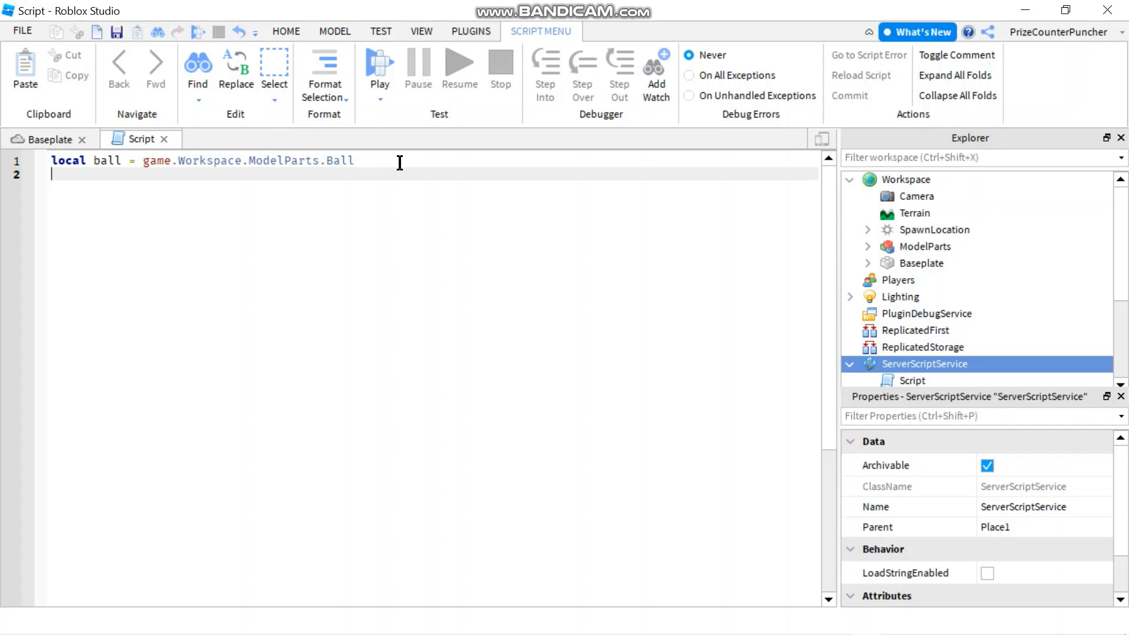
type("ball.BrickColor")
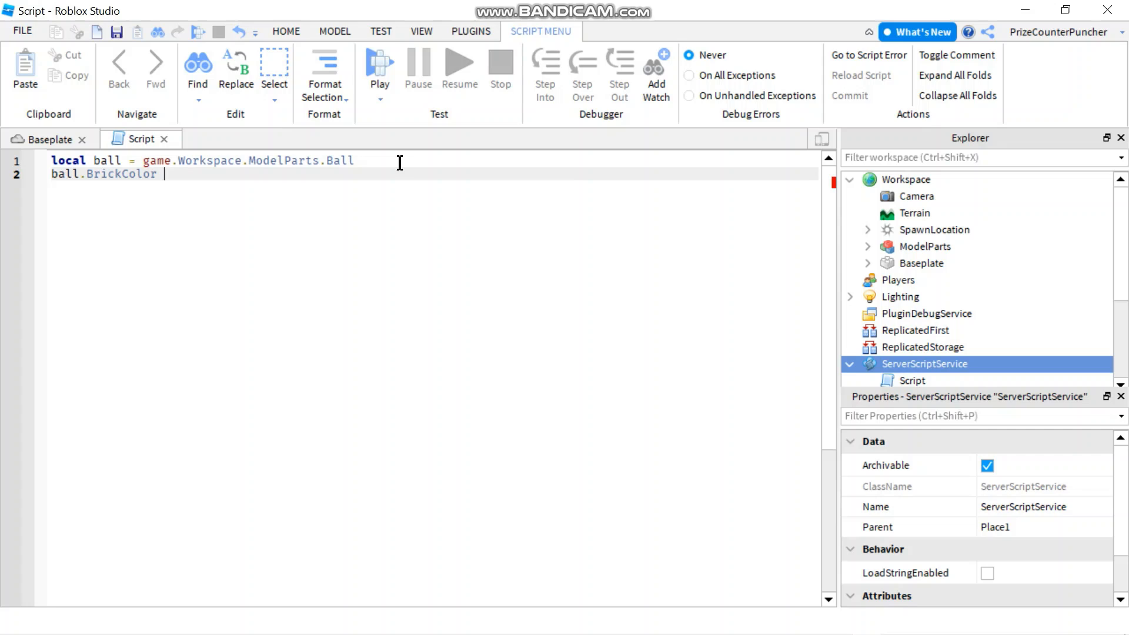
type("=")
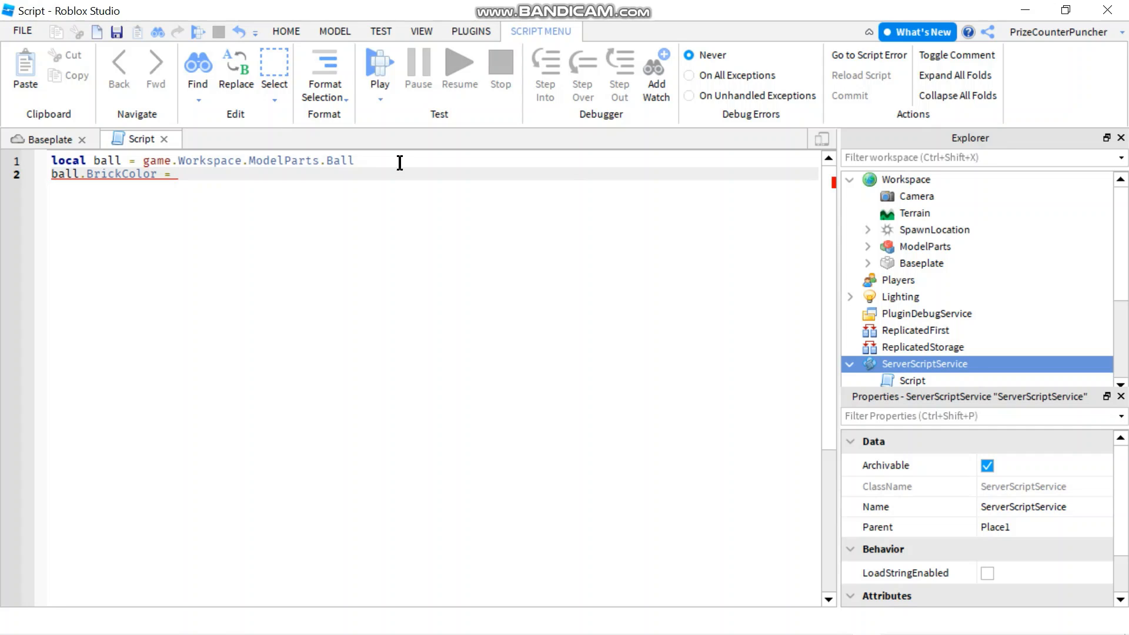
type("b")
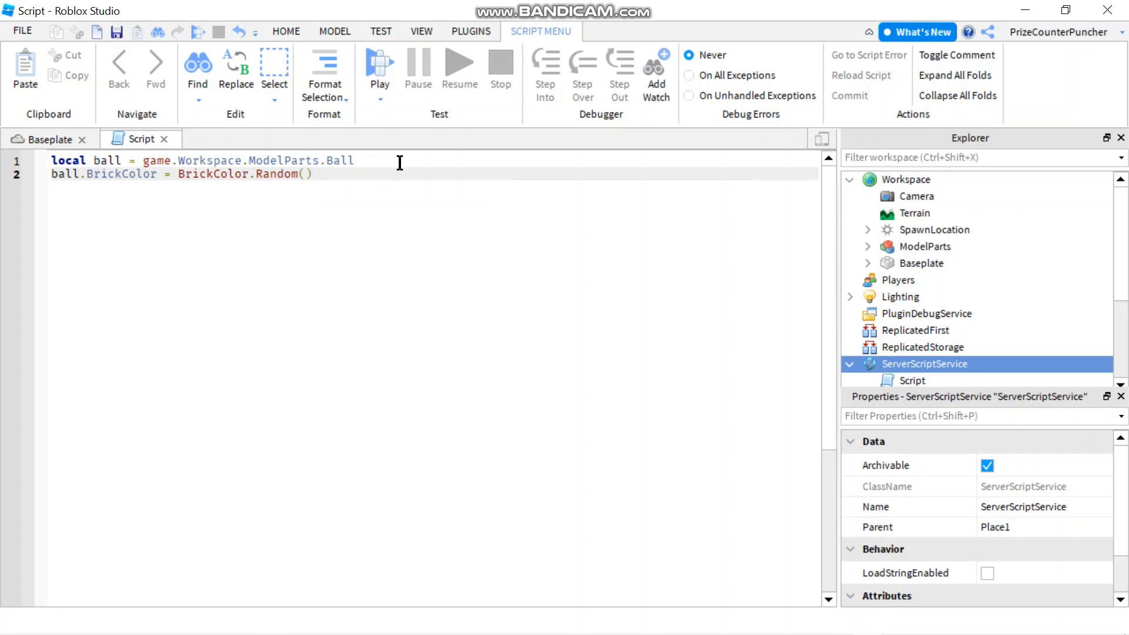
left_click(50, 160)
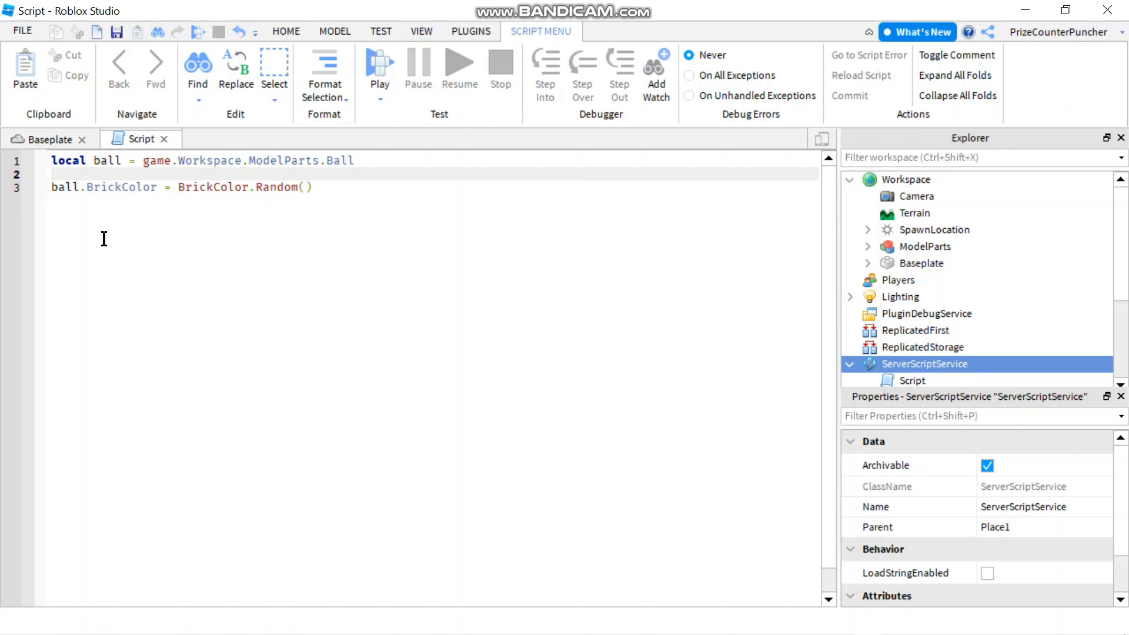
Step: Add wait(10) before the ball's random BrickColor line and start a play test
type("wait()")
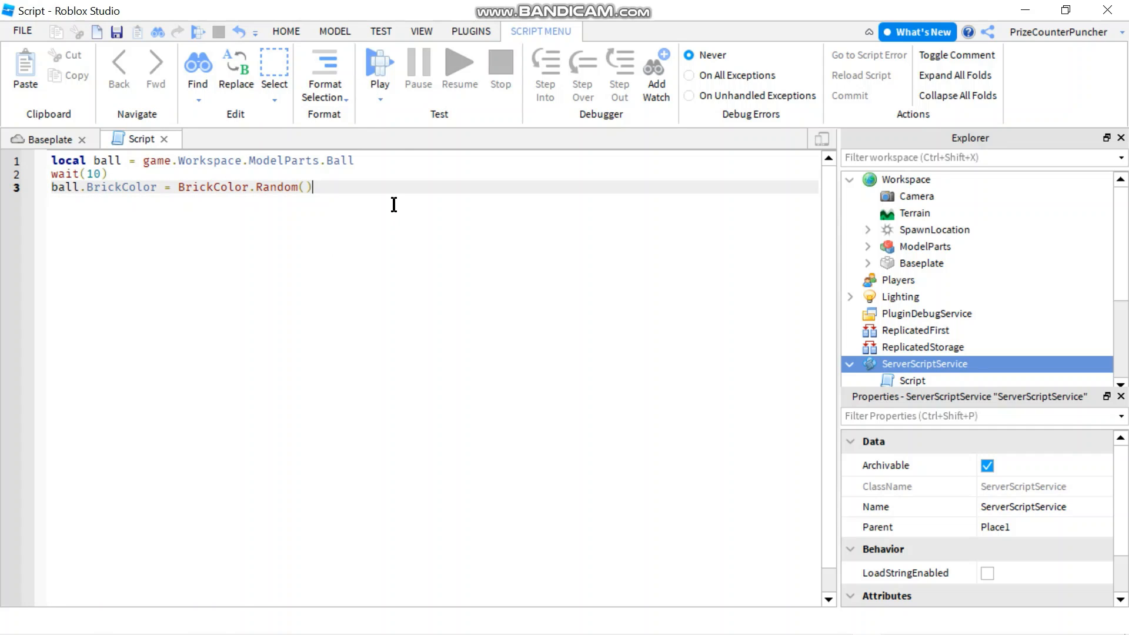
left_click(379, 64)
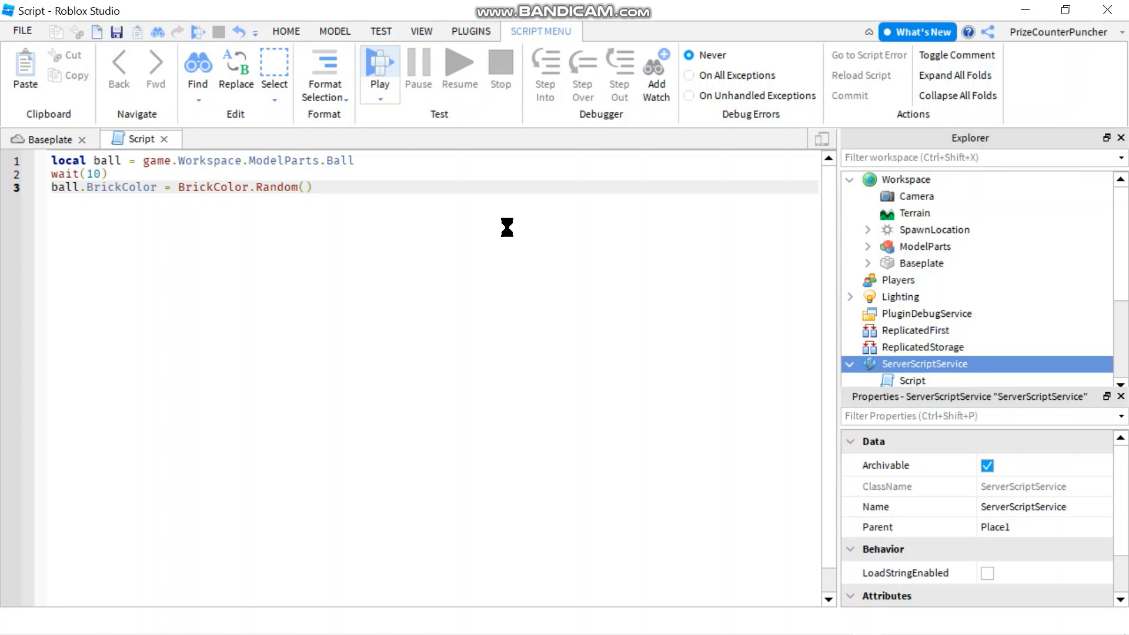
Step: Run the game in play mode and view the avatar beside the red ball
left_click(379, 65)
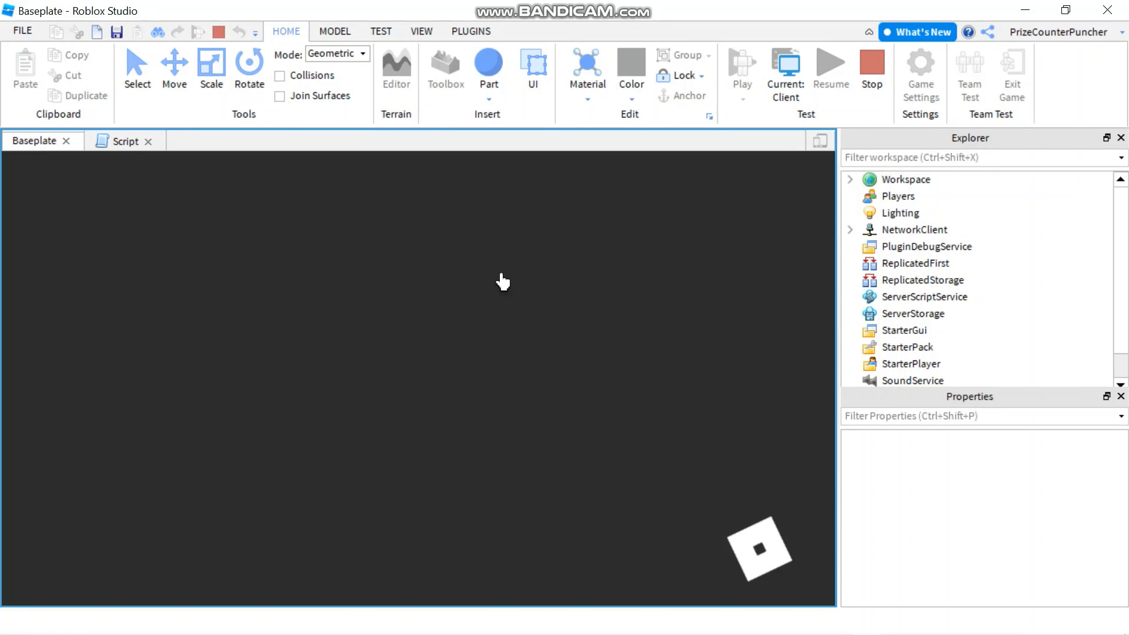
left_click(741, 68)
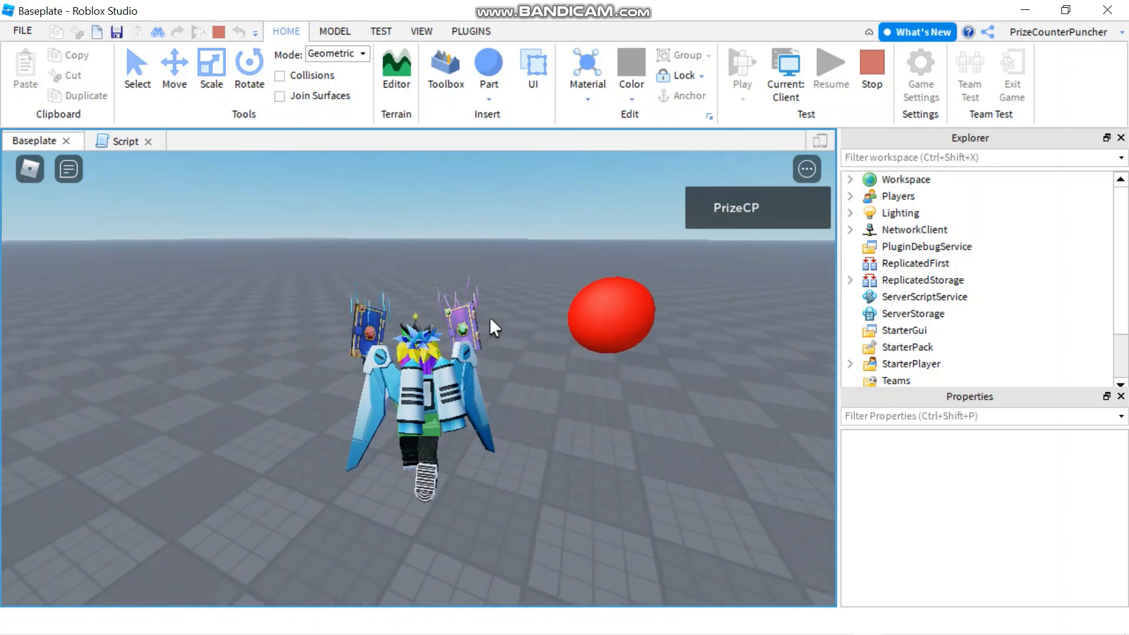
scroll("down", 3)
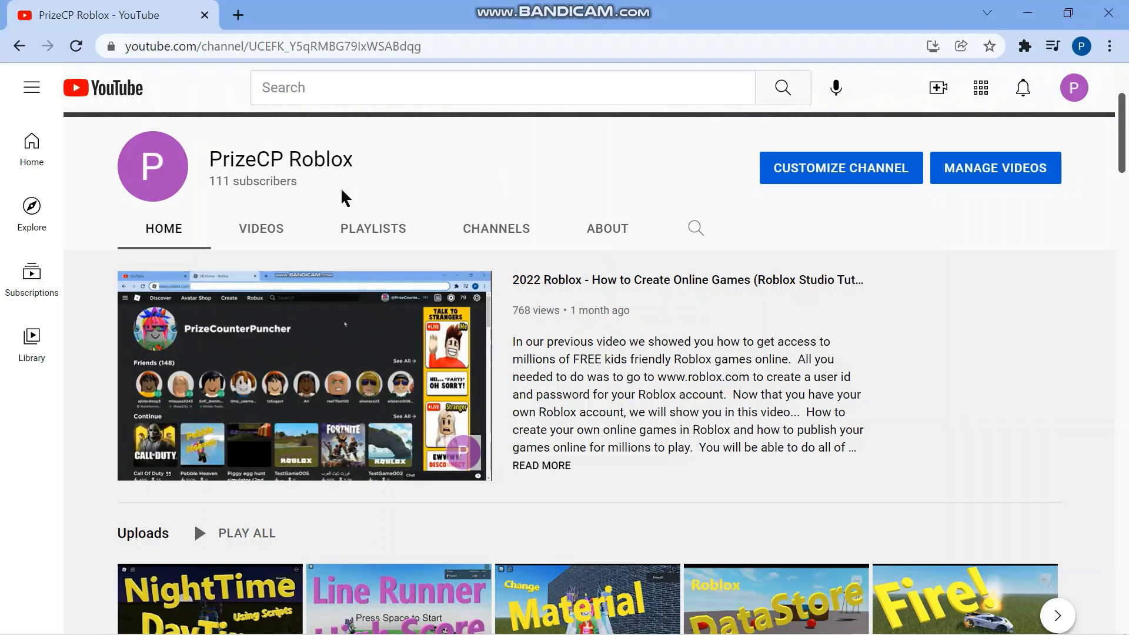
mouse_move(373, 234)
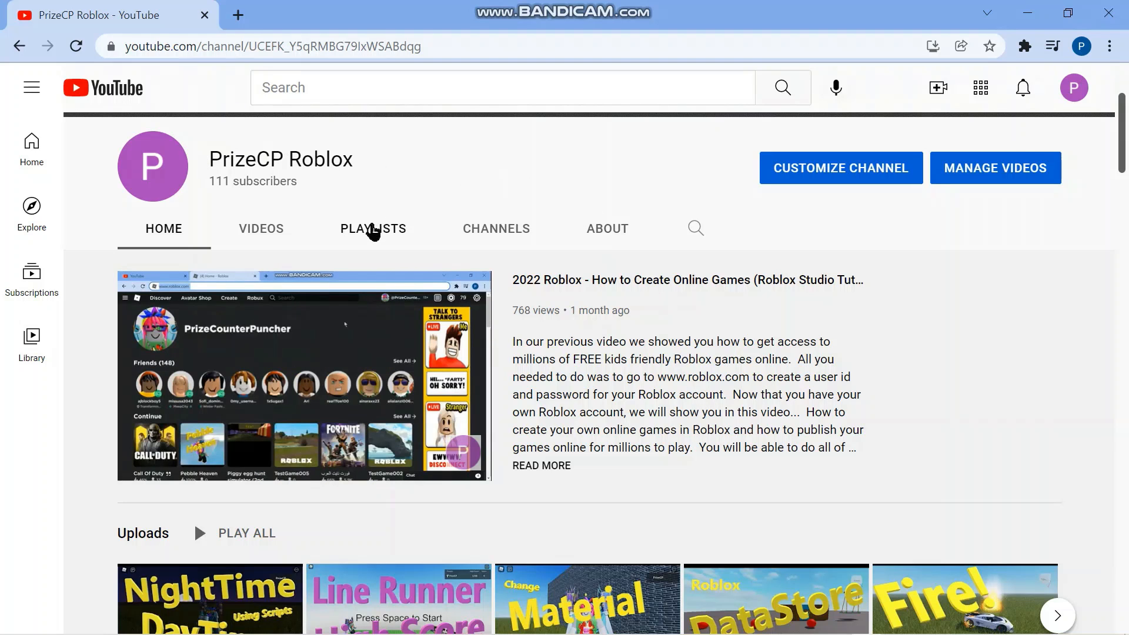
Step: Open the channel's Extreme Short Series playlist and play its first video
left_click(373, 228)
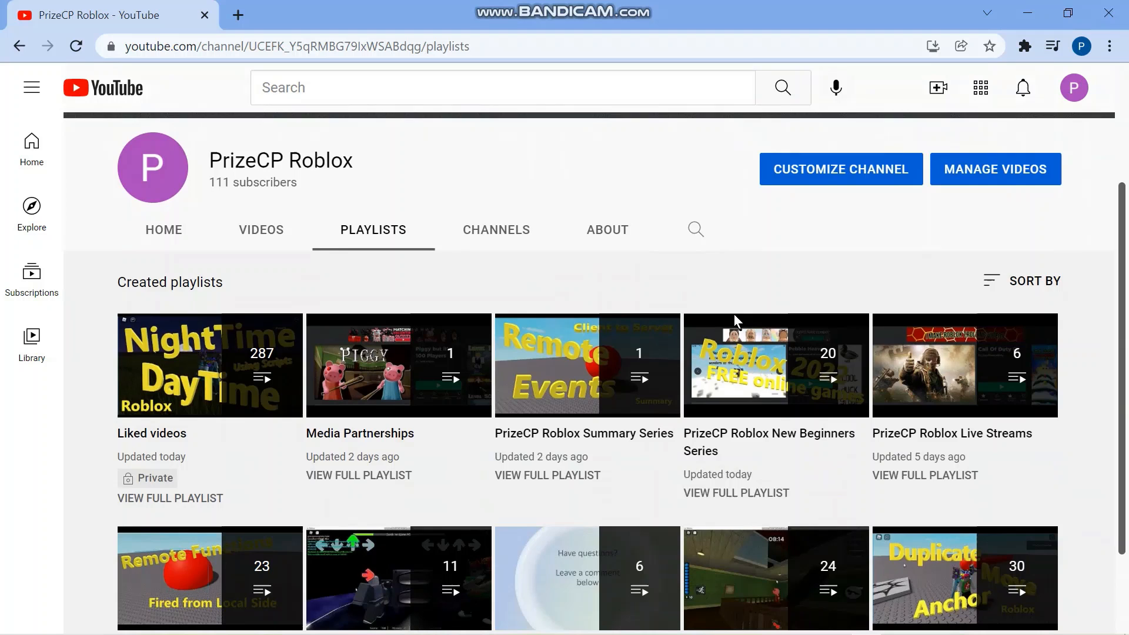
scroll("down", 3)
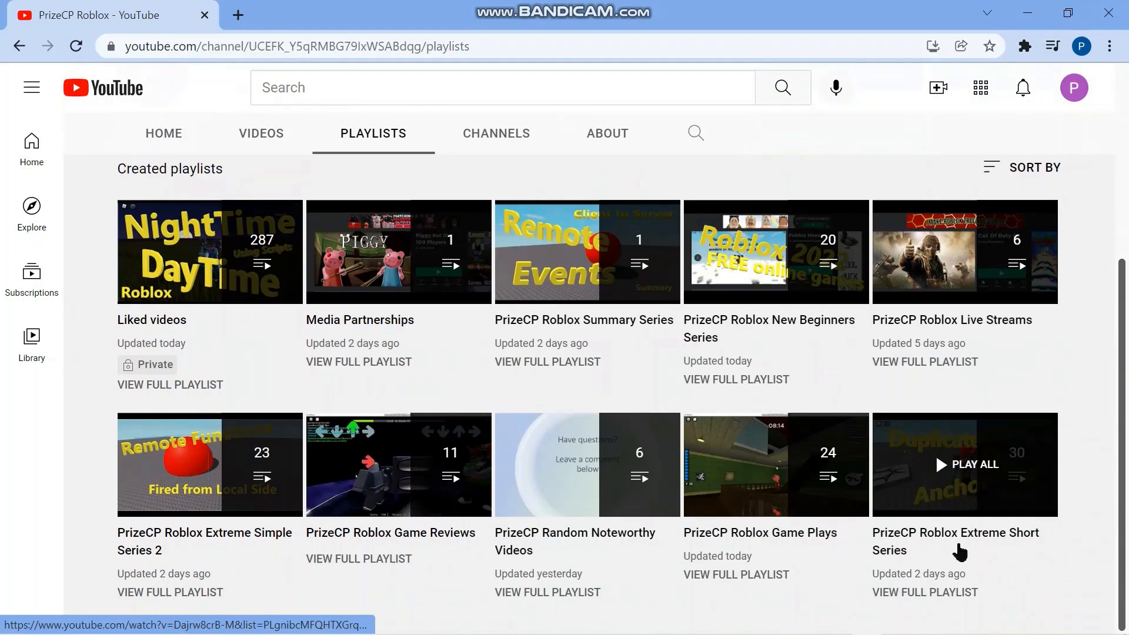
mouse_move(962, 553)
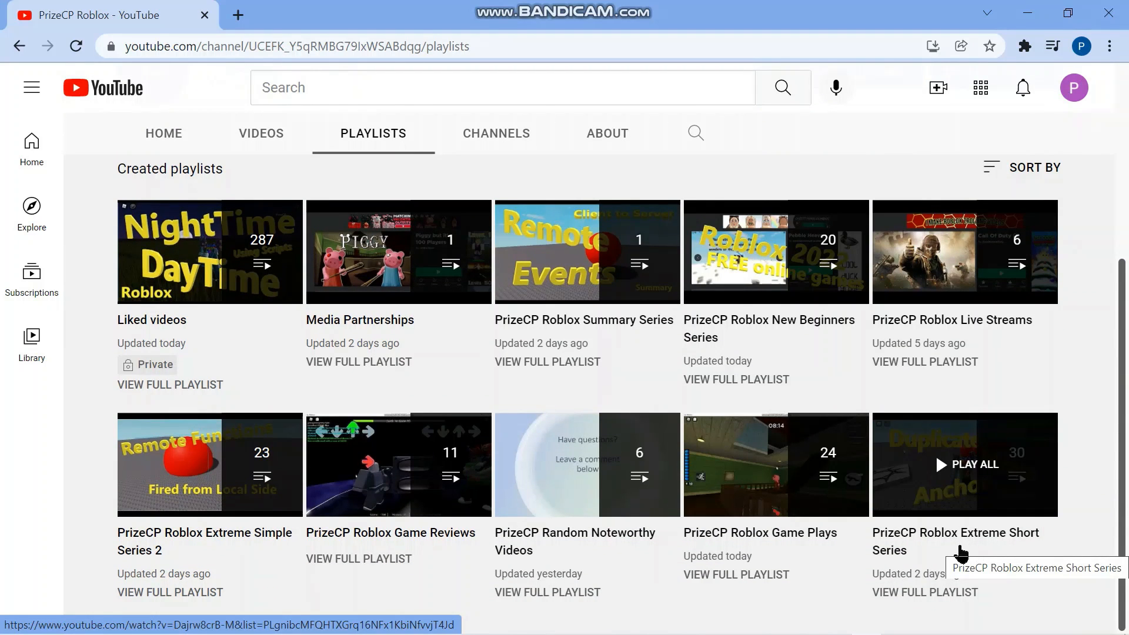
left_click(965, 464)
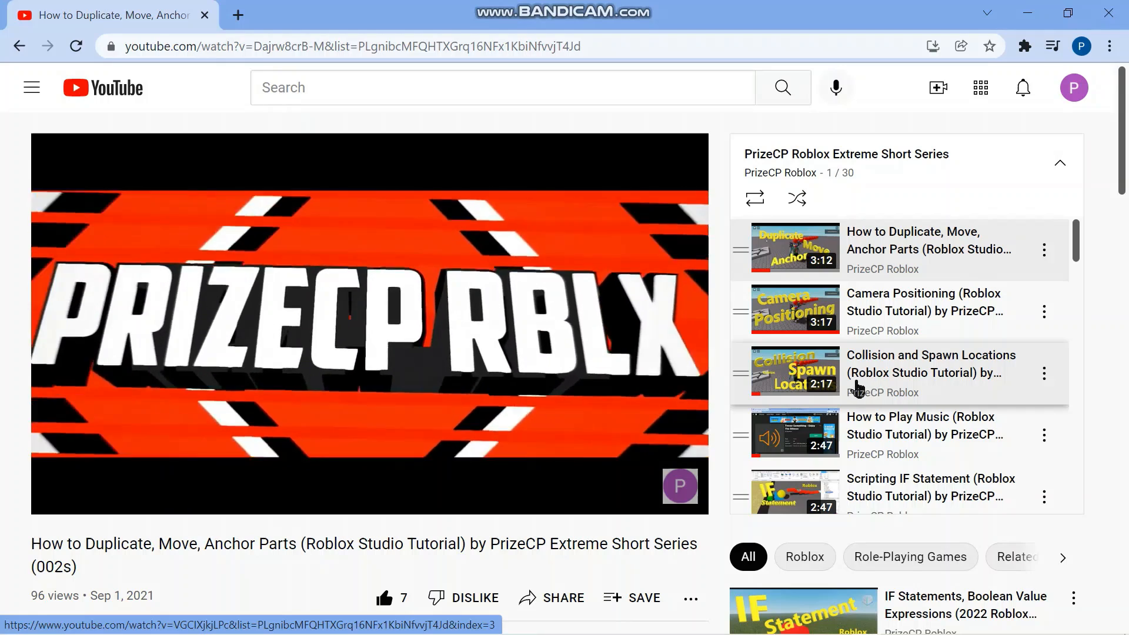
left_click(367, 324)
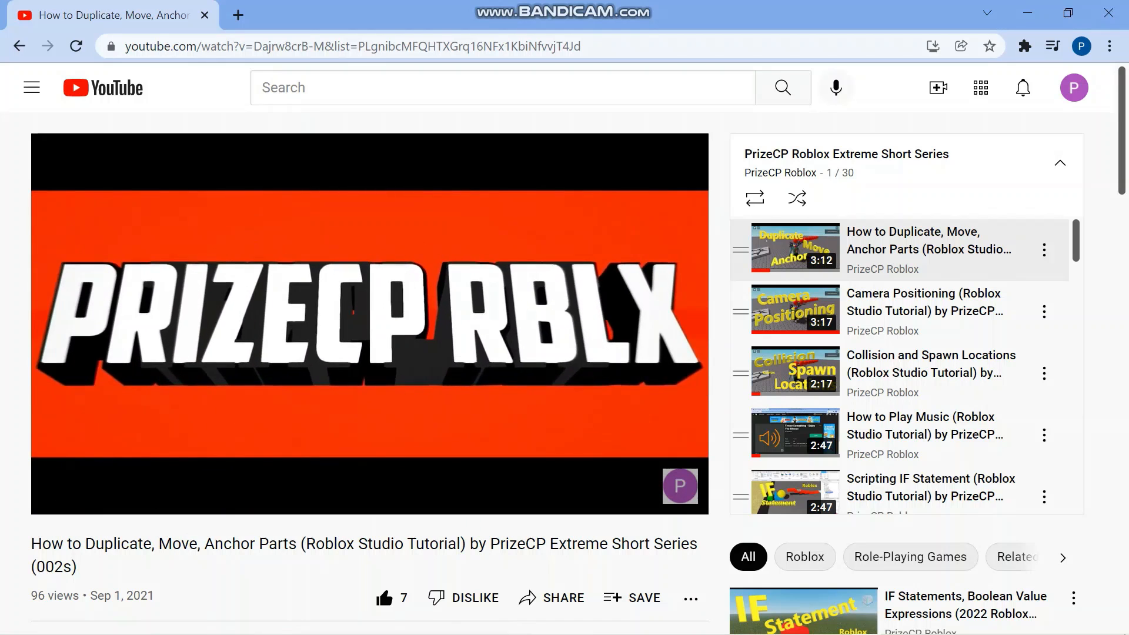
left_click(369, 327)
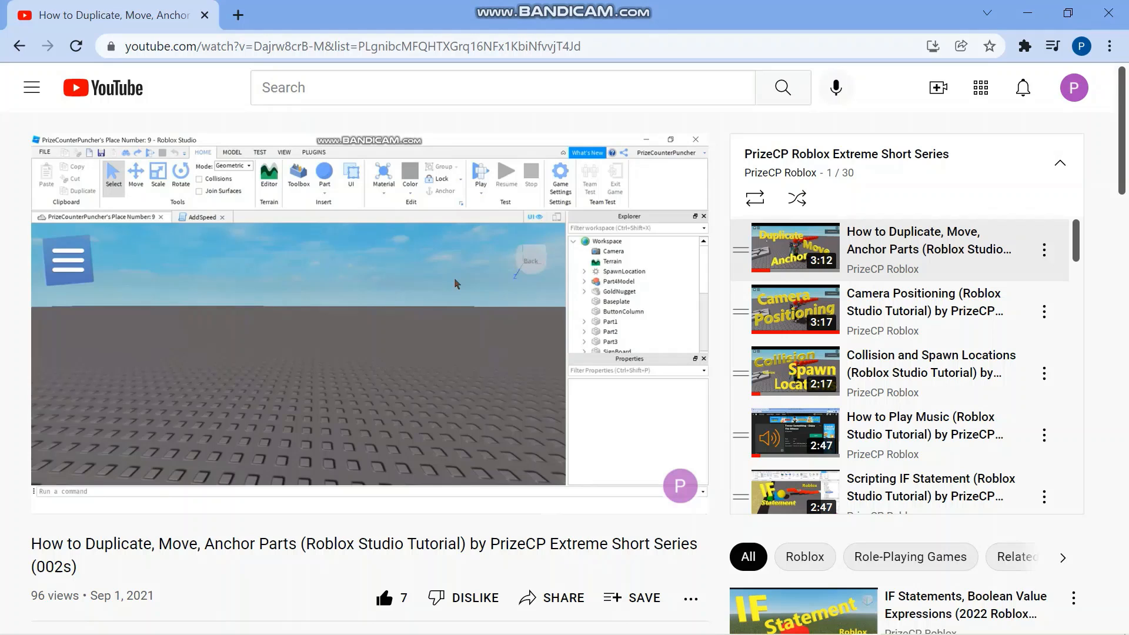